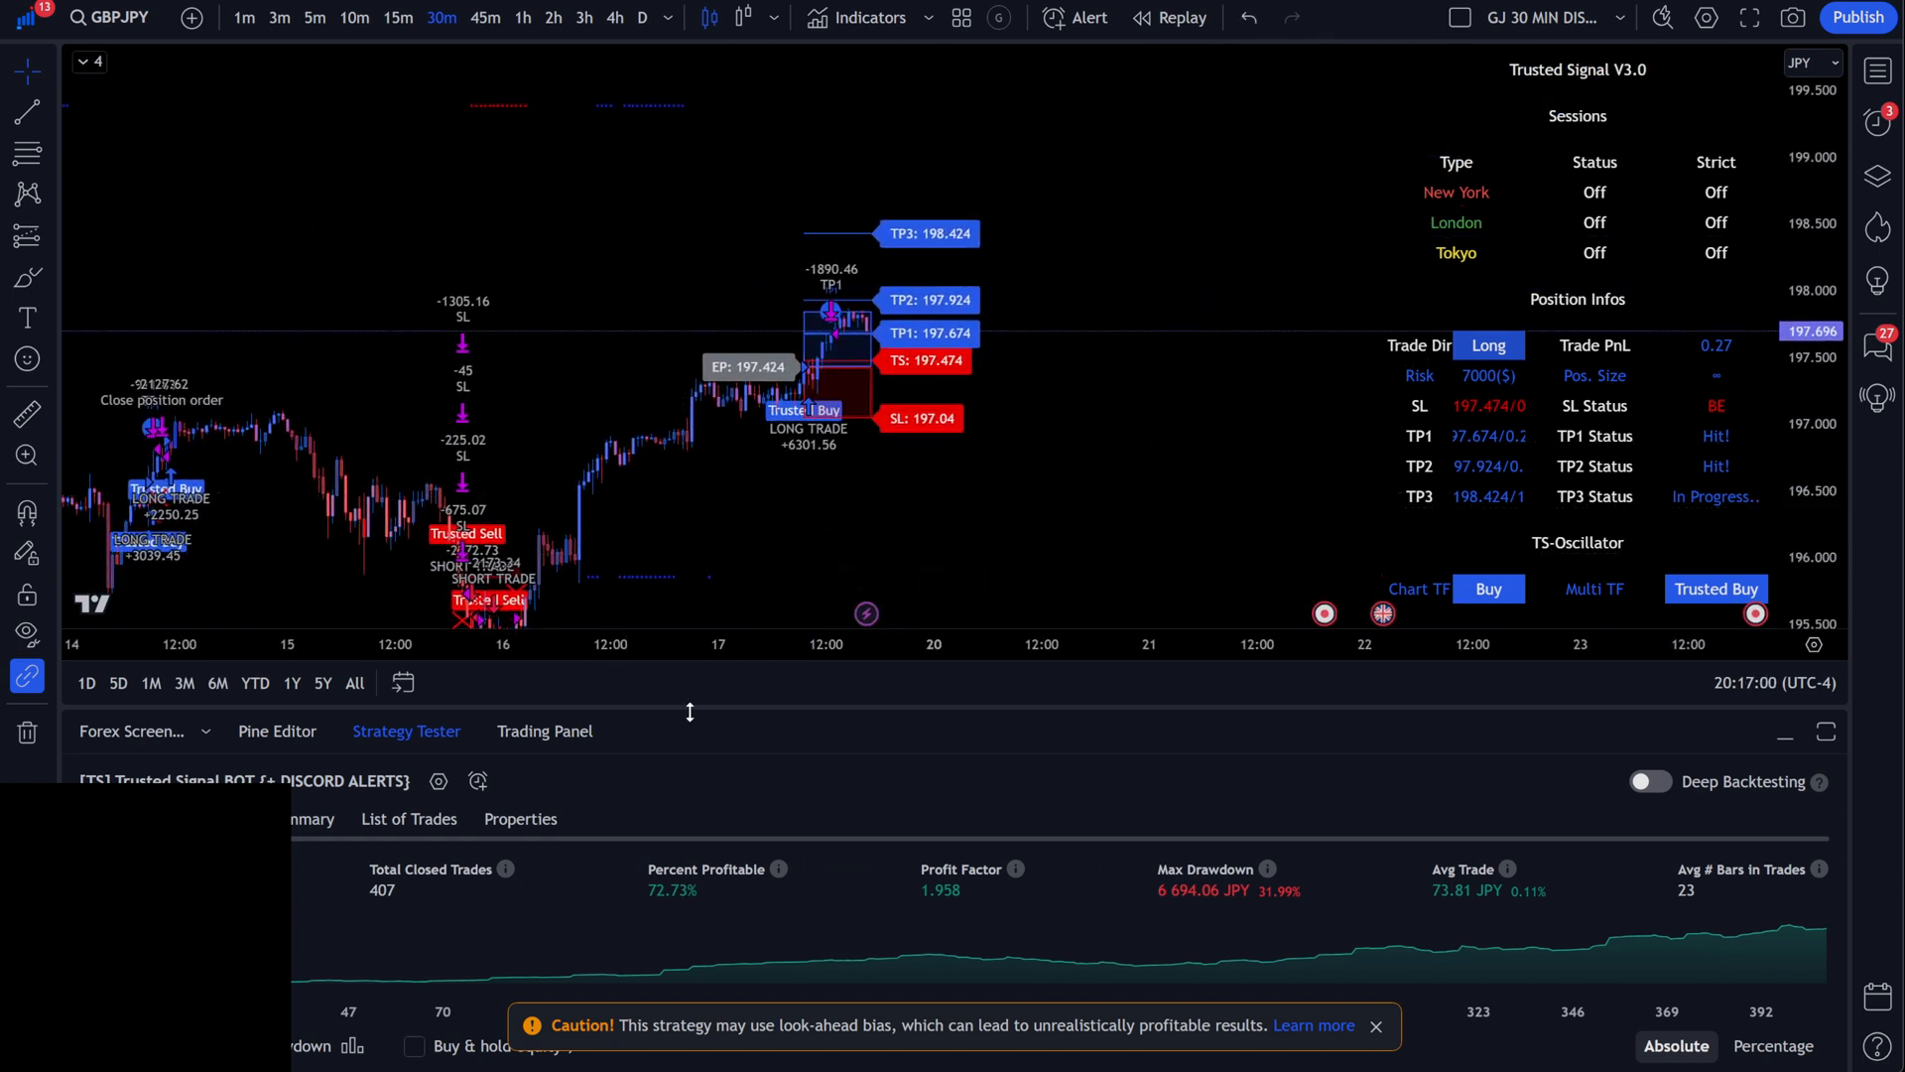
mouse_move(548, 286)
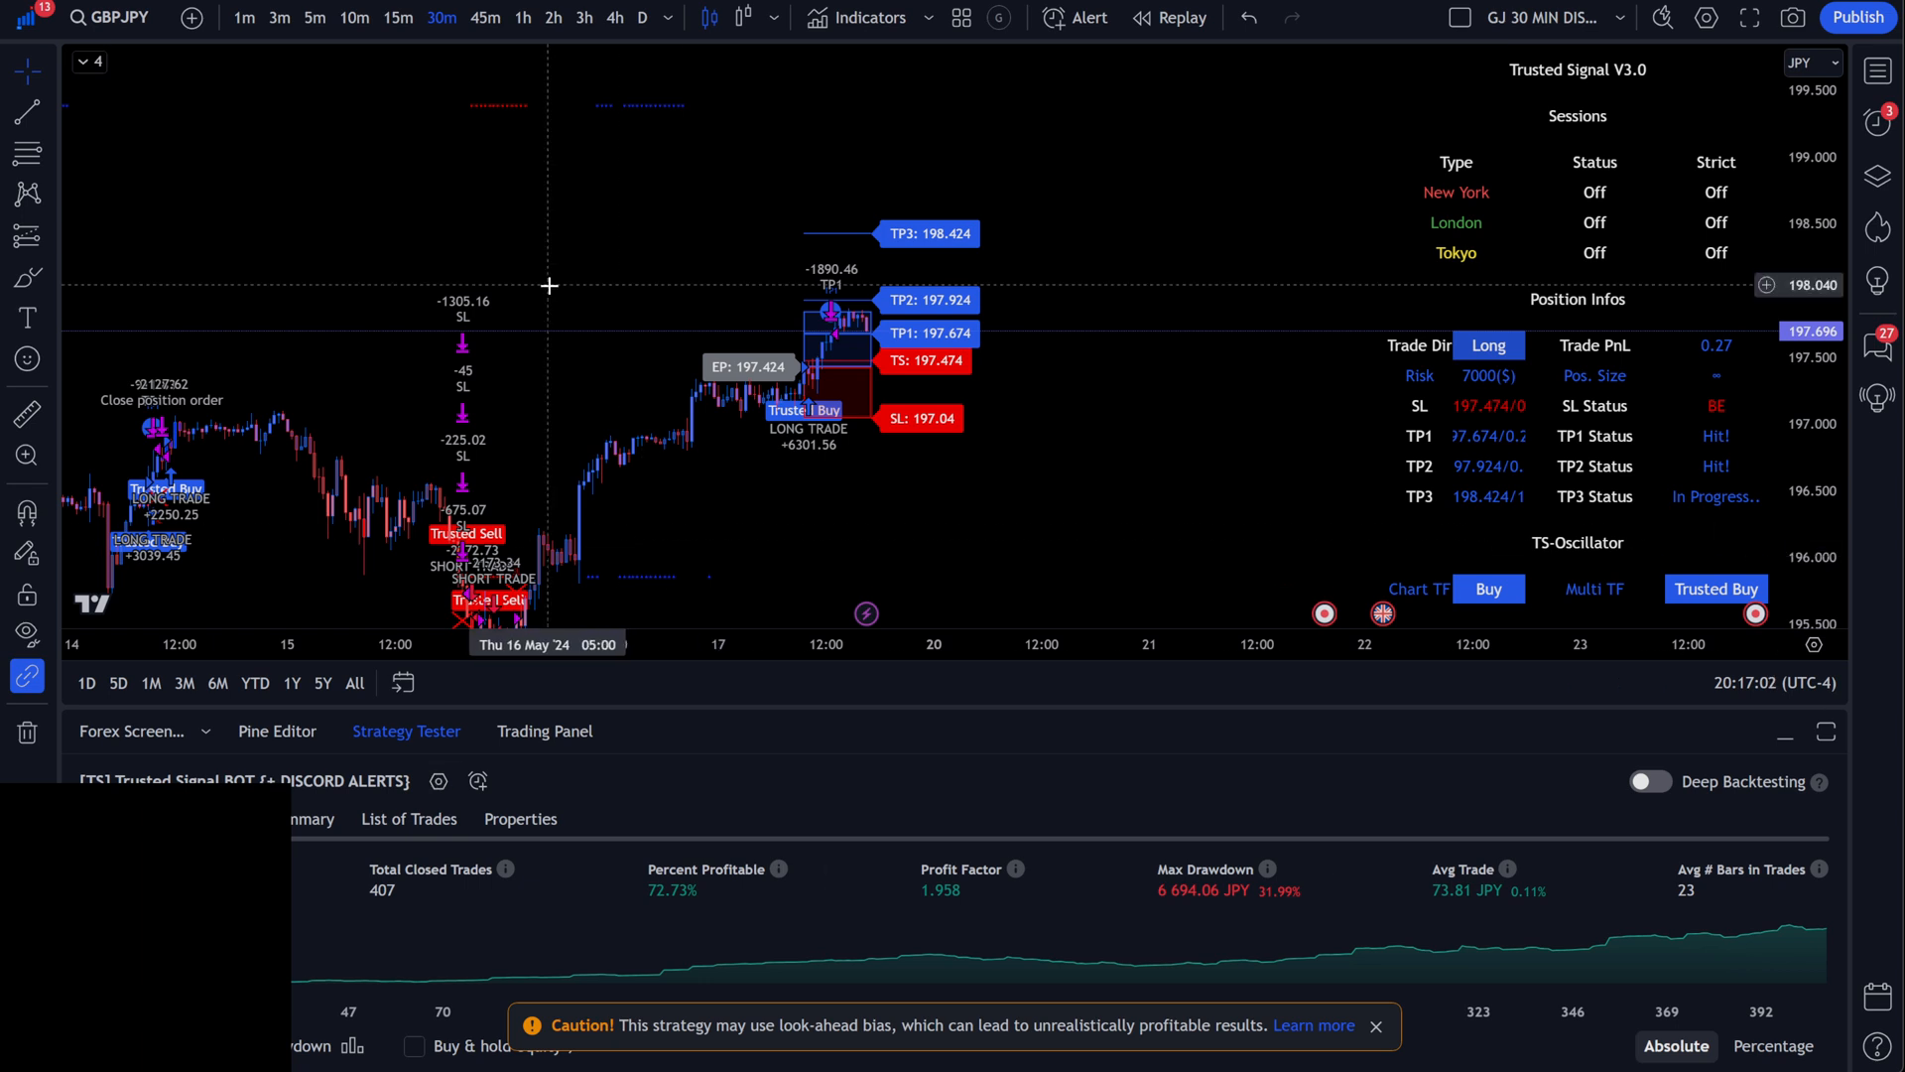
mouse_move(649, 218)
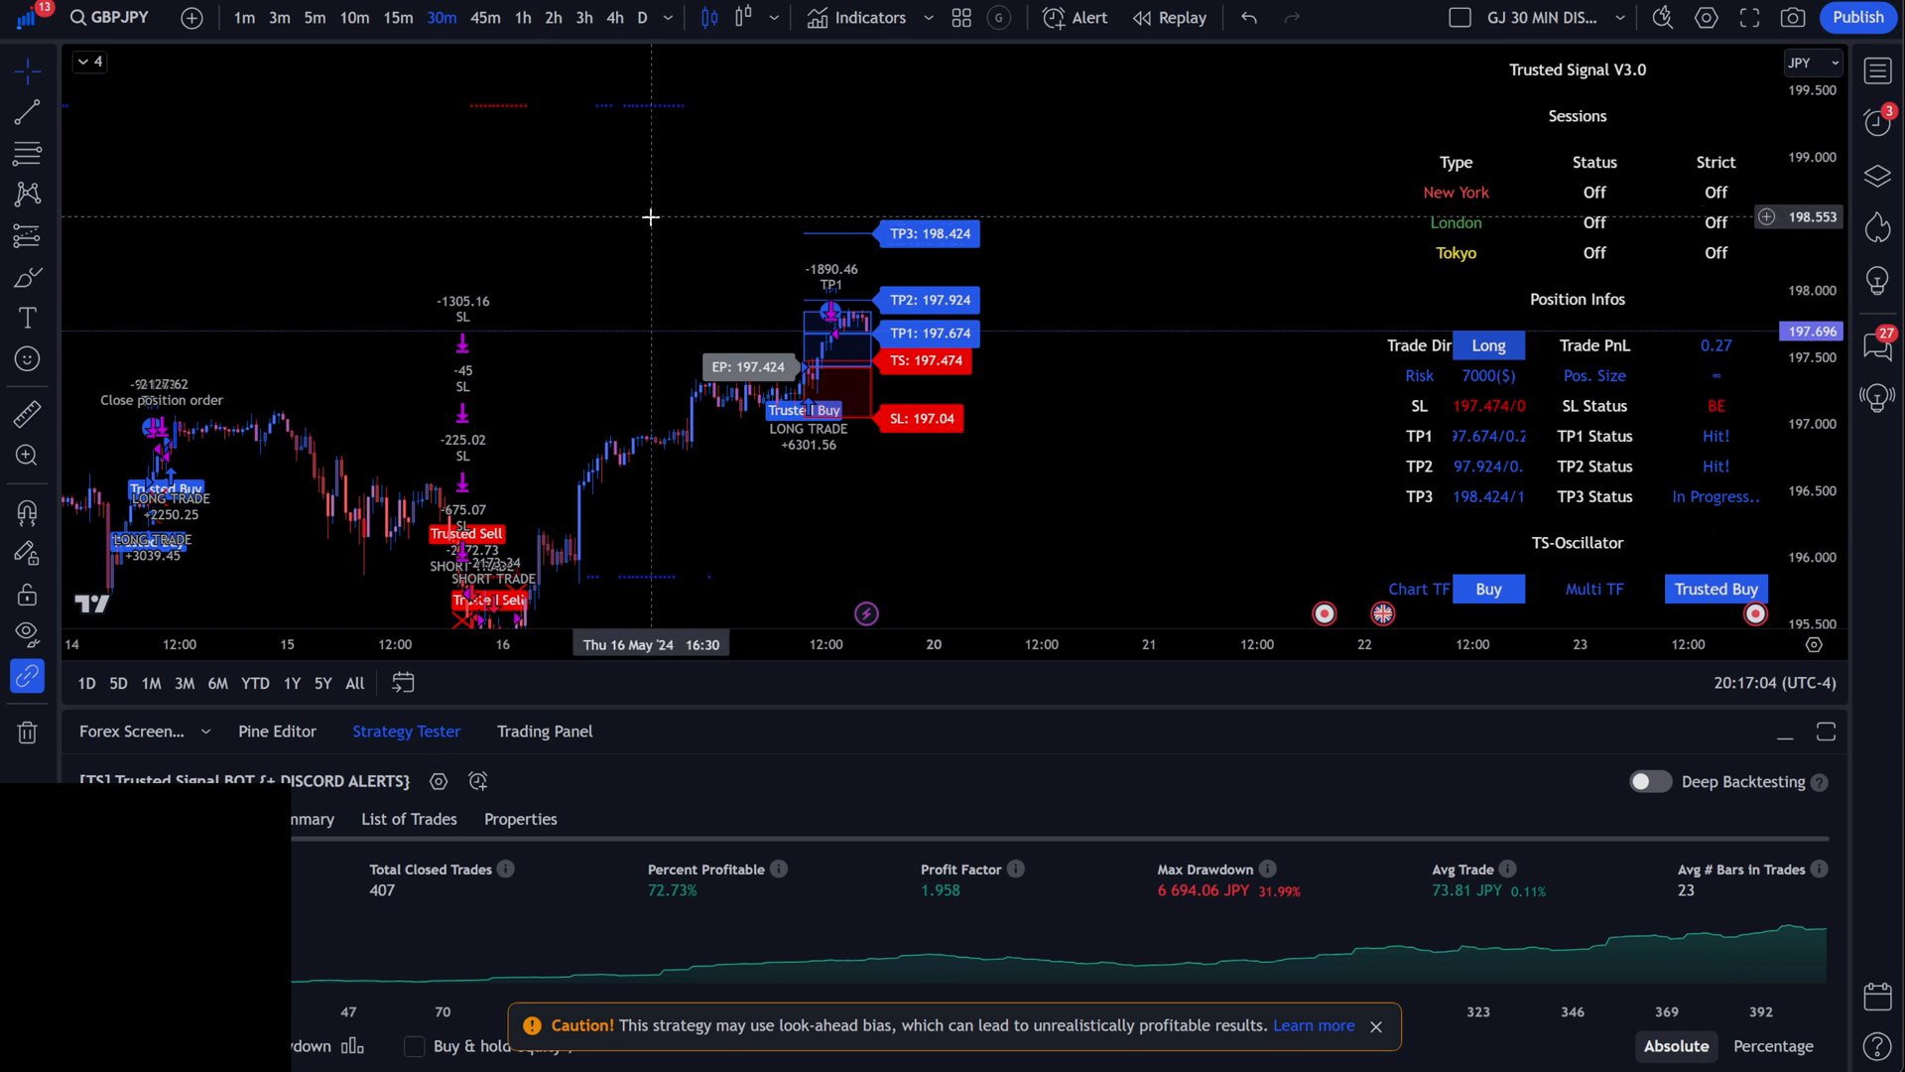
mouse_move(582, 215)
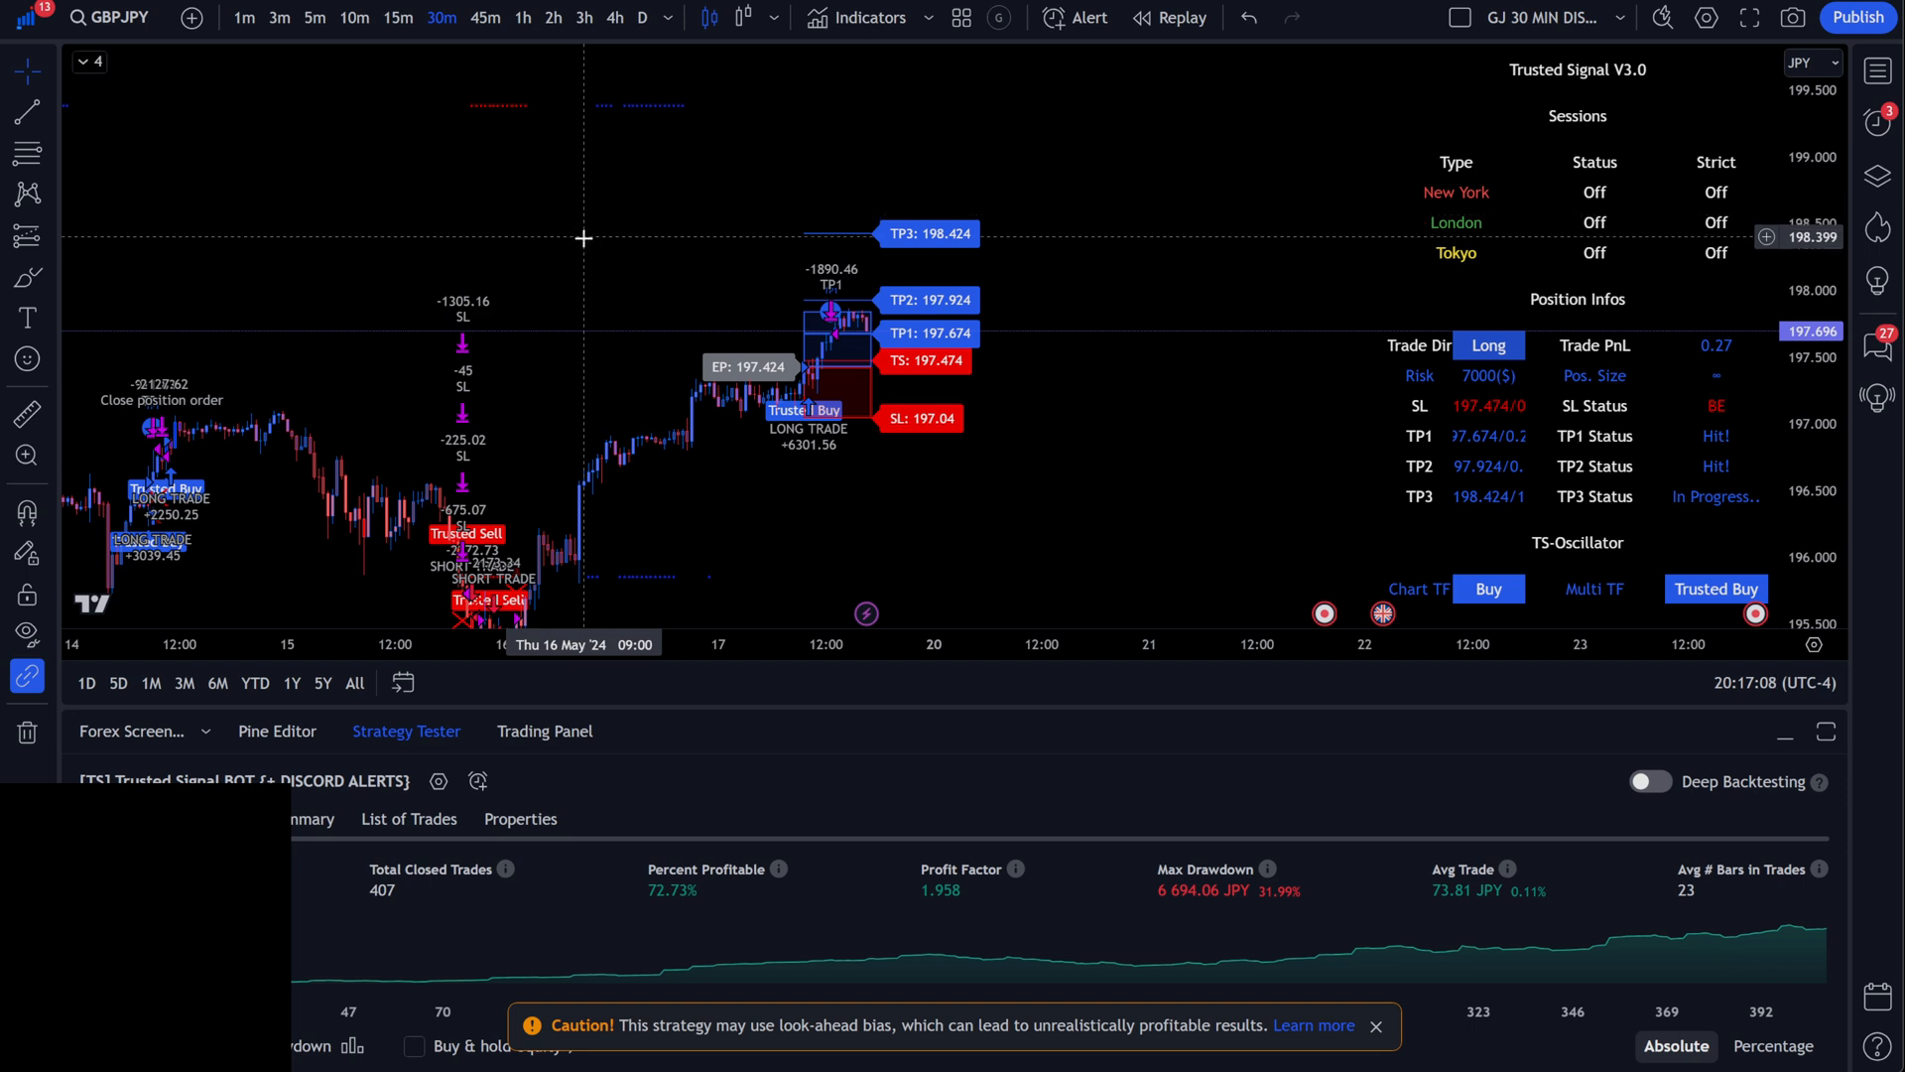
mouse_move(887, 55)
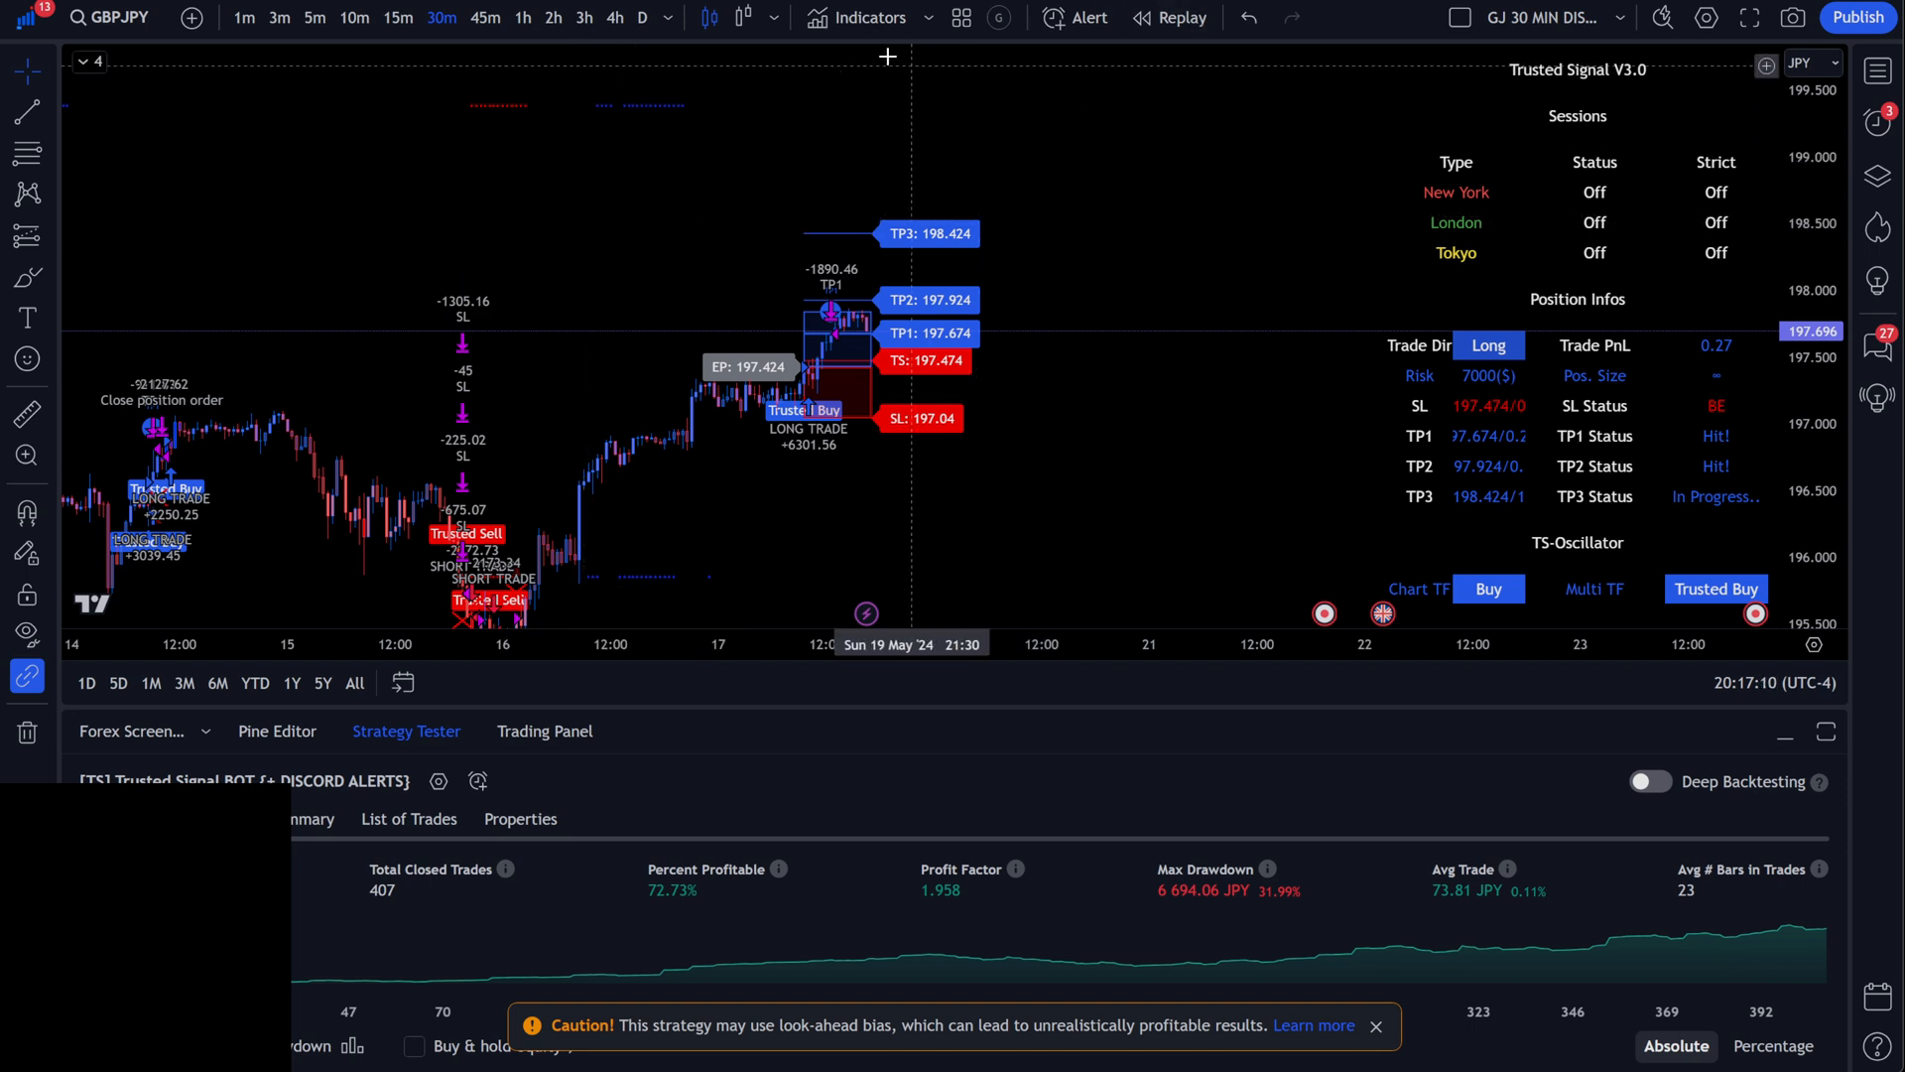
Show the Indicators, Metrics & Strategies library with the favorited Trusted Signals scripts.
left_click(860, 18)
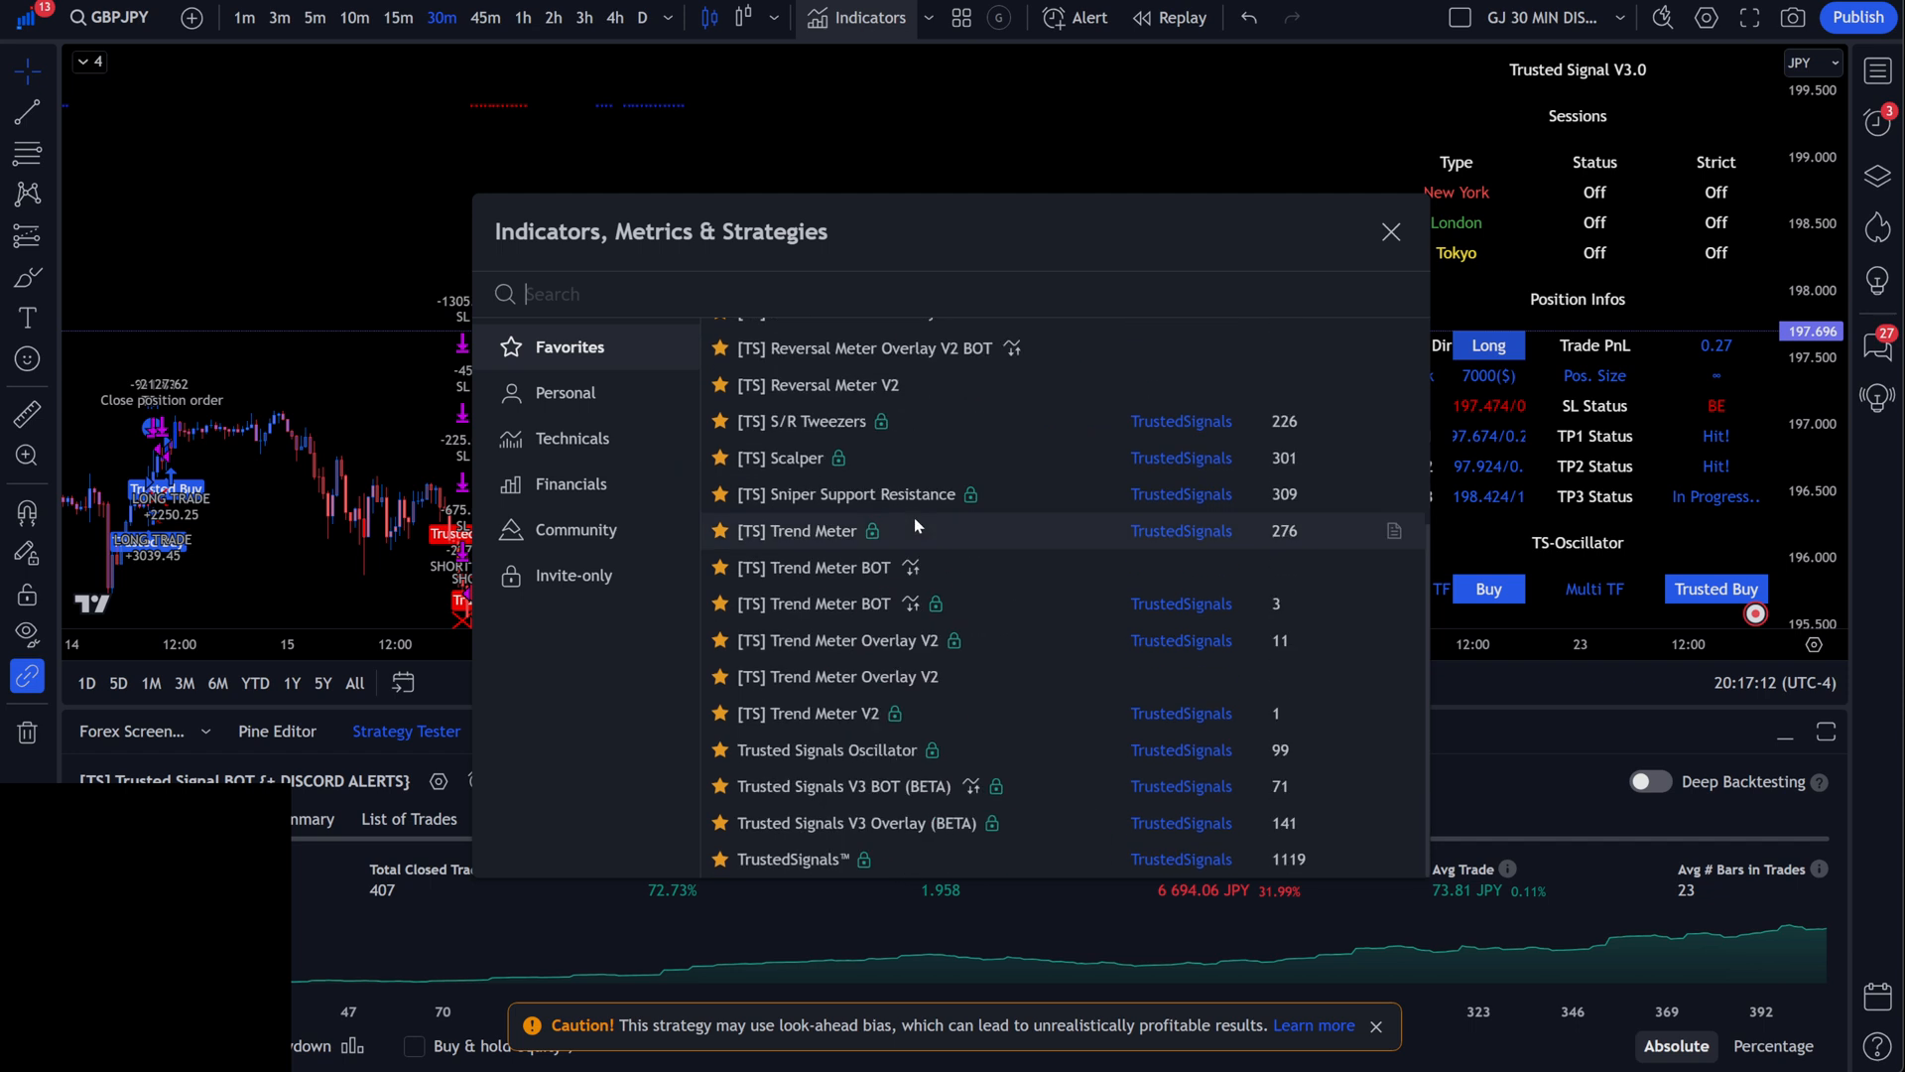
mouse_move(978, 566)
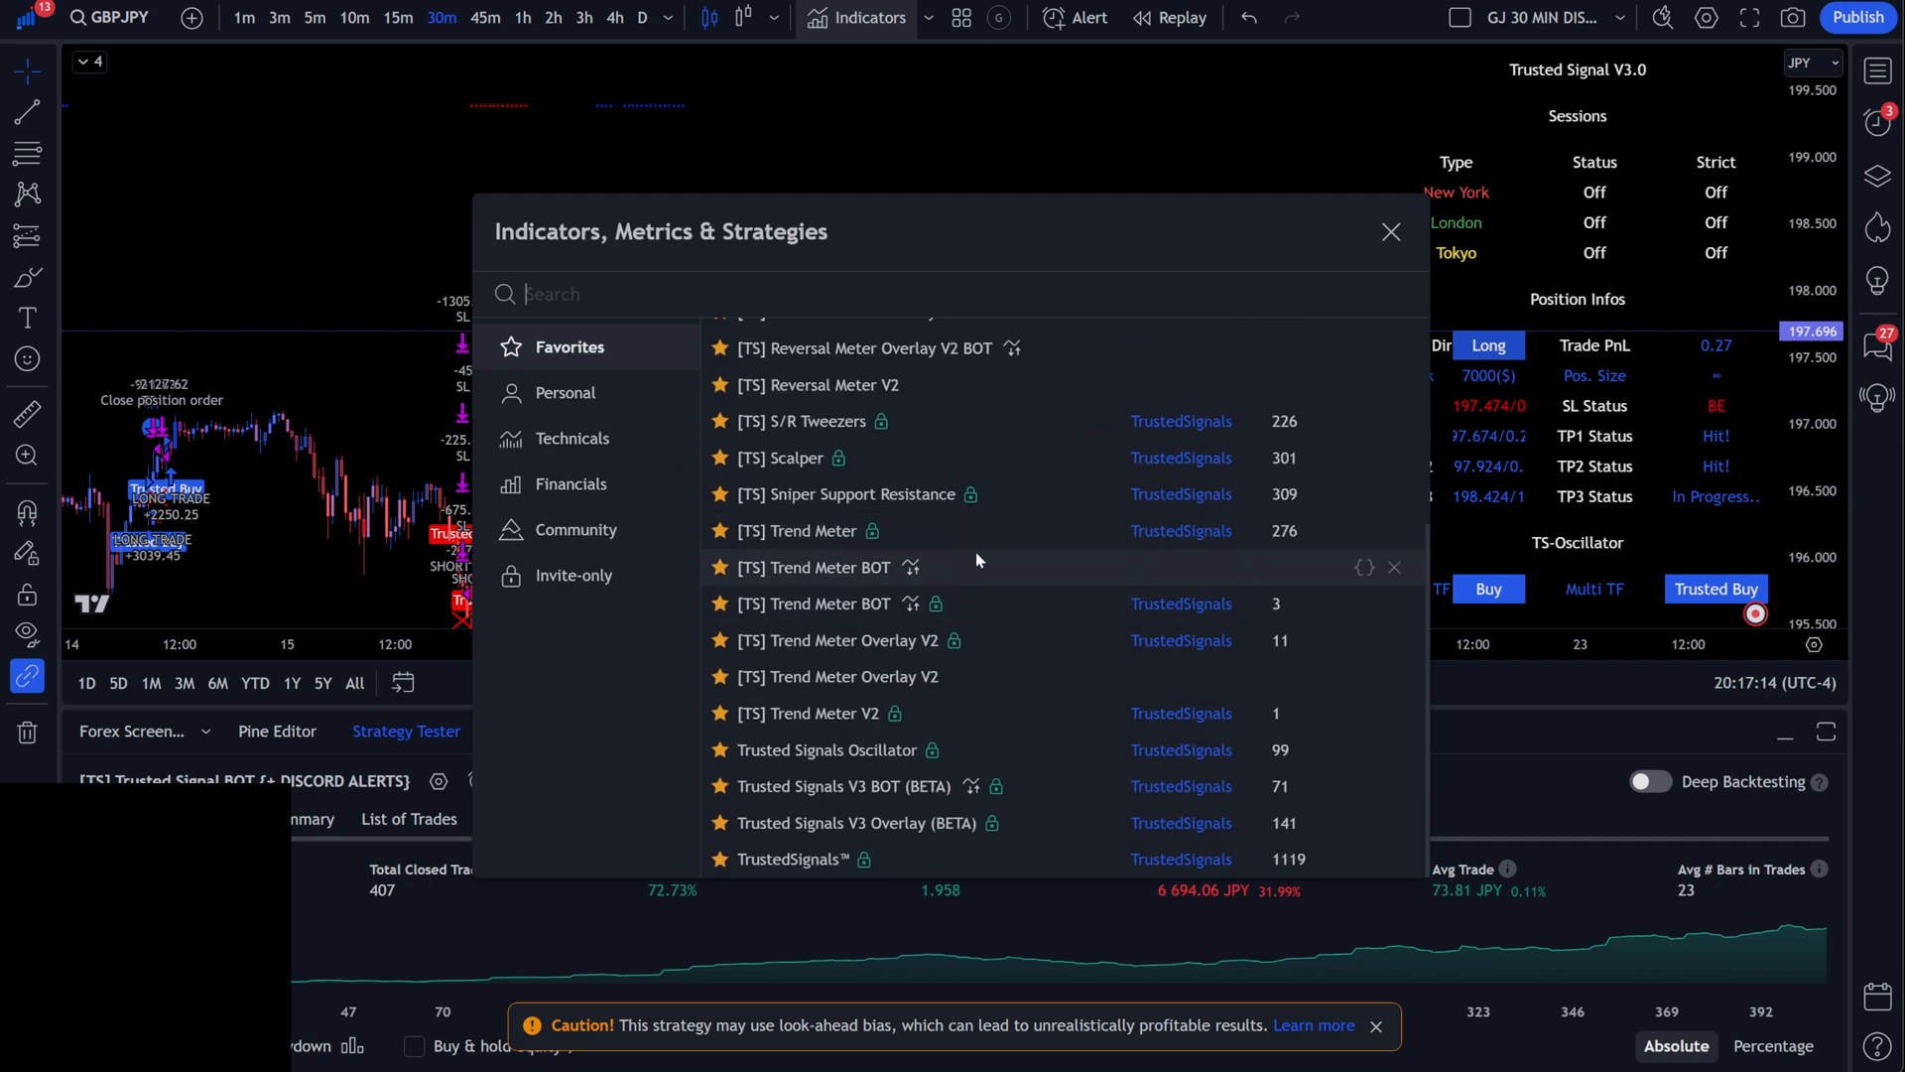
mouse_move(1362, 264)
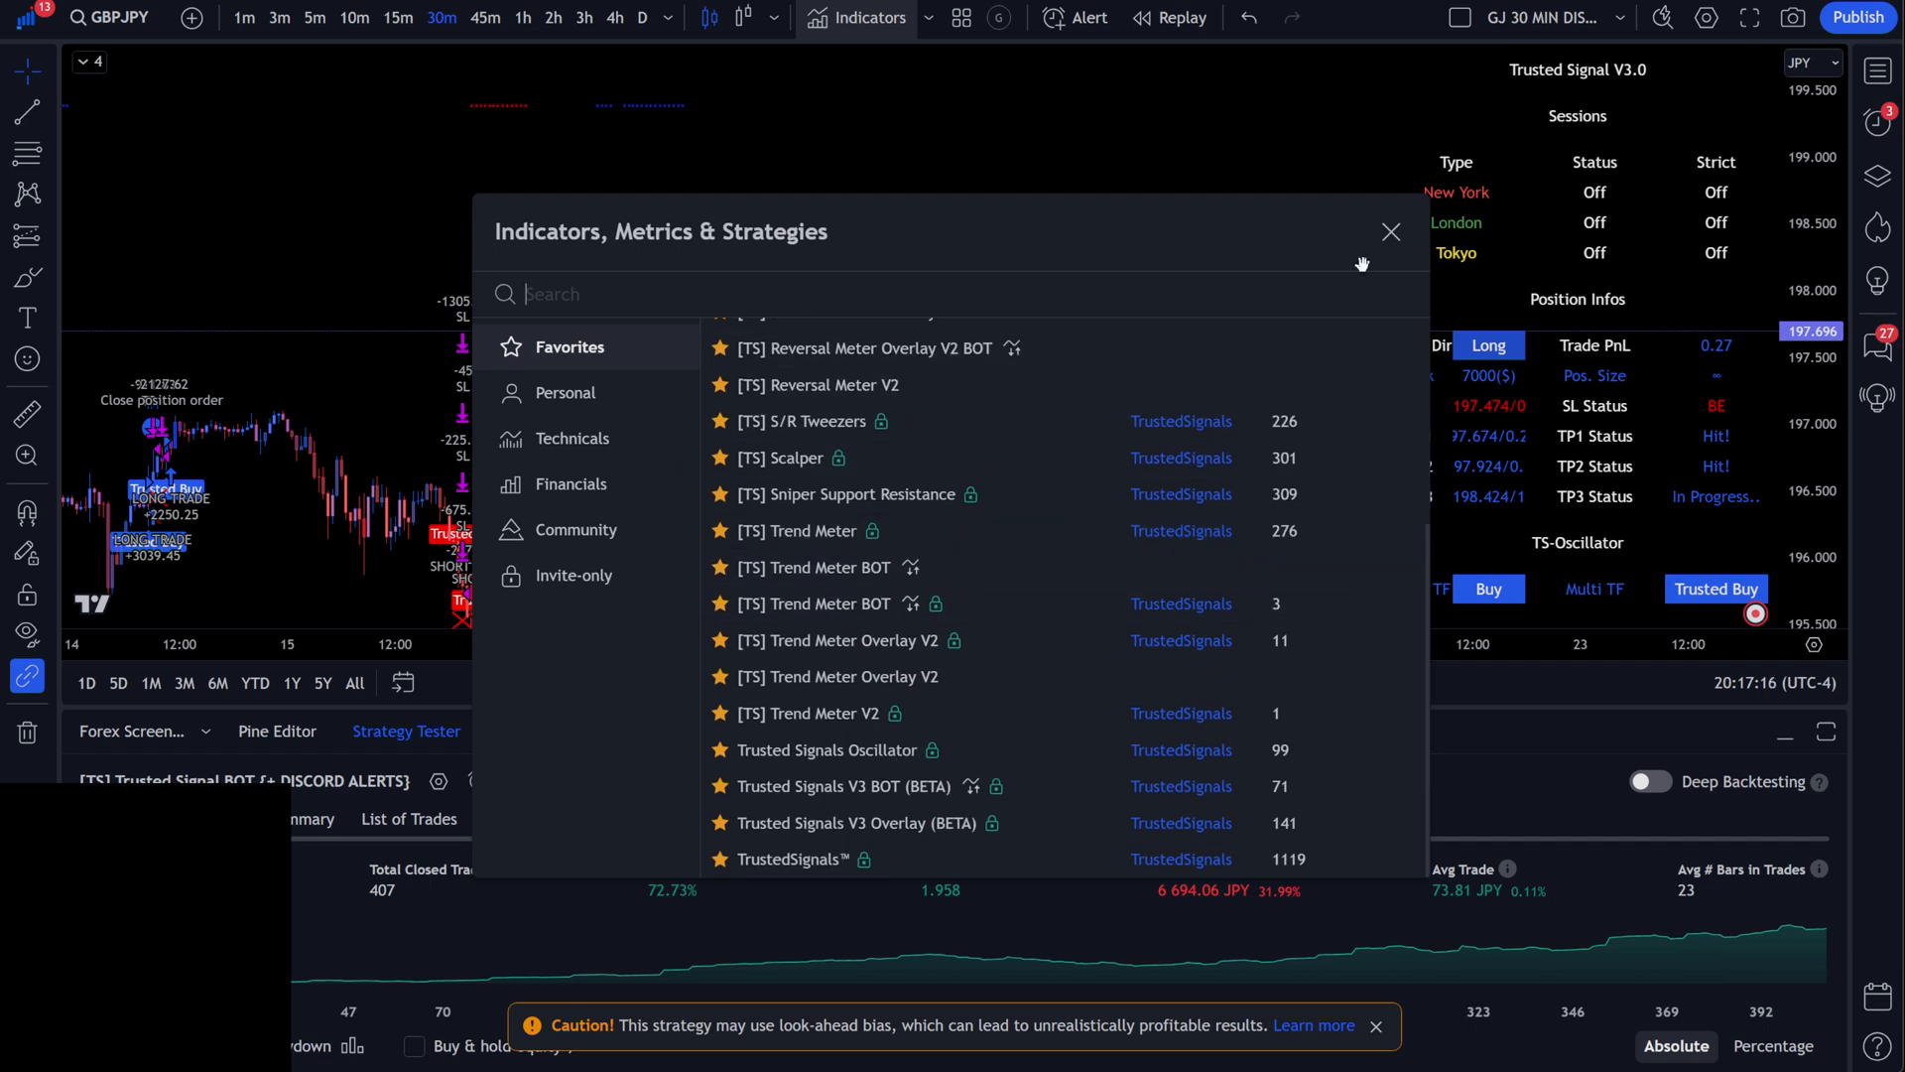
Dismiss the indicators library to reveal the GBPJPY 30-minute chart with signals.
left_click(1391, 232)
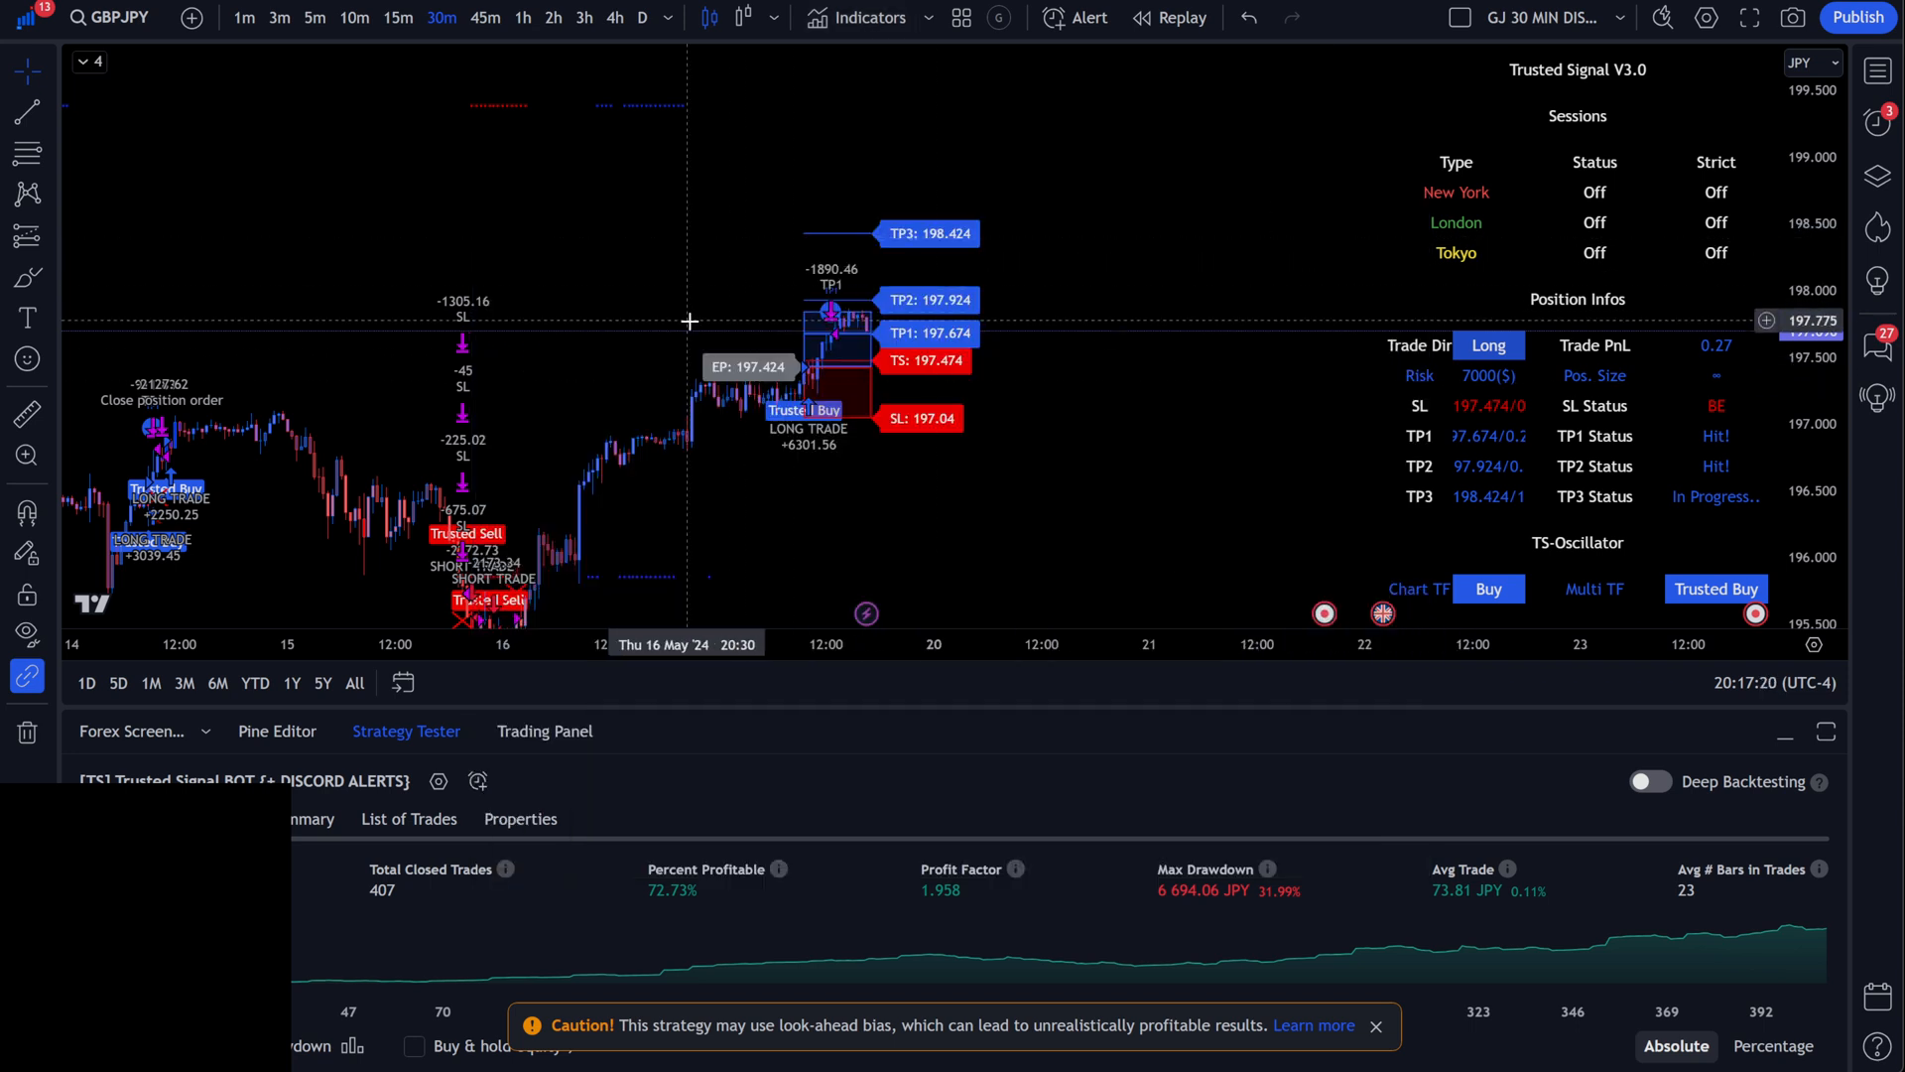
mouse_move(715, 556)
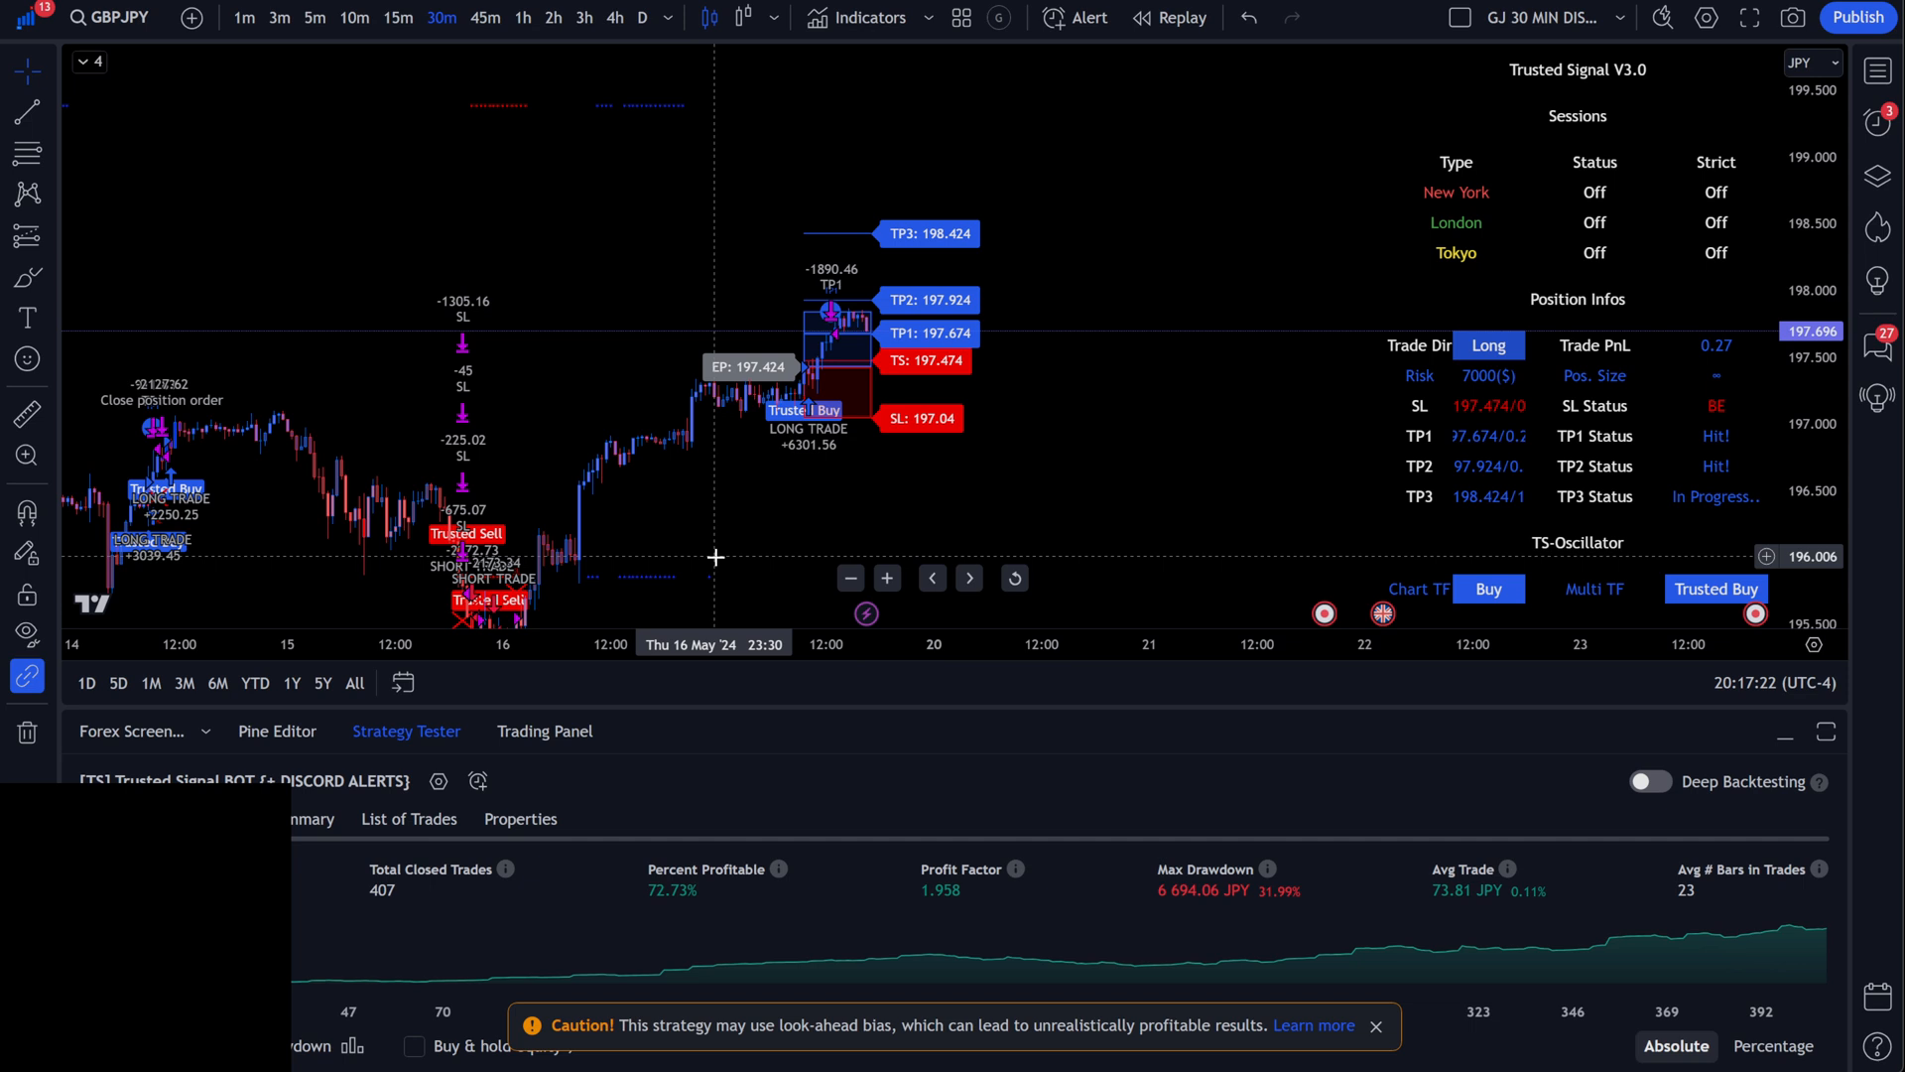
mouse_move(723, 331)
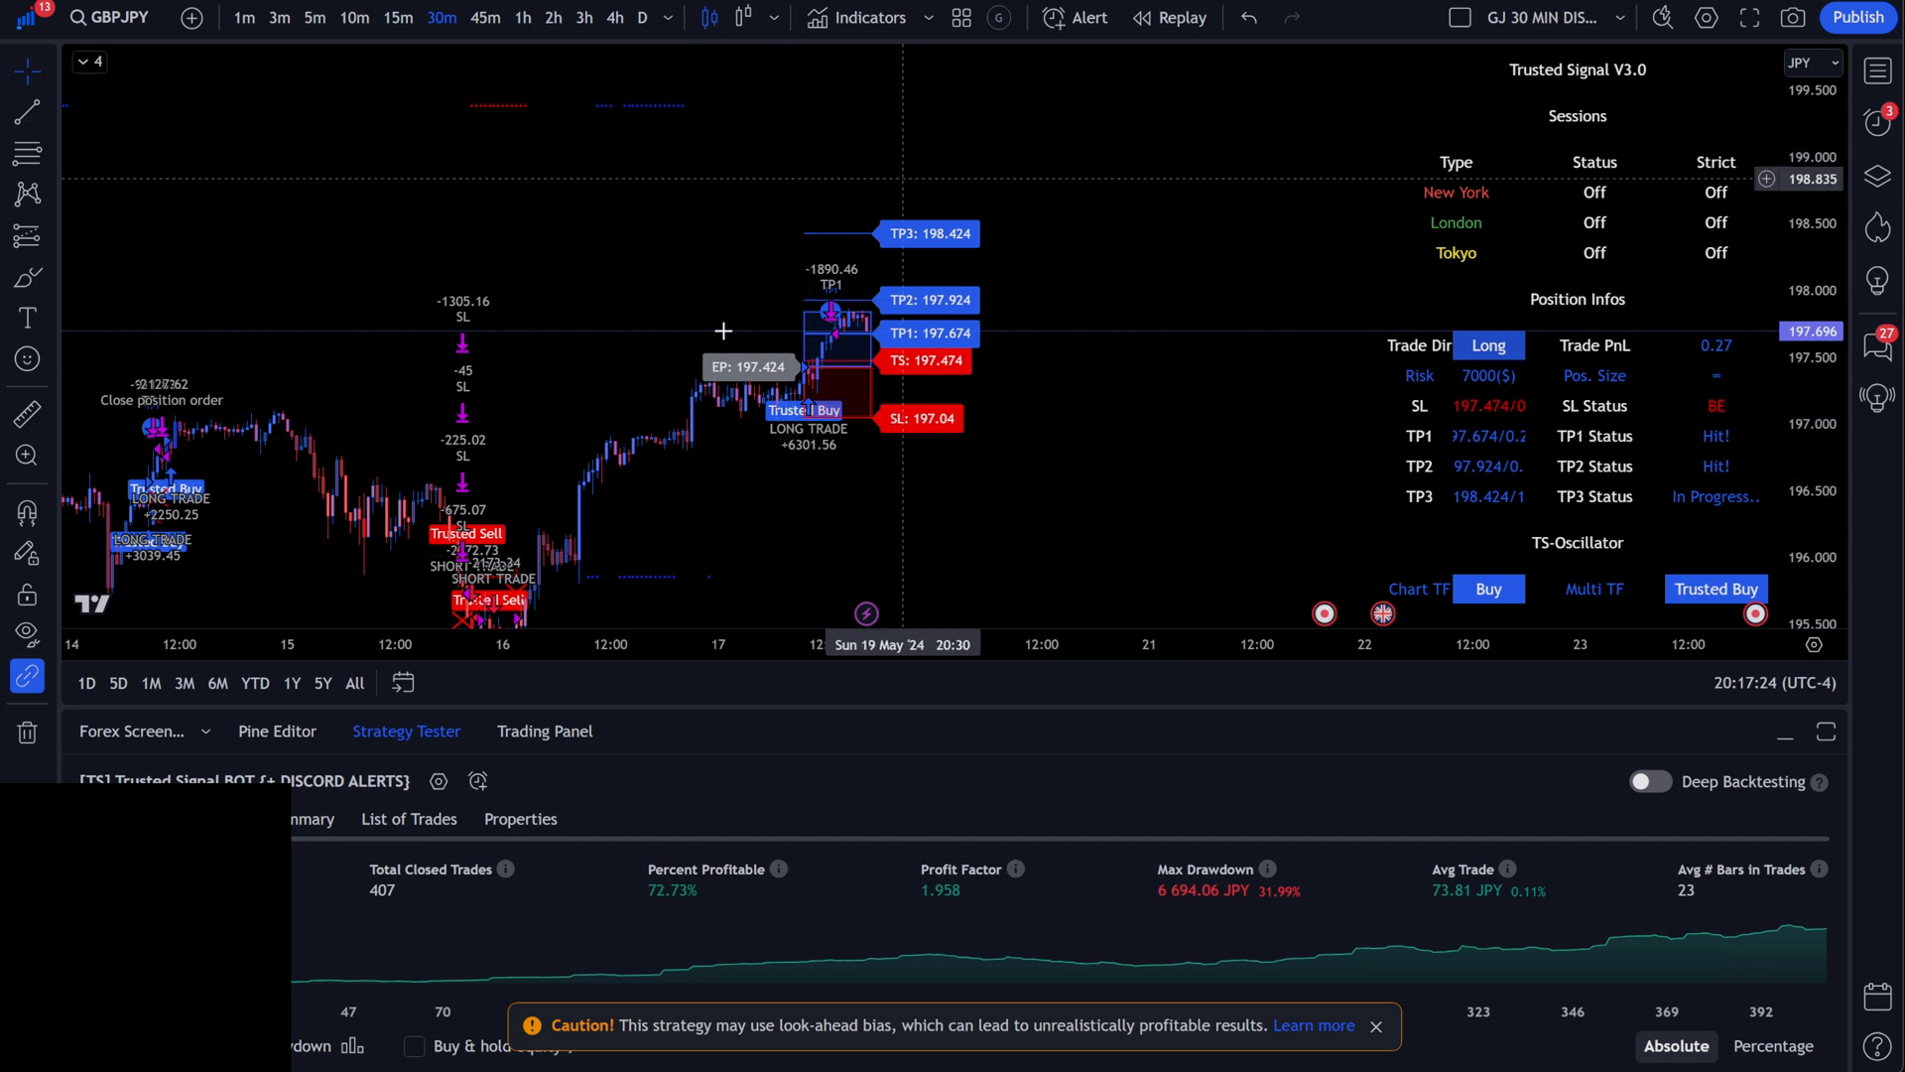
mouse_move(820, 232)
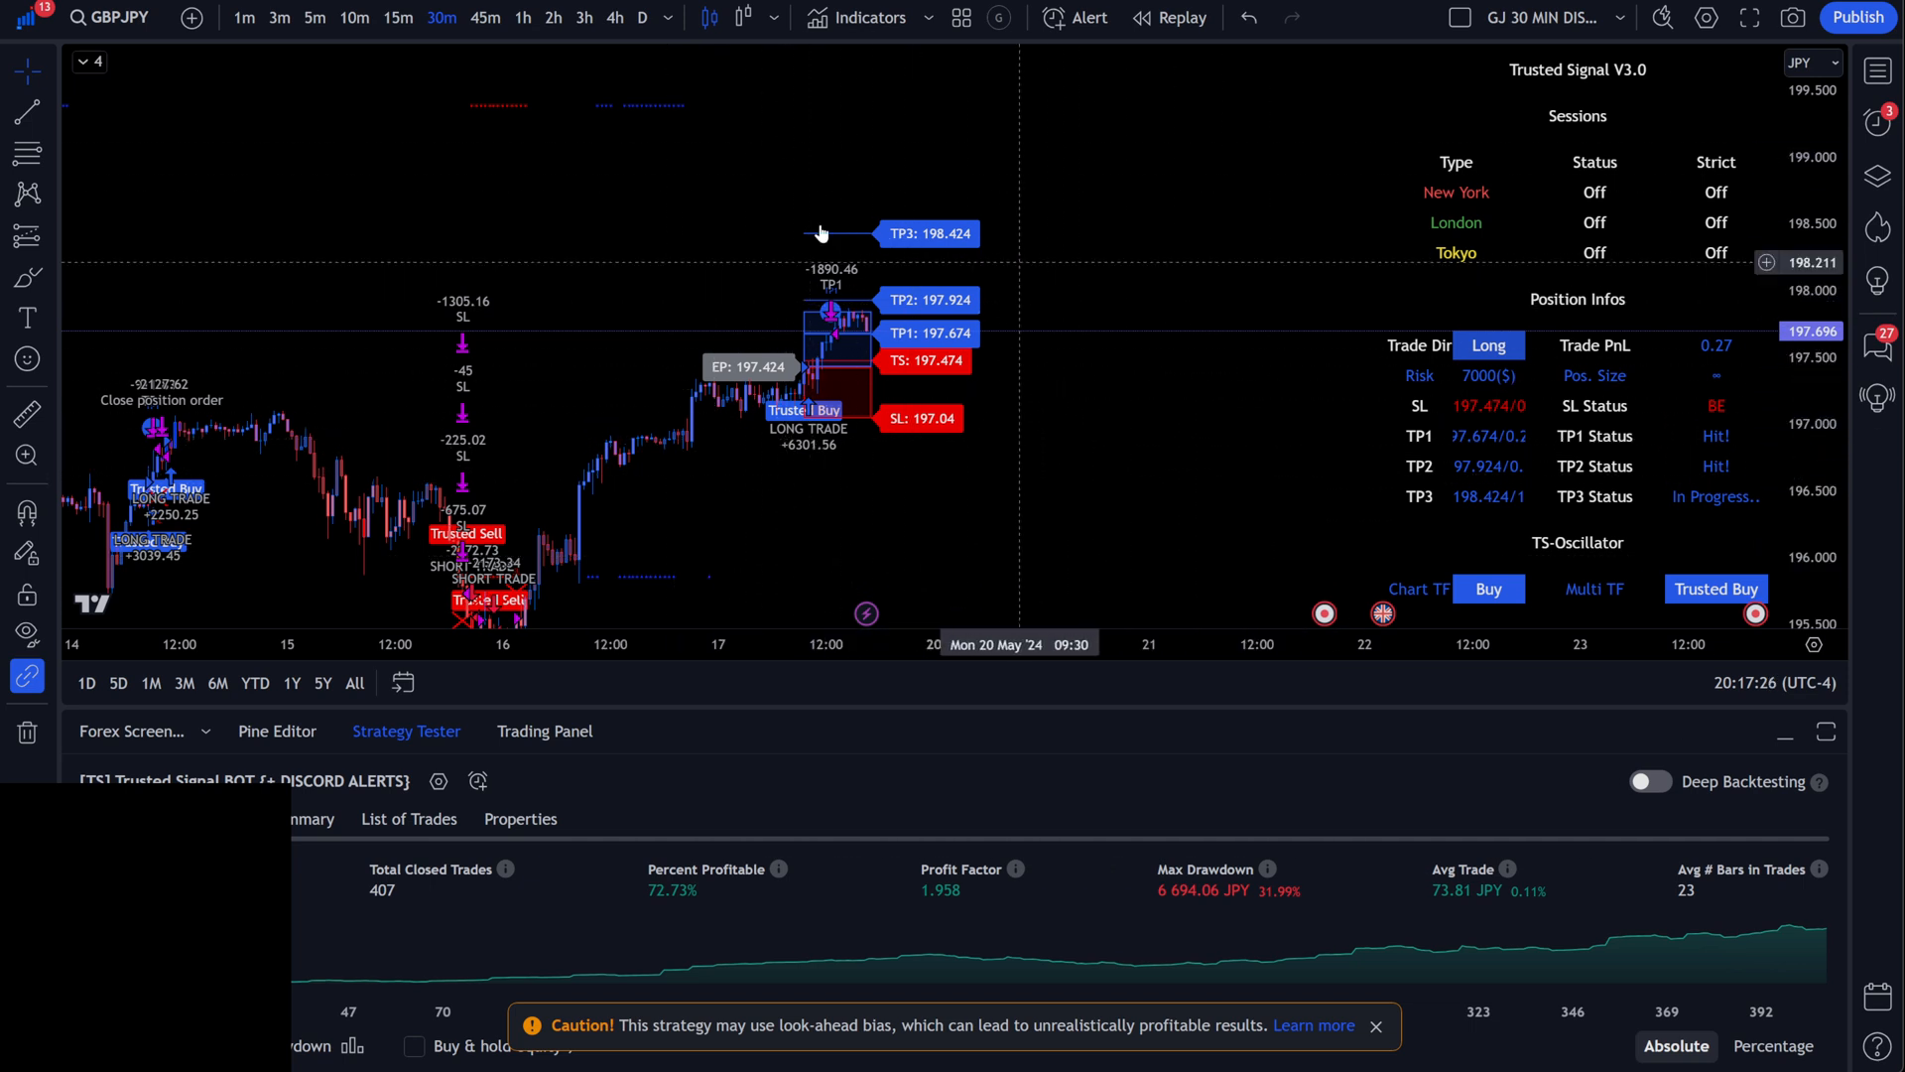
mouse_move(772, 435)
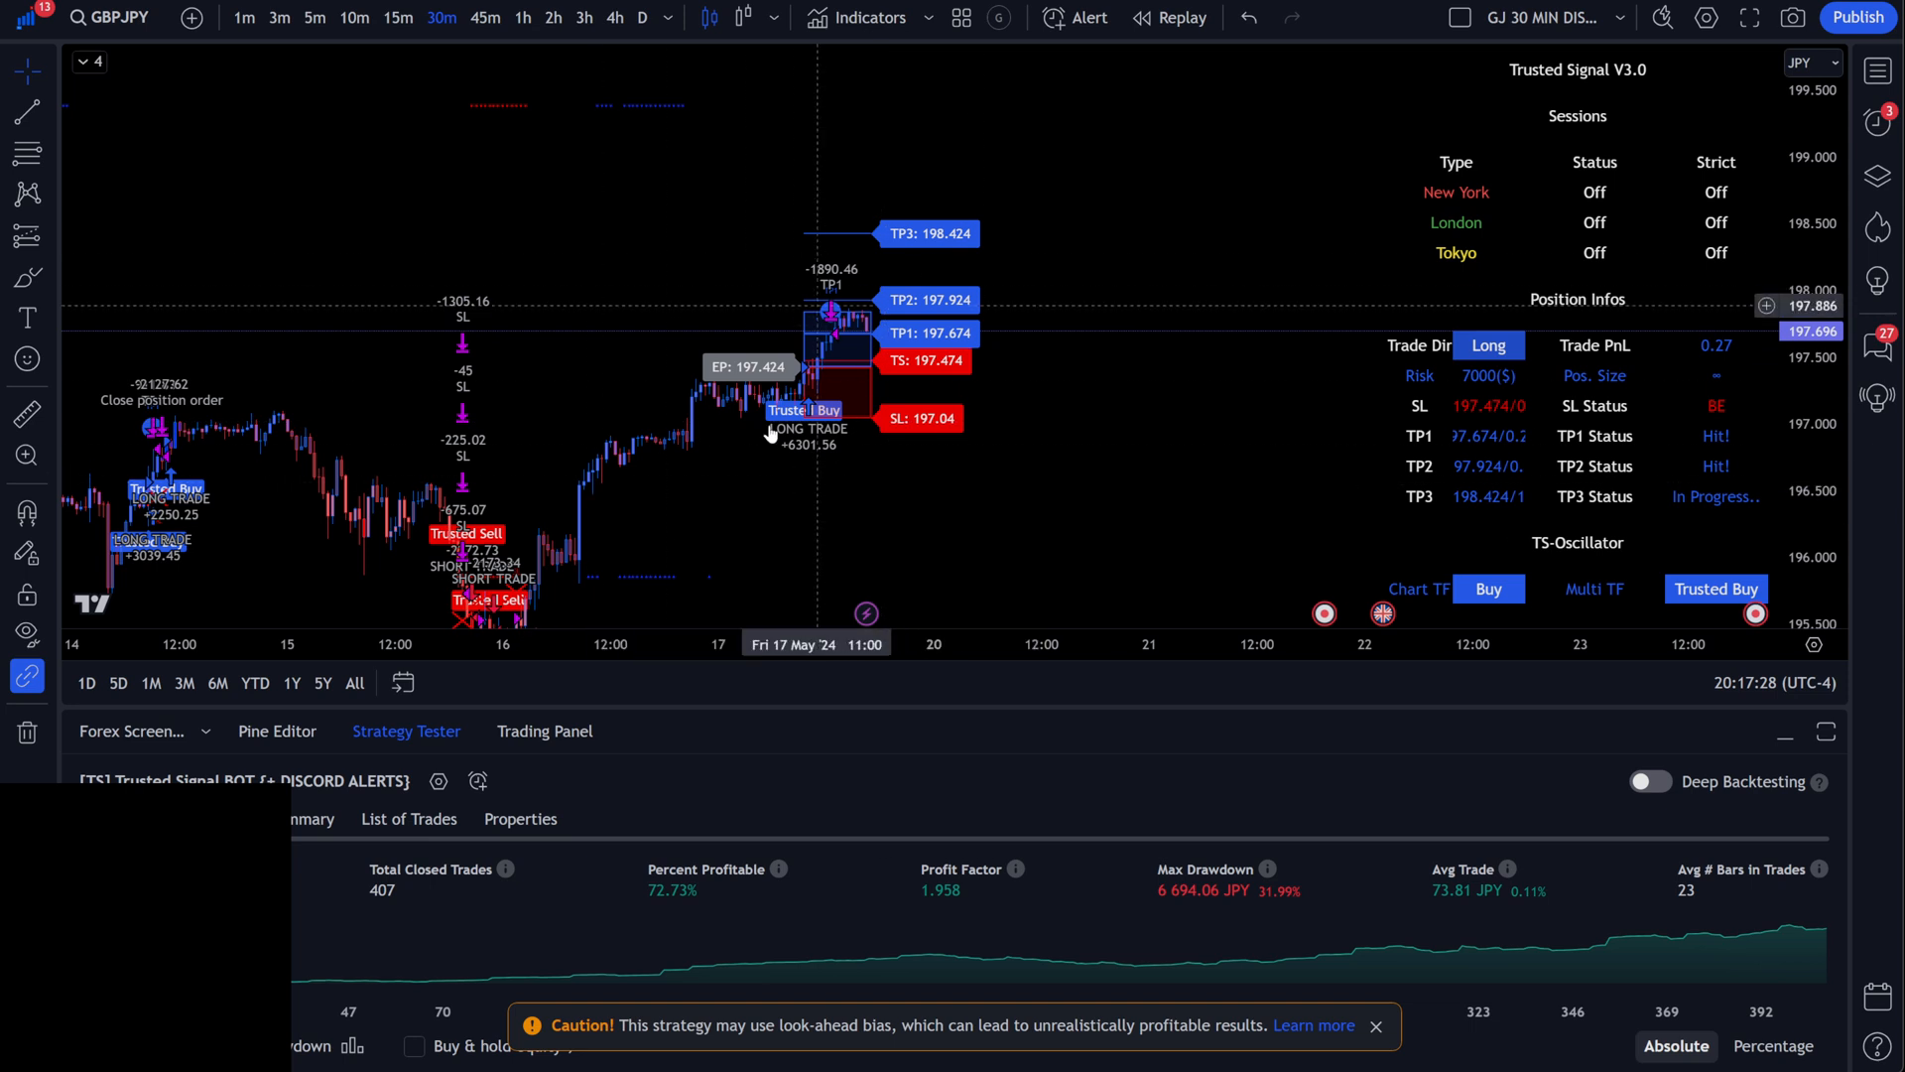
mouse_move(1091, 377)
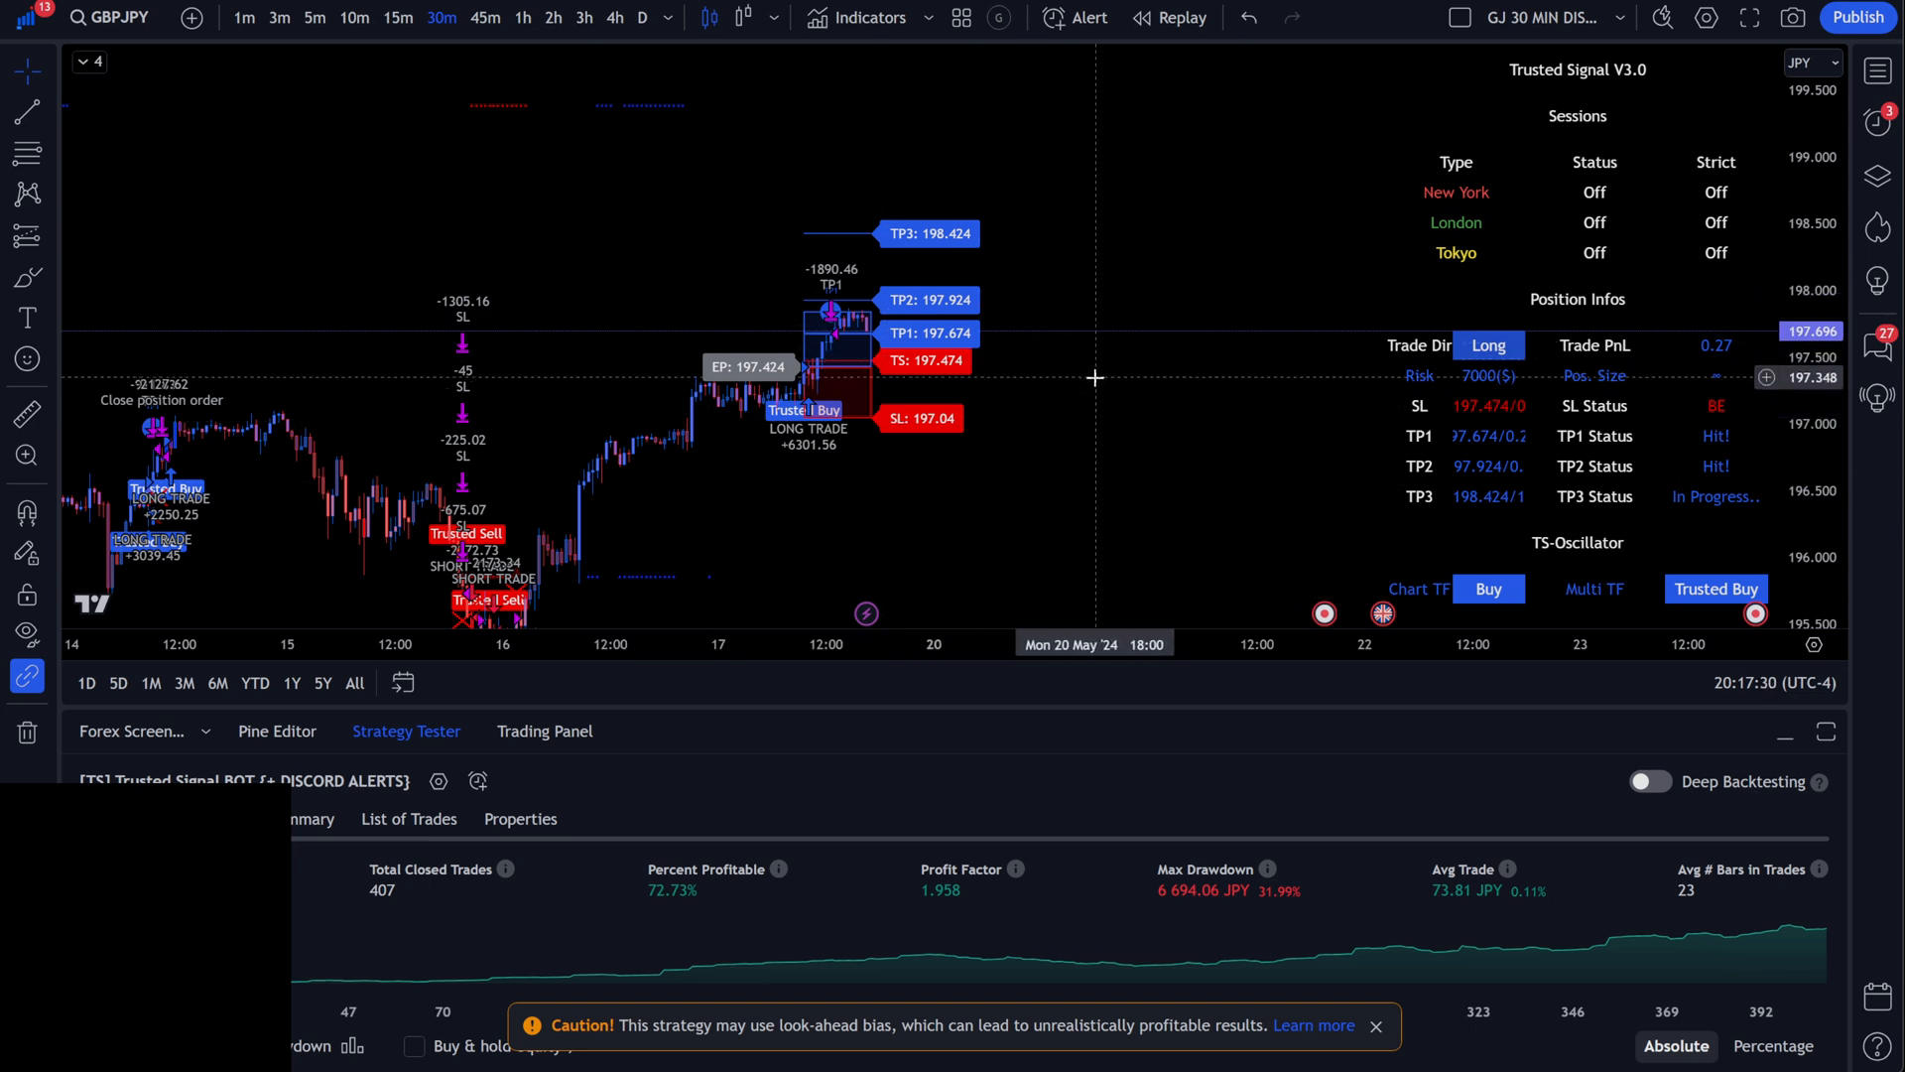
mouse_move(903, 291)
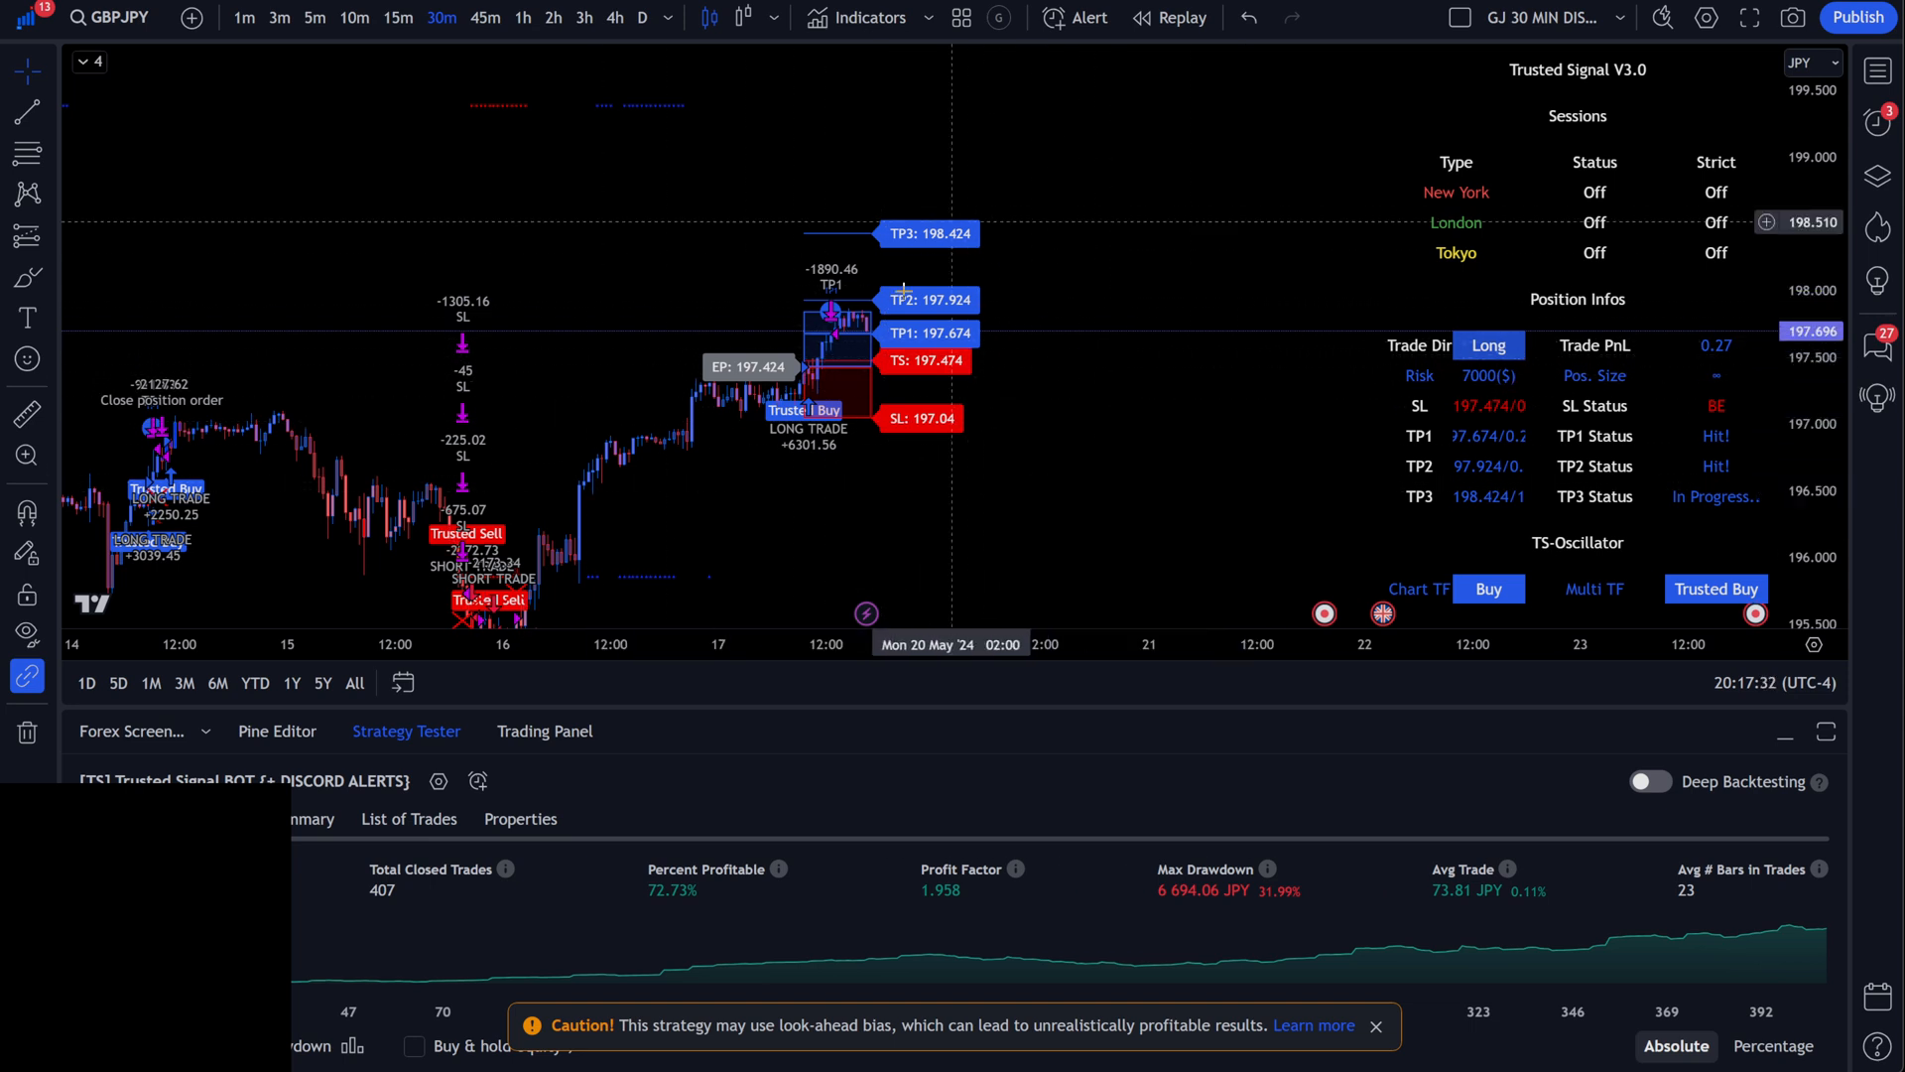
mouse_move(893, 362)
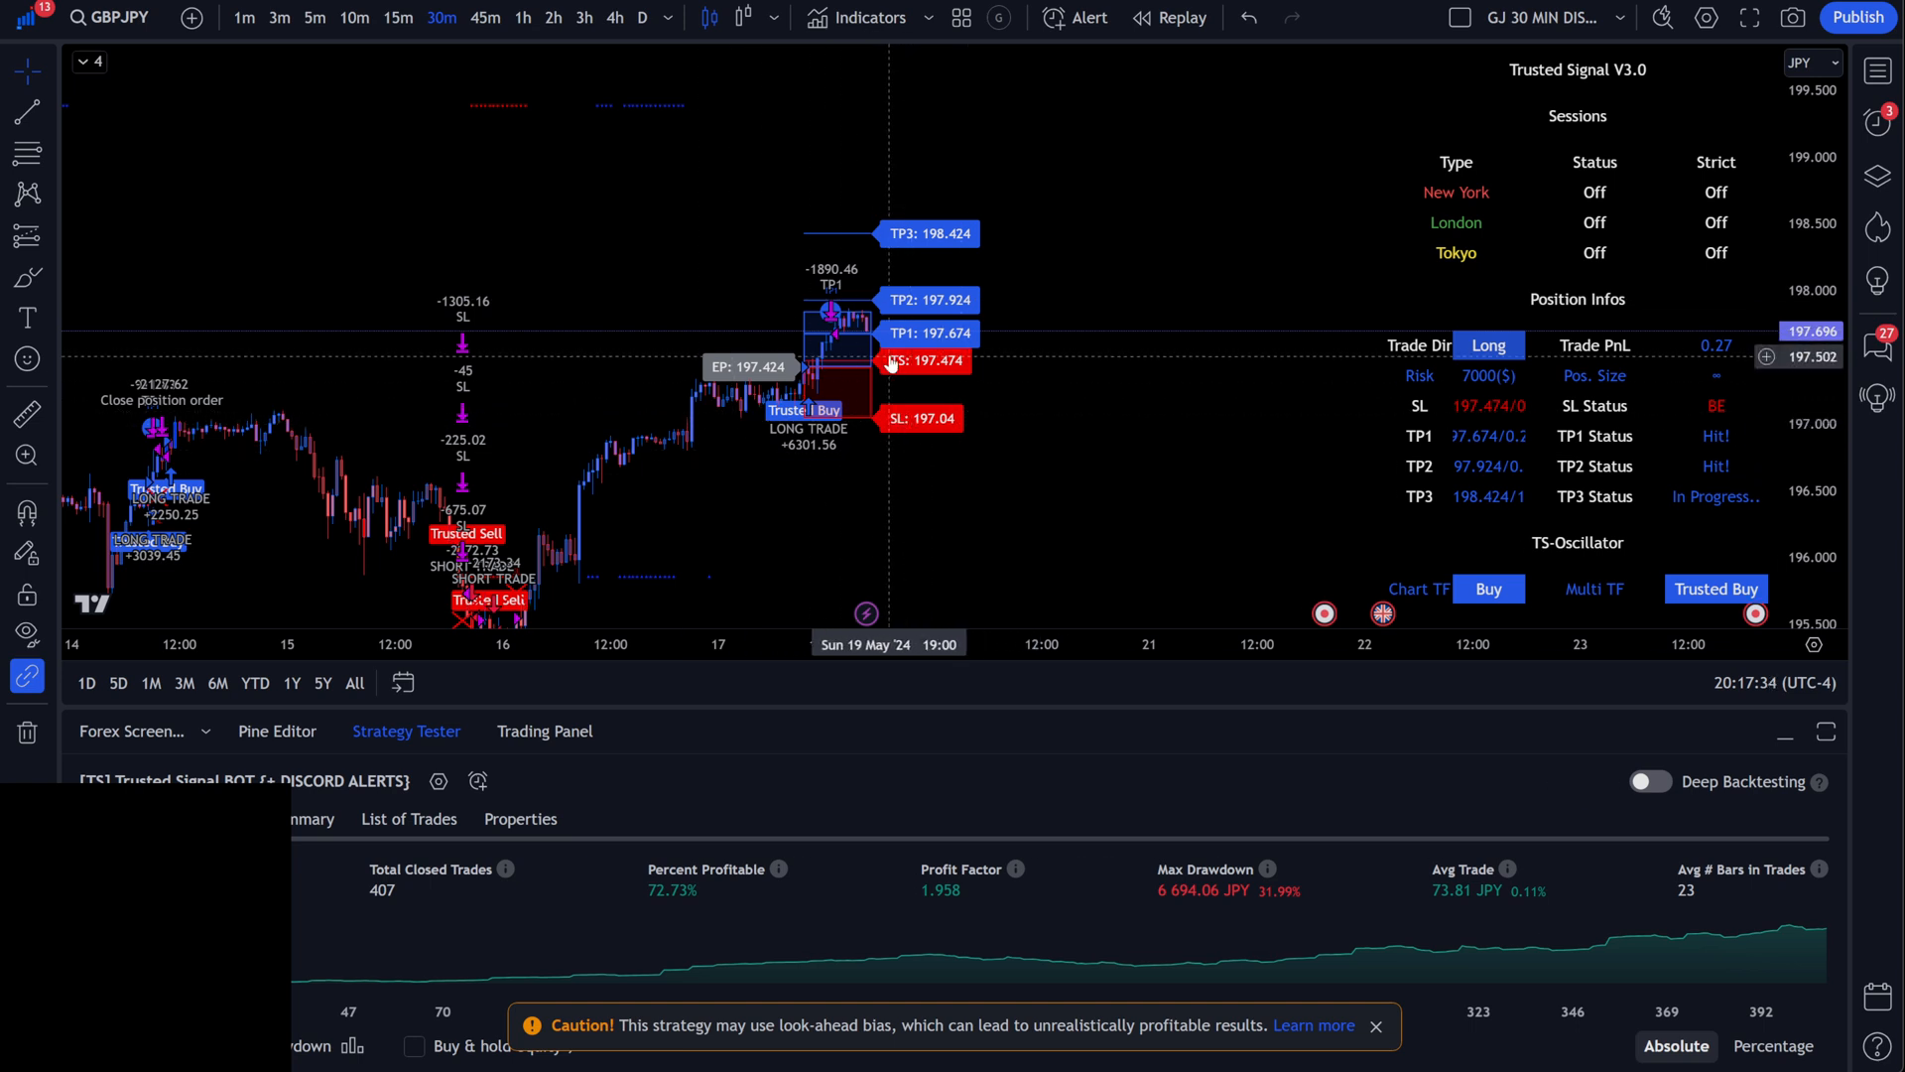
mouse_move(929, 248)
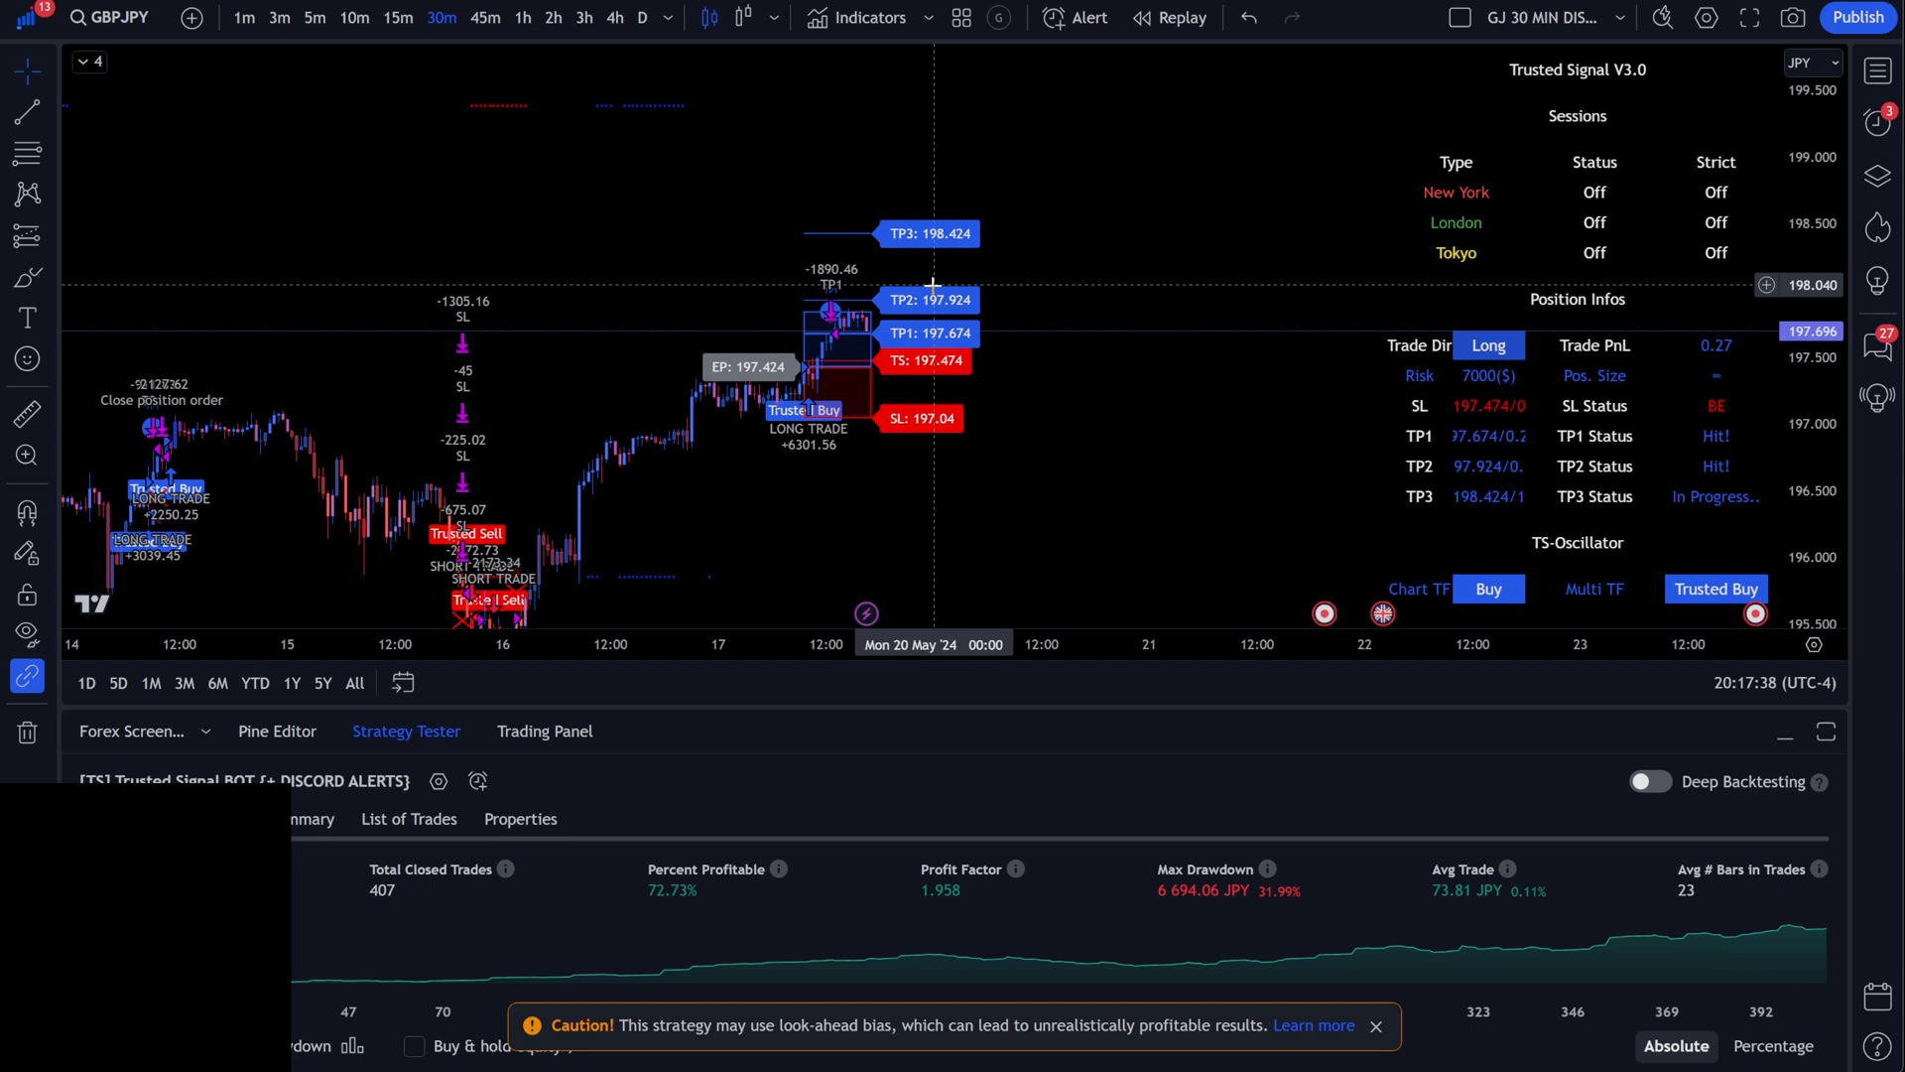
mouse_move(1016, 339)
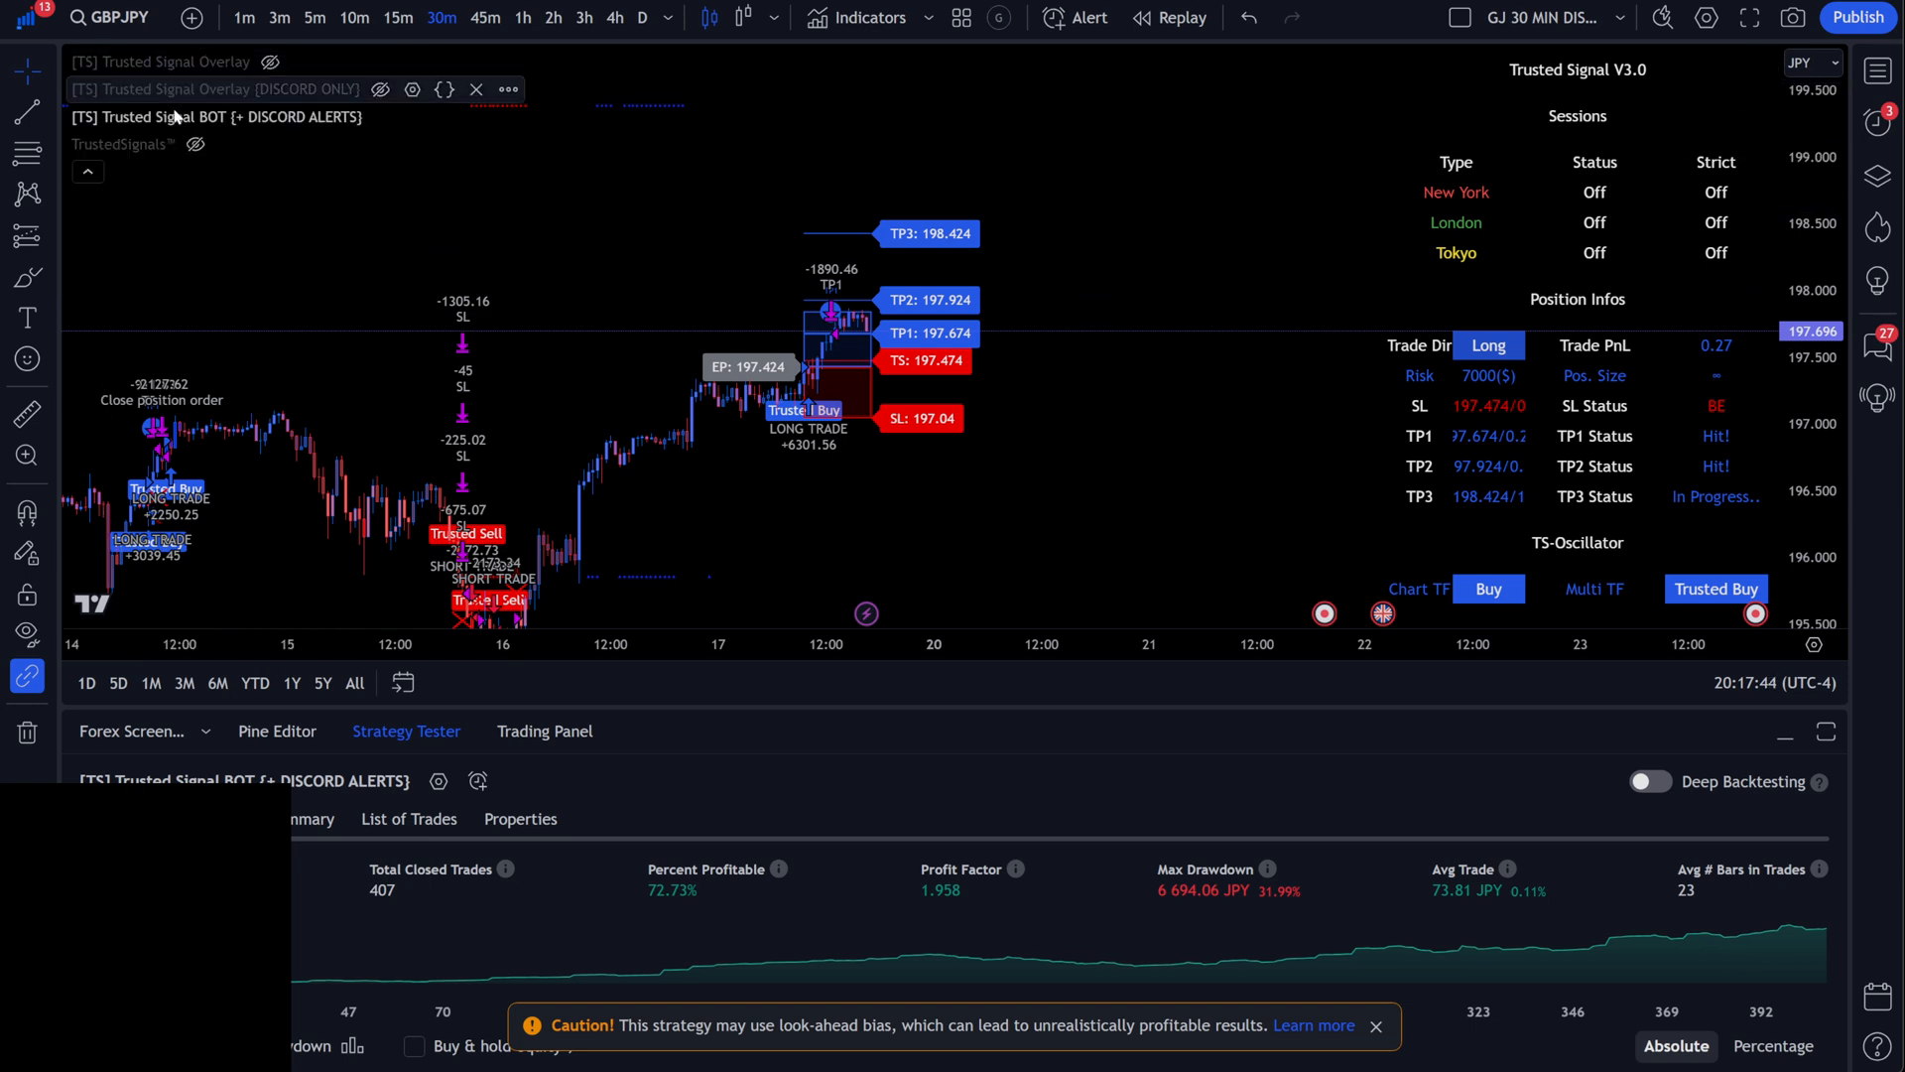
mouse_move(897, 82)
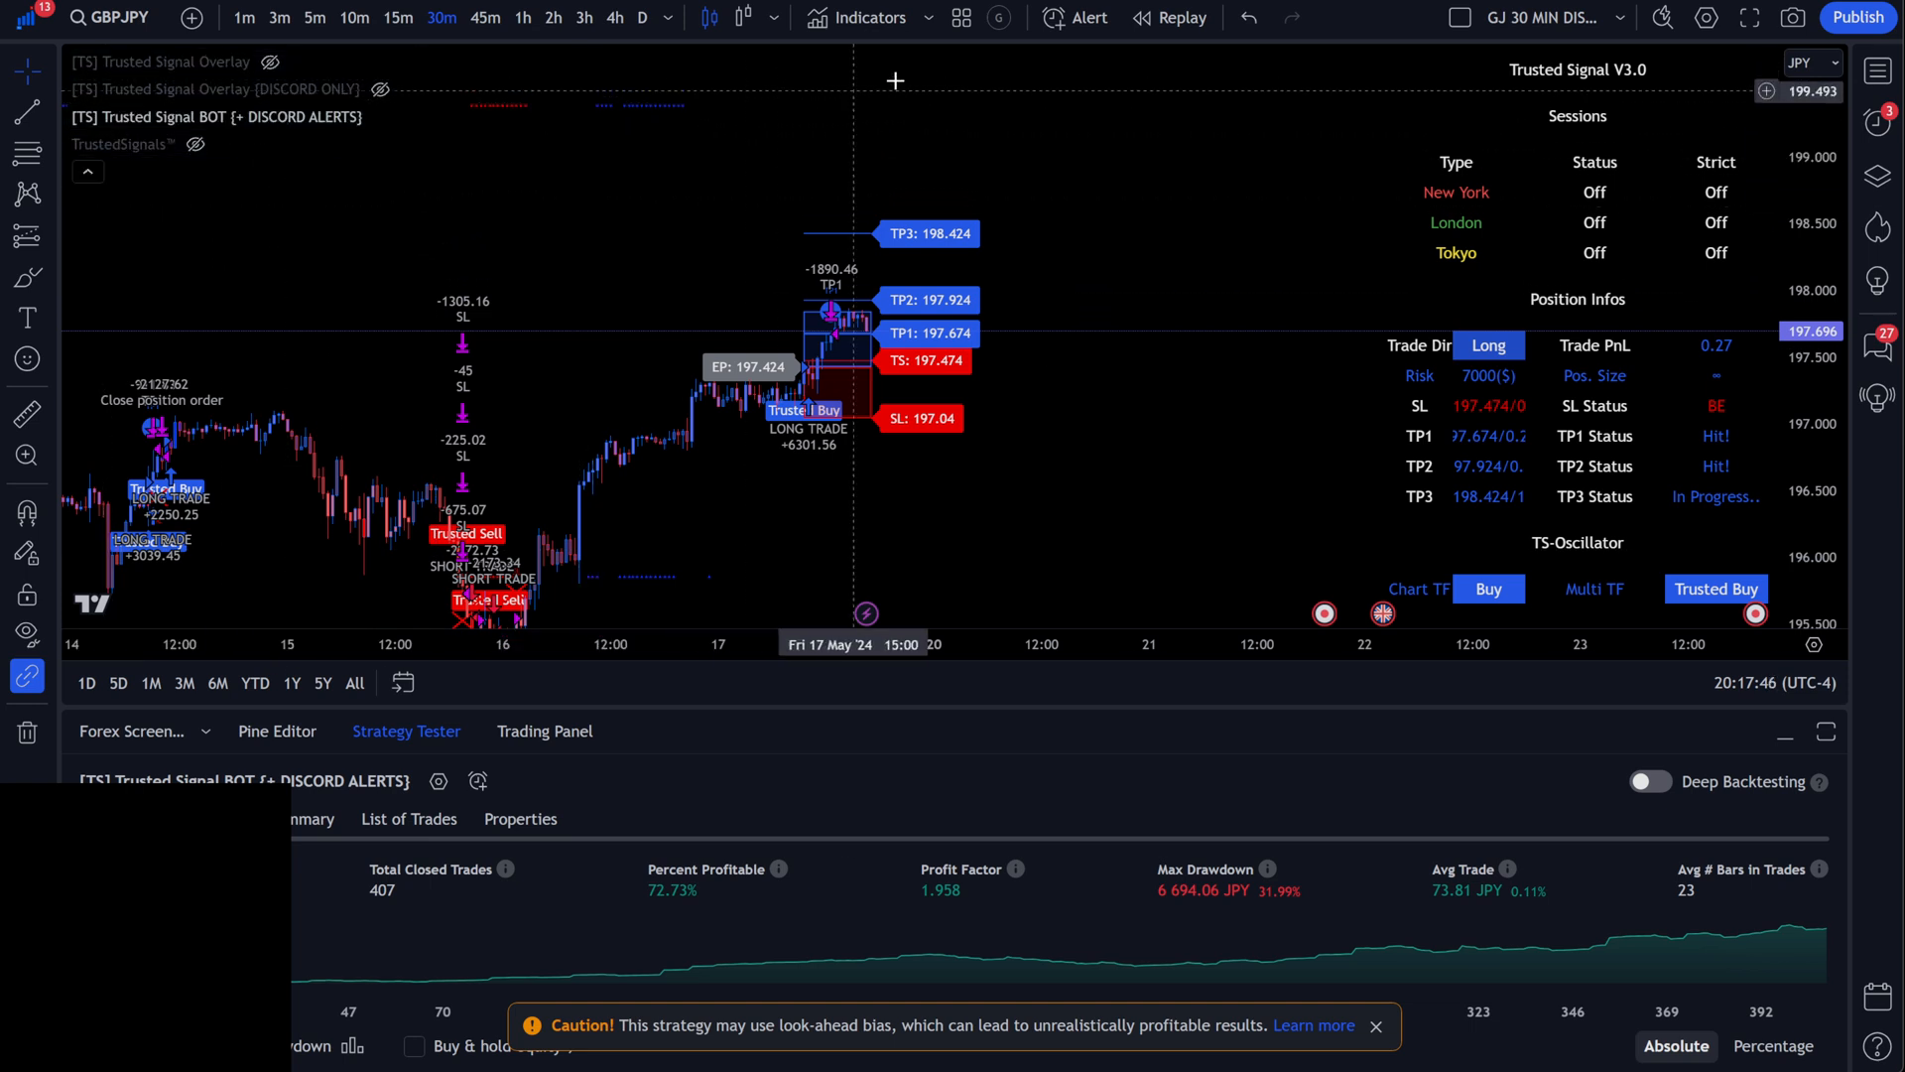
mouse_move(345, 117)
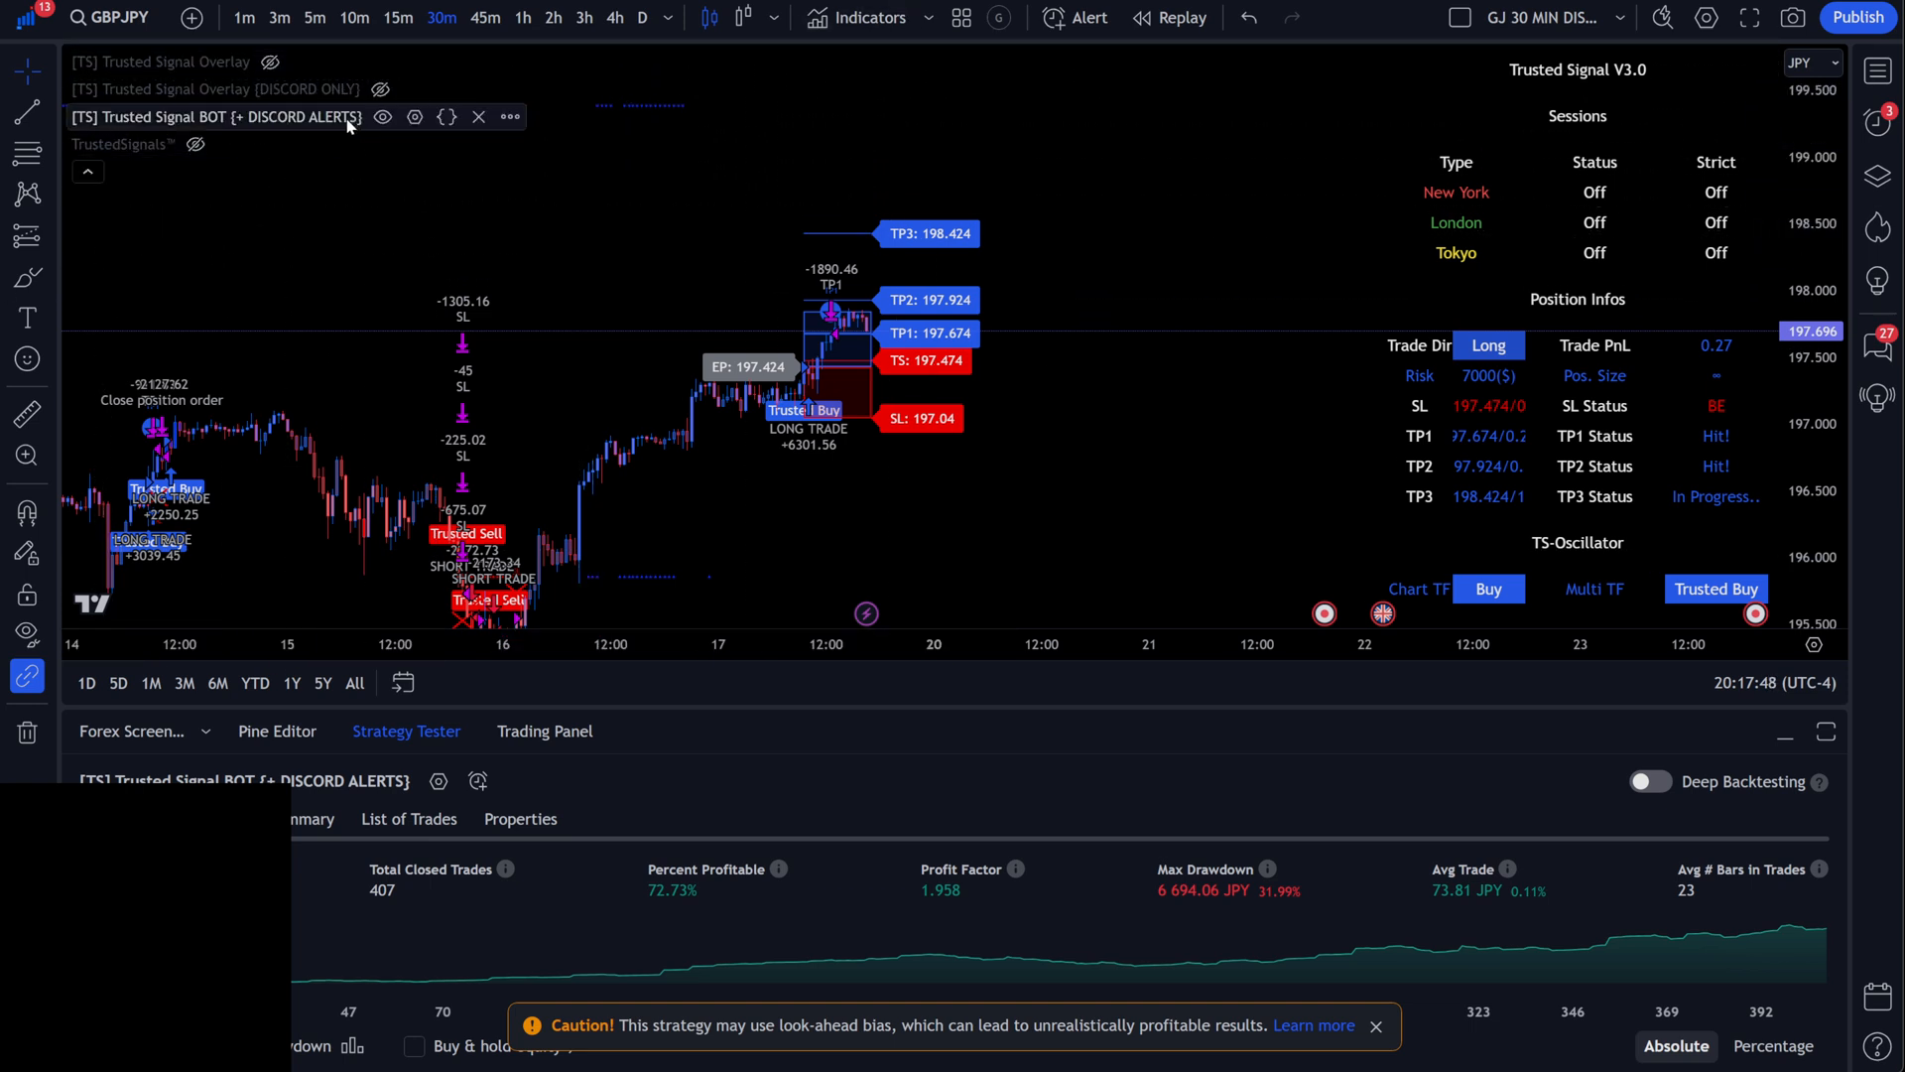
mouse_move(387, 121)
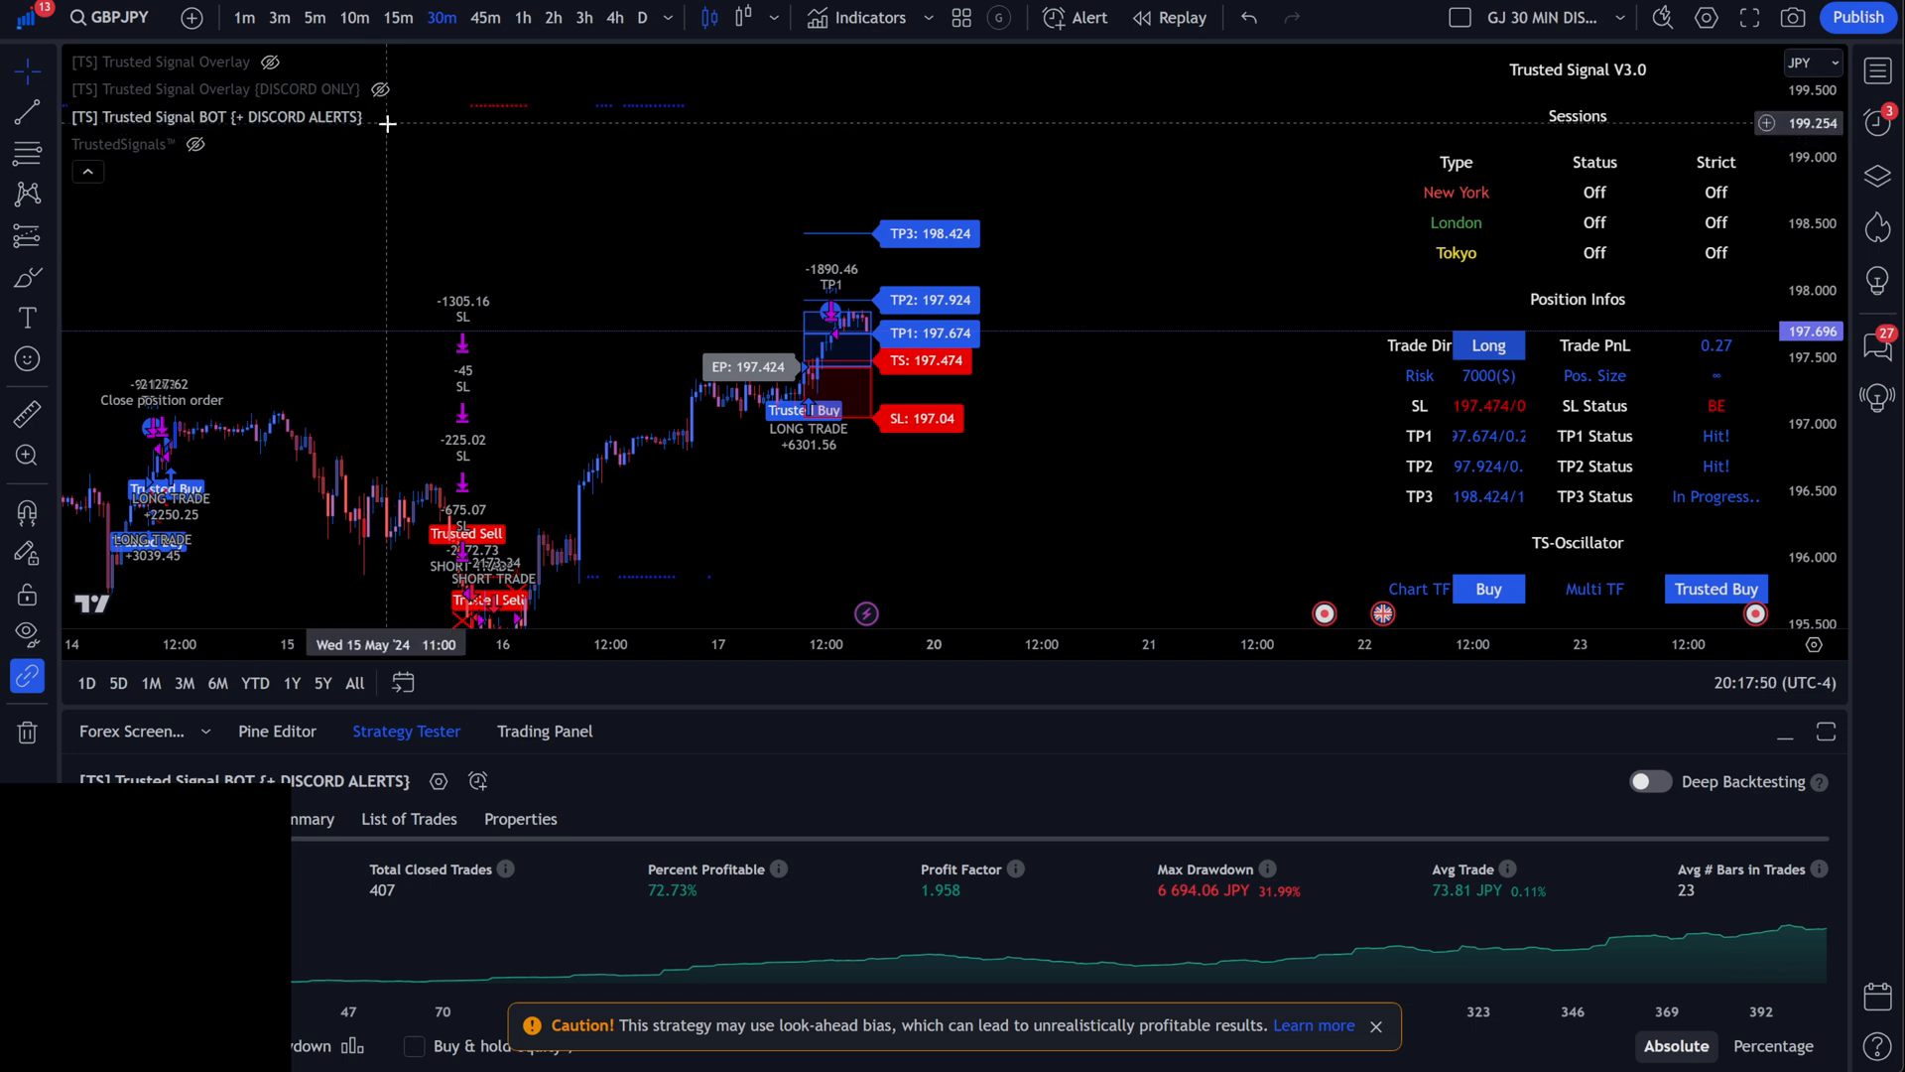
mouse_move(415, 117)
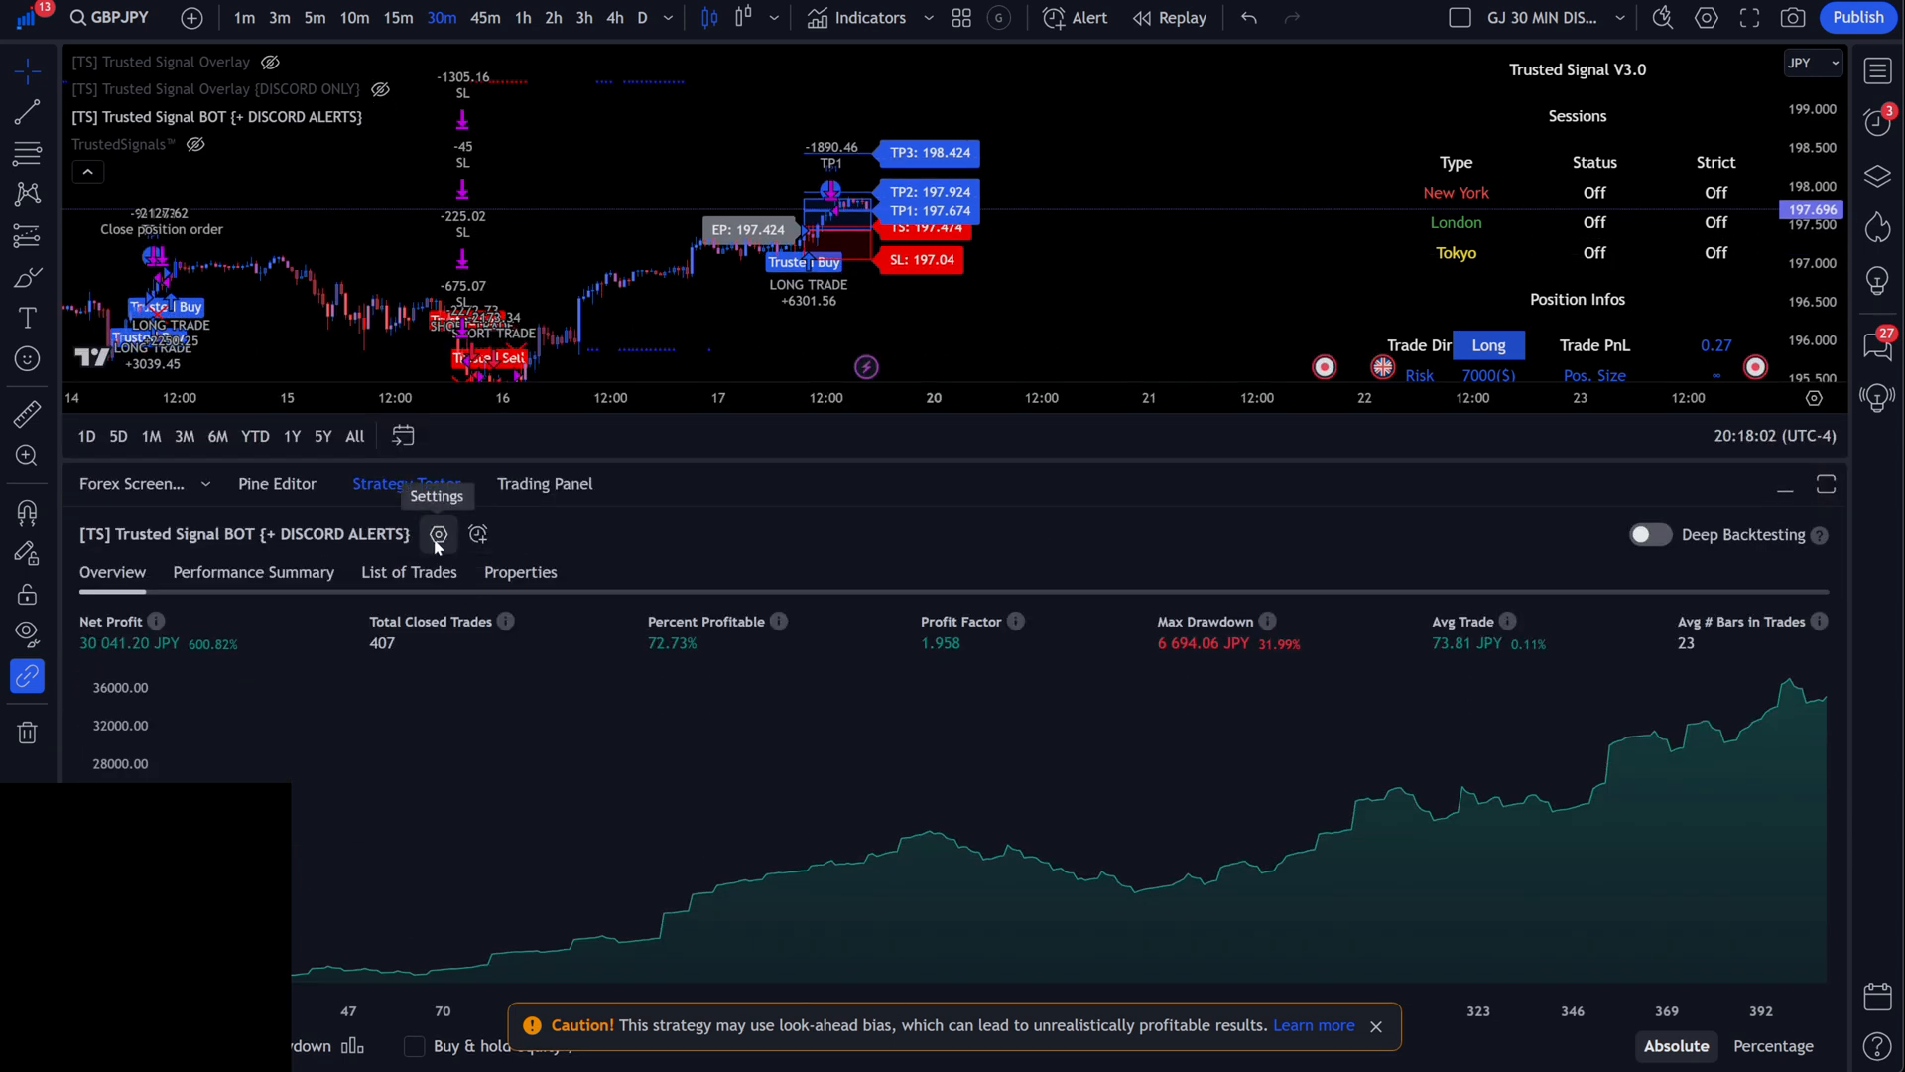
Bring up the Trusted Signal BOT strategy settings on the Inputs tab.
left_click(437, 534)
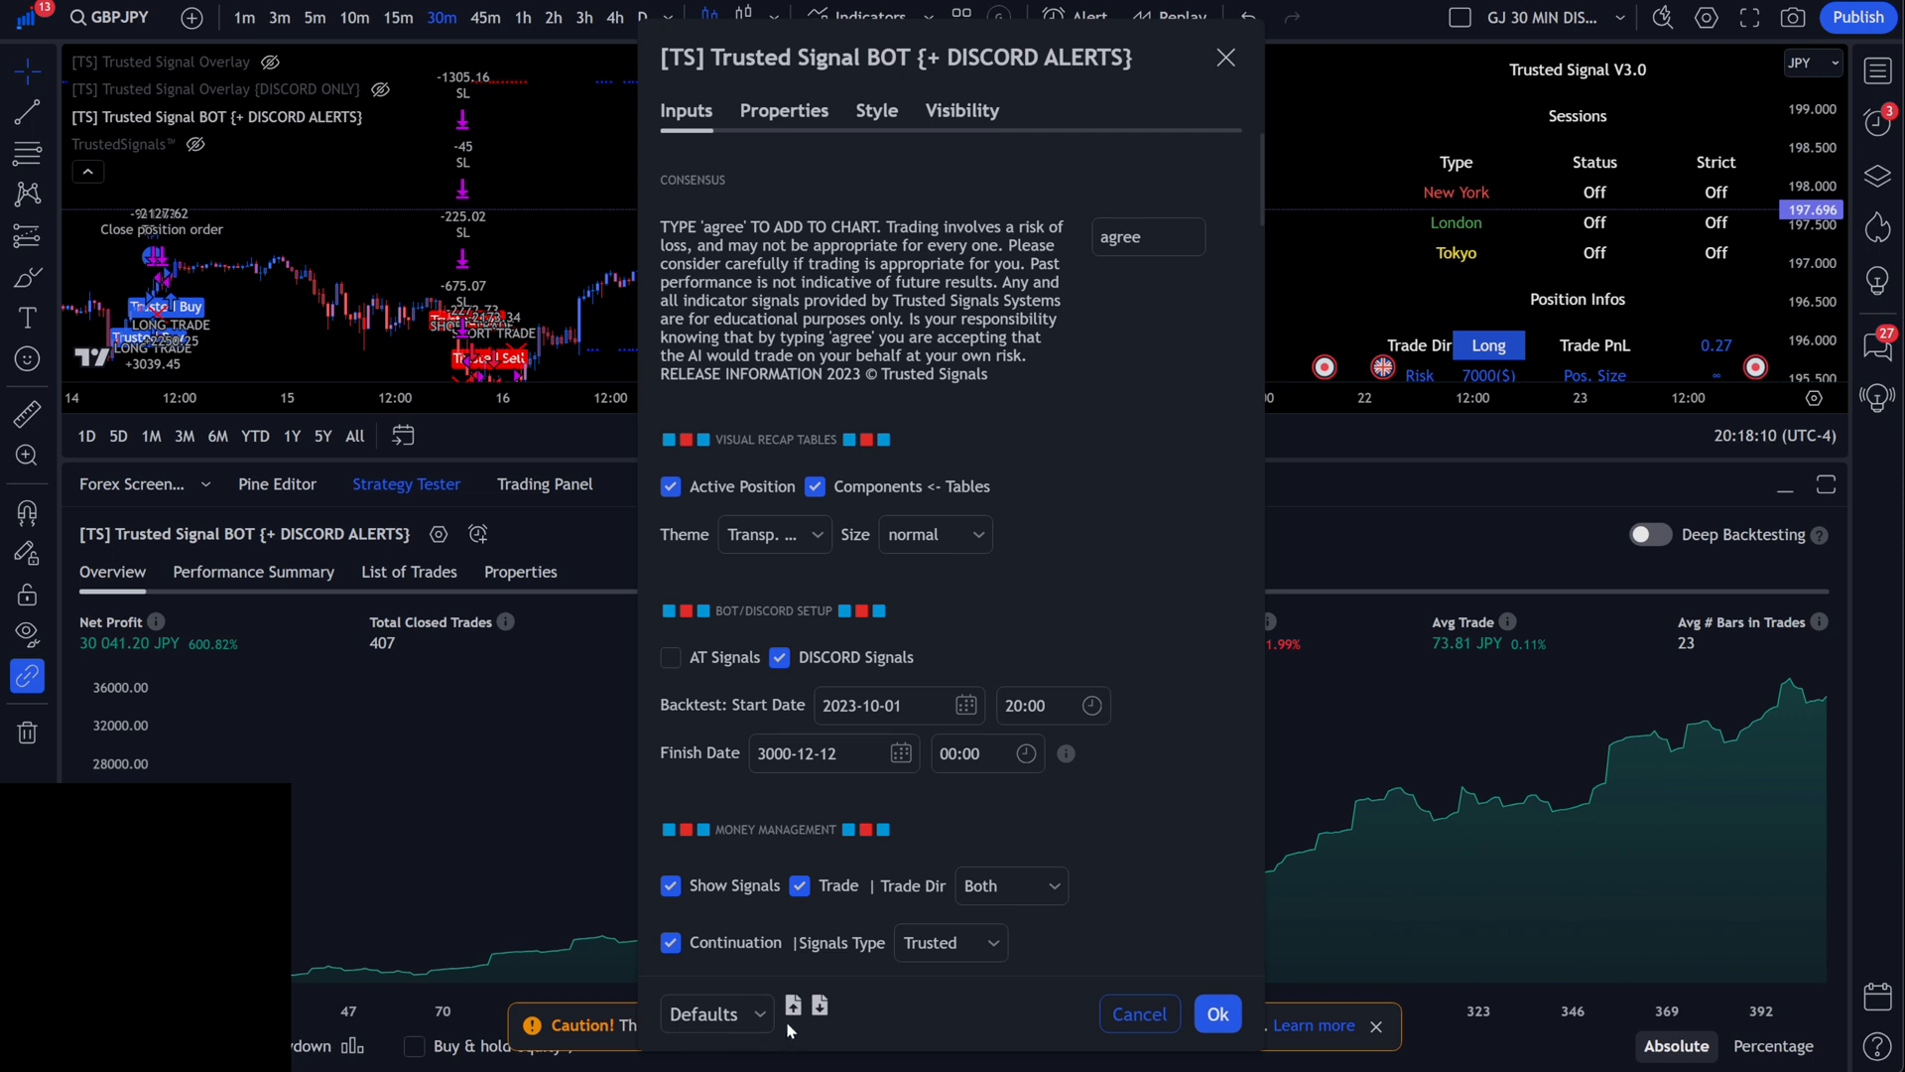
mouse_move(897, 1034)
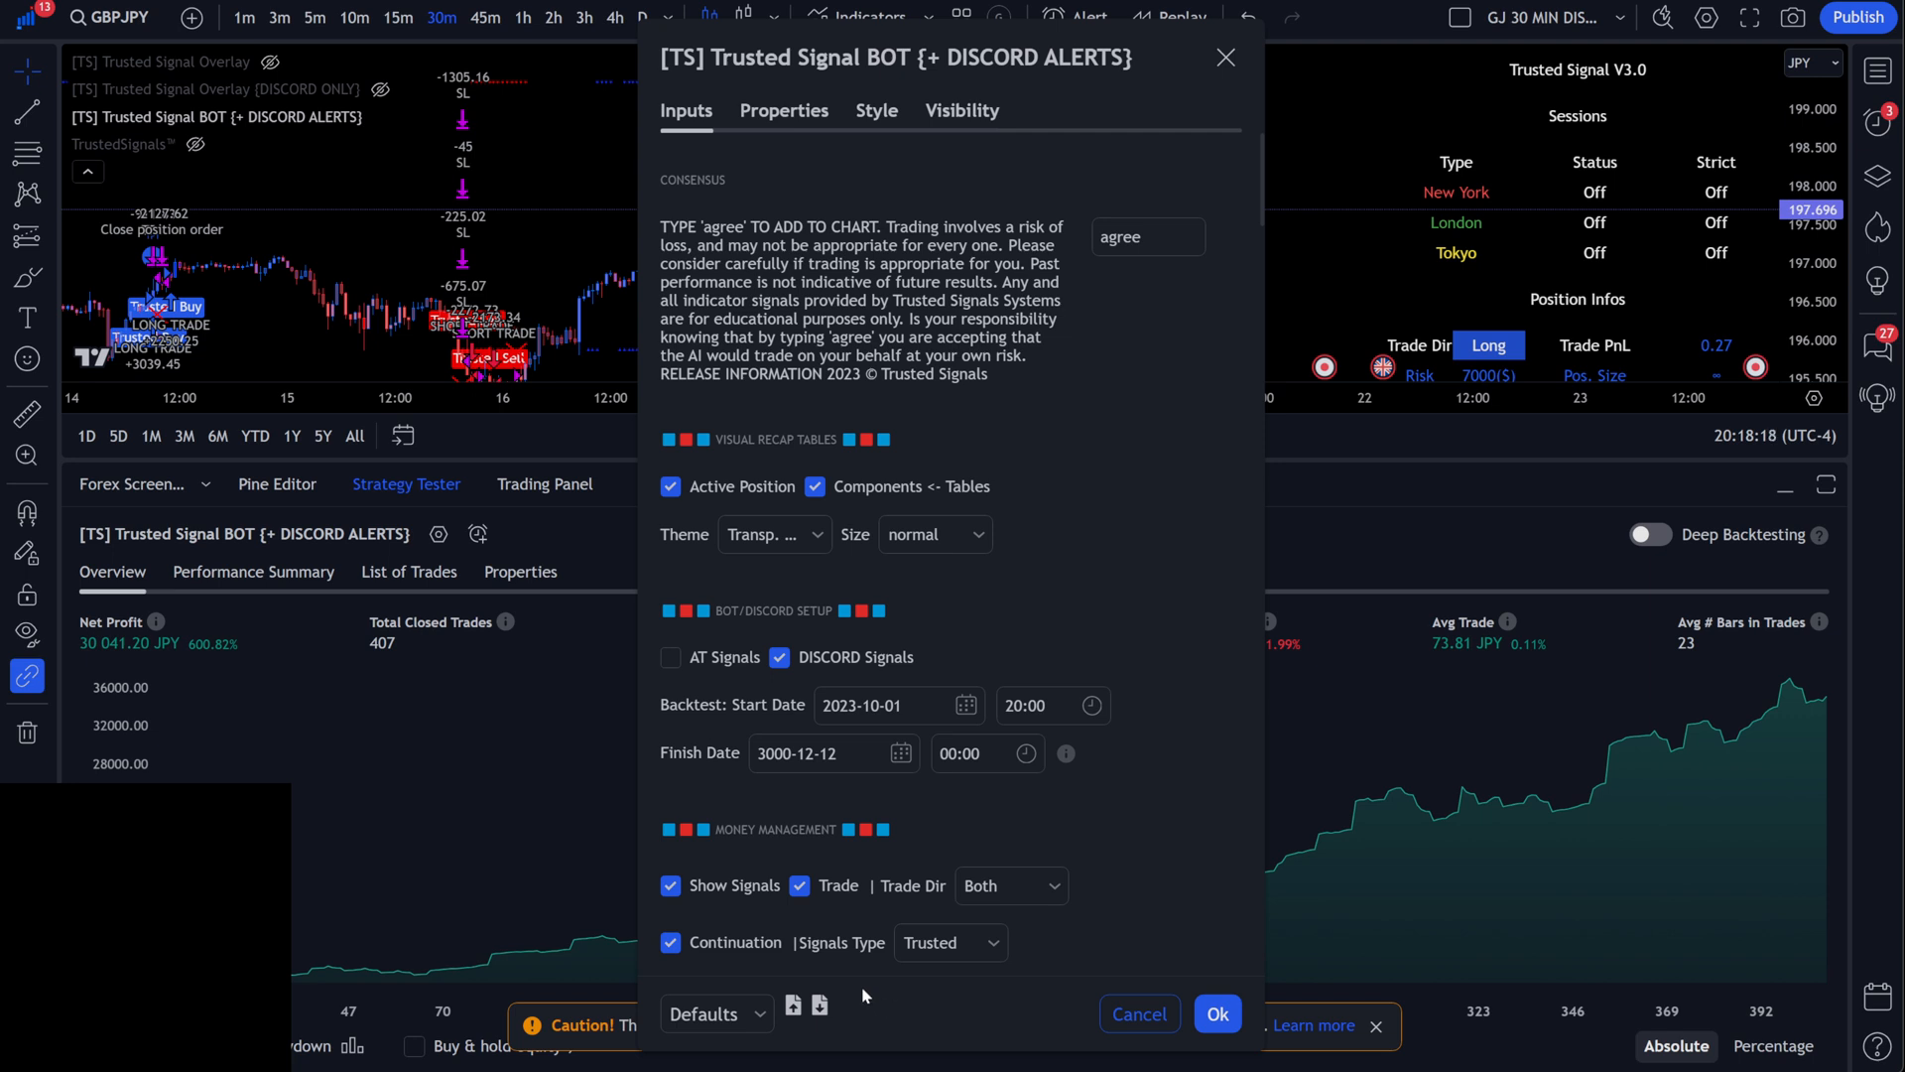
scroll("down", 3)
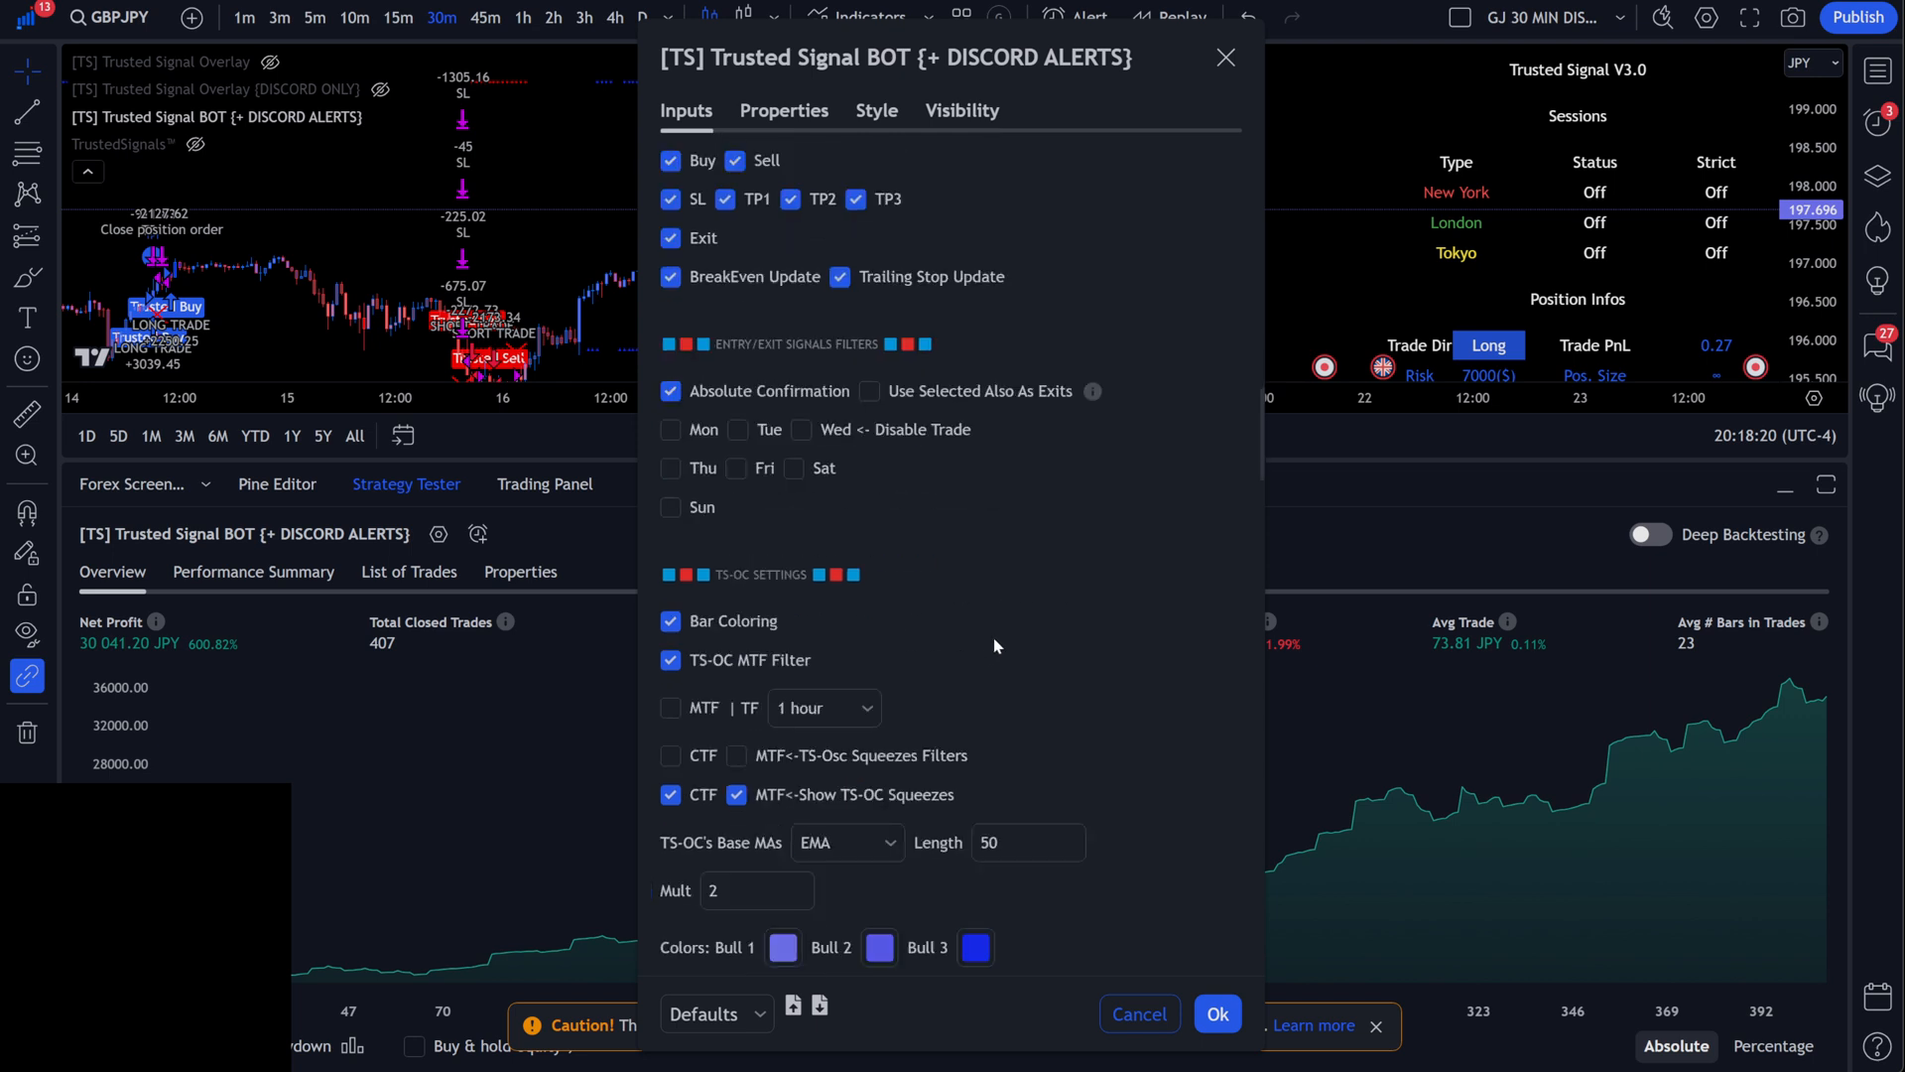
scroll("down", 3)
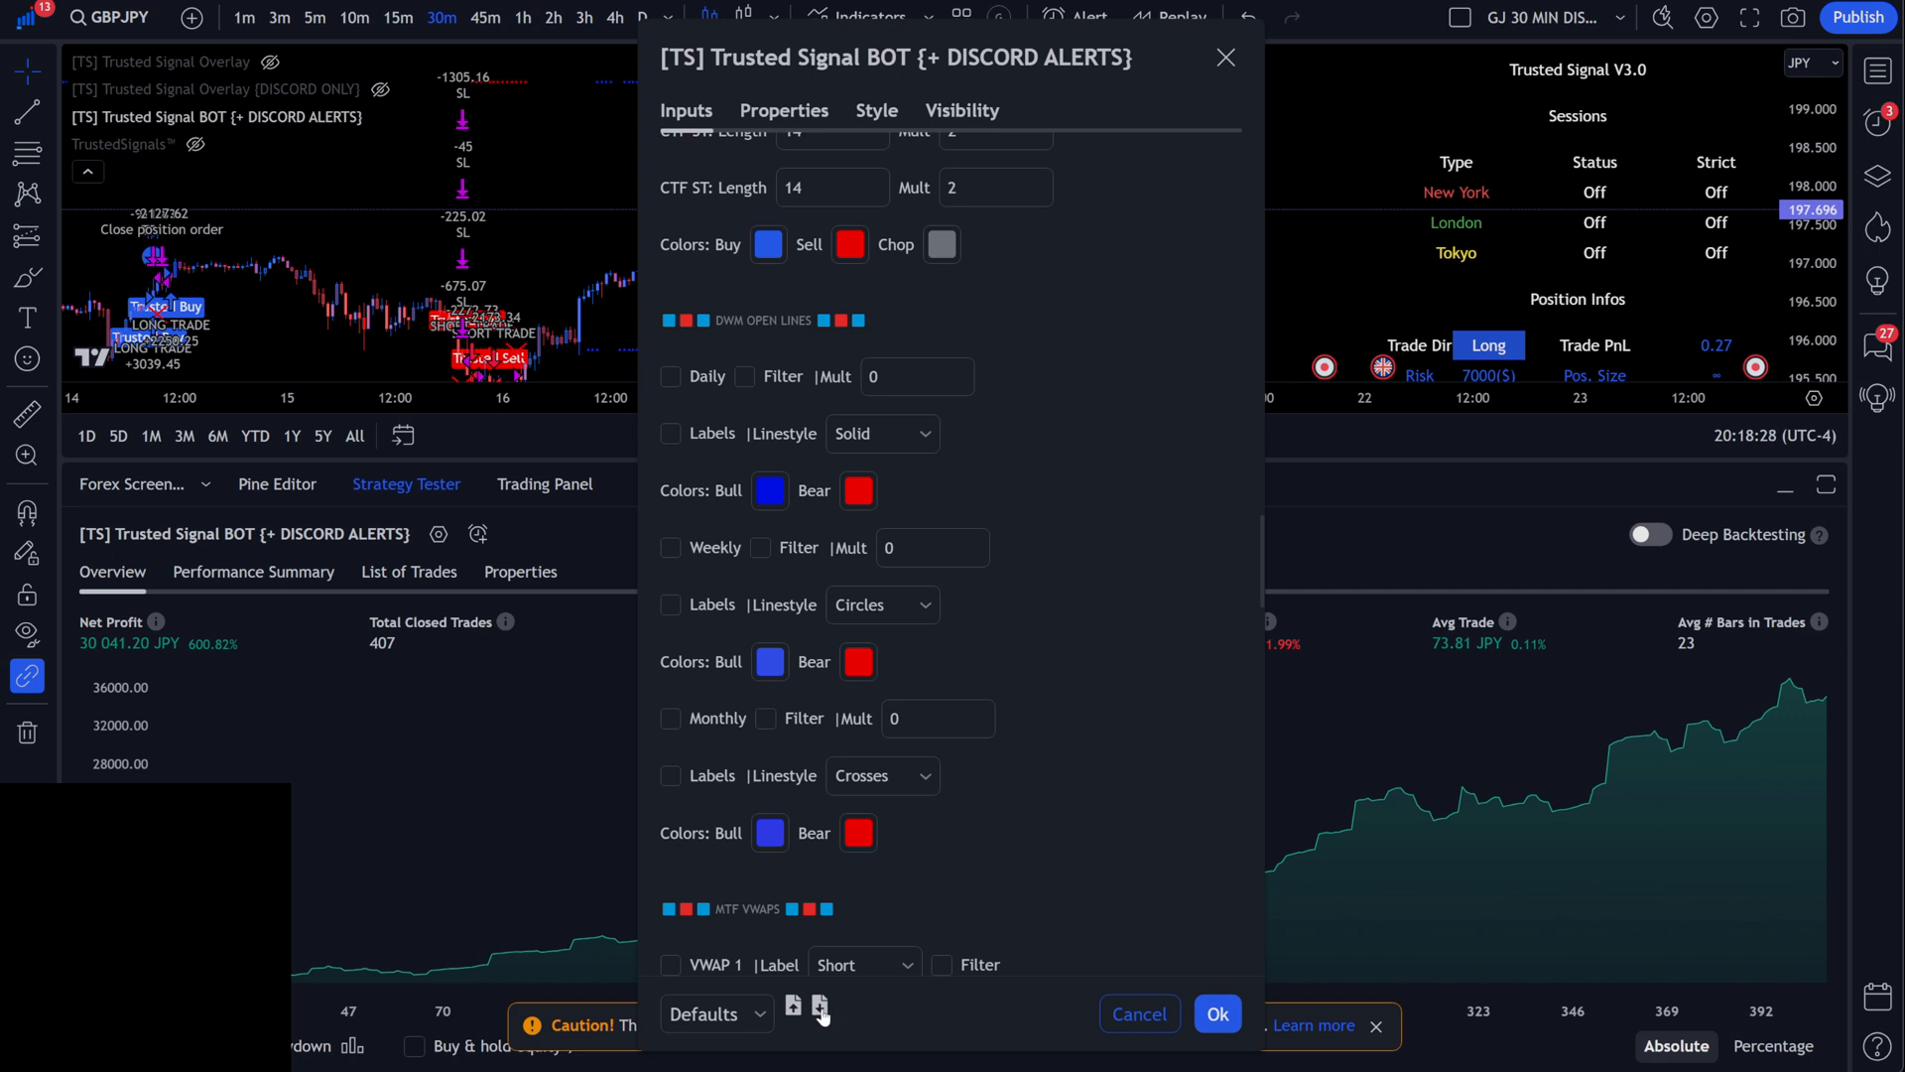
Export the current Trusted Signal BOT inputs as a CSV preset download.
left_click(822, 1008)
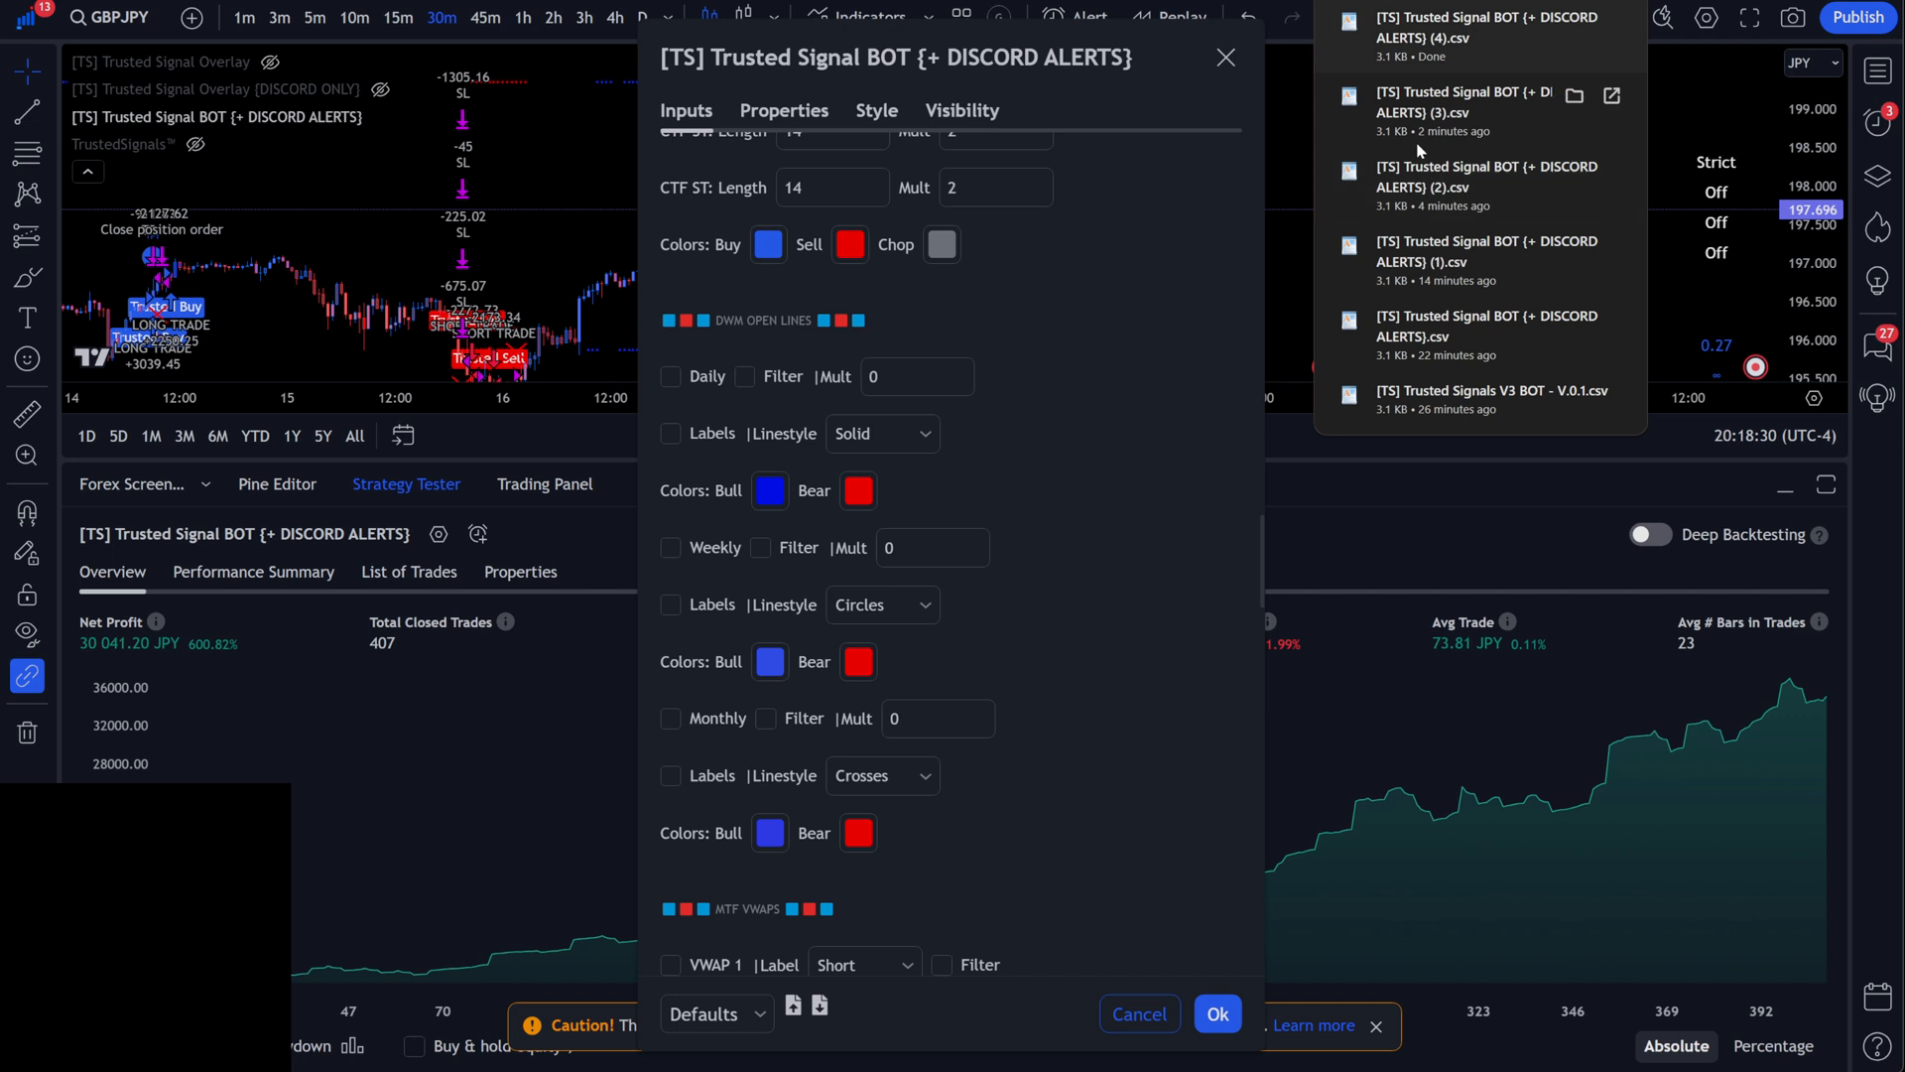
mouse_move(1491, 258)
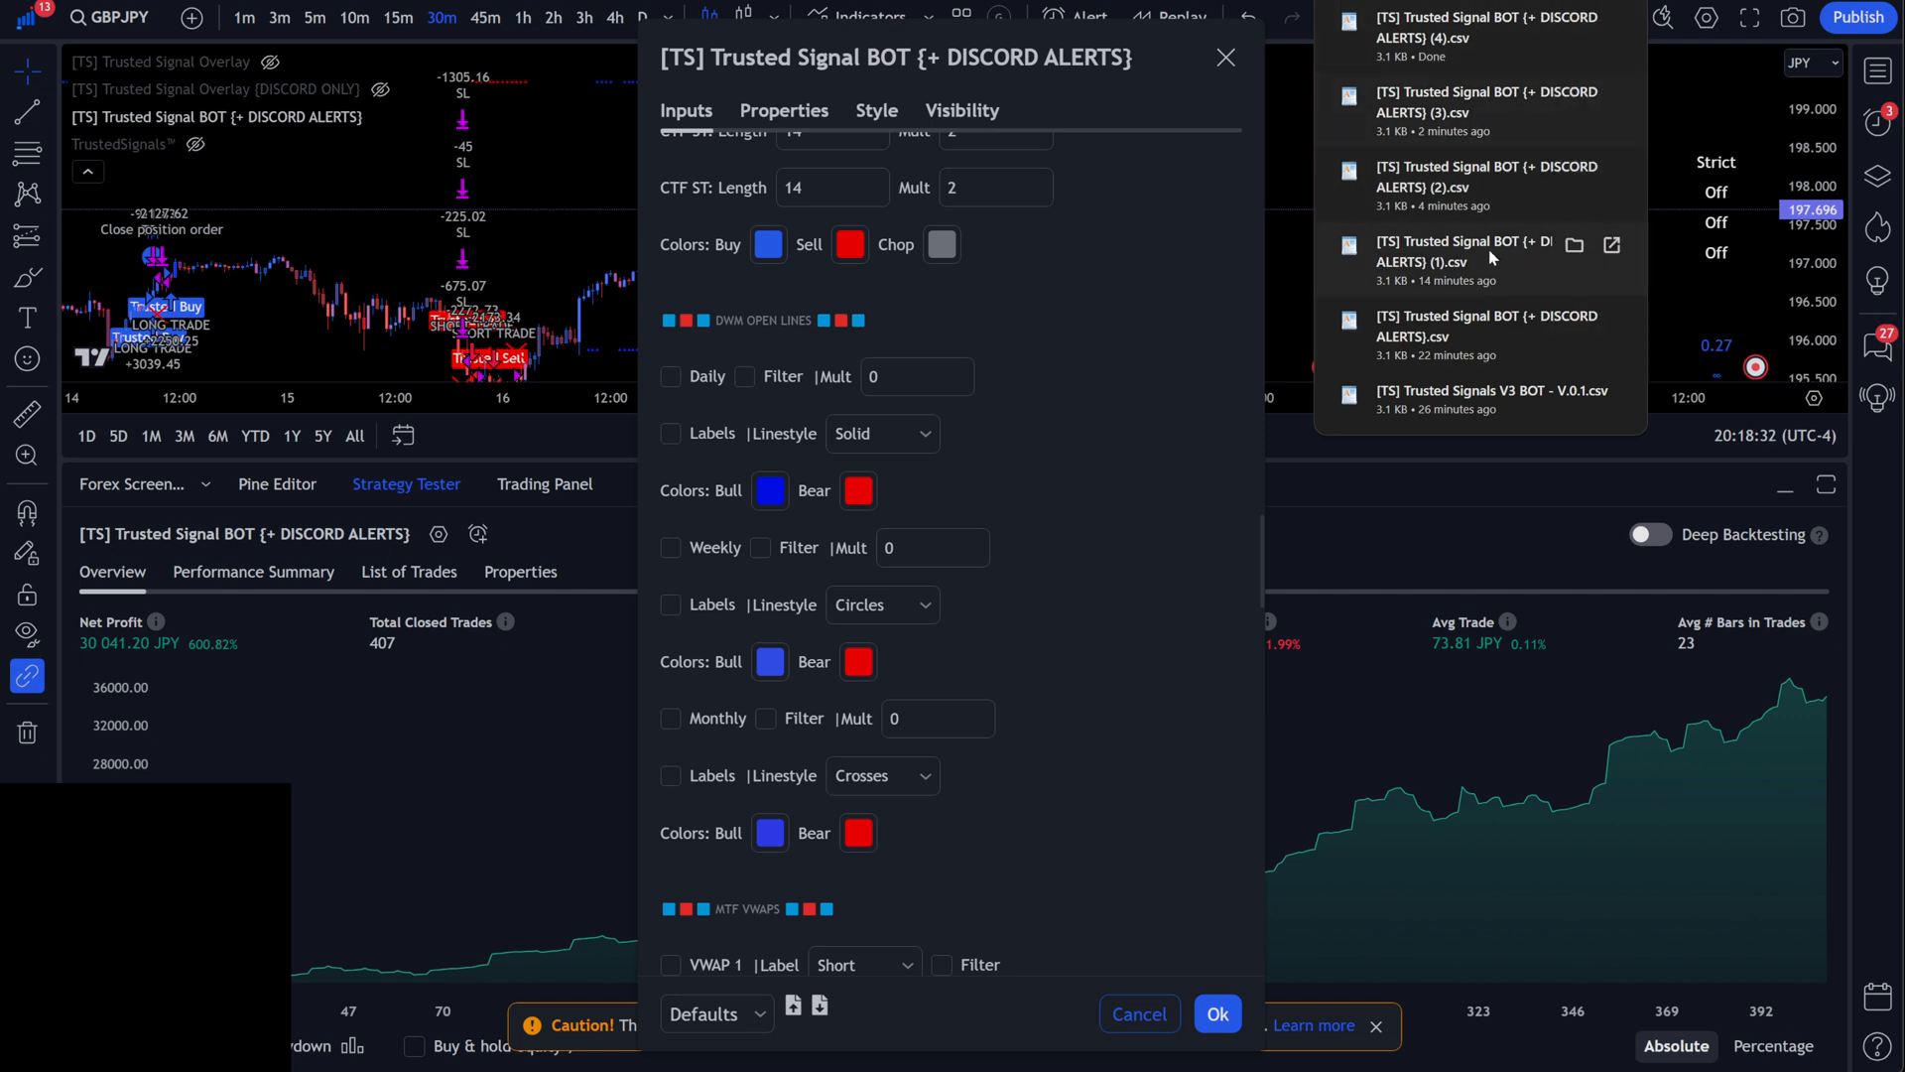
mouse_move(1435, 214)
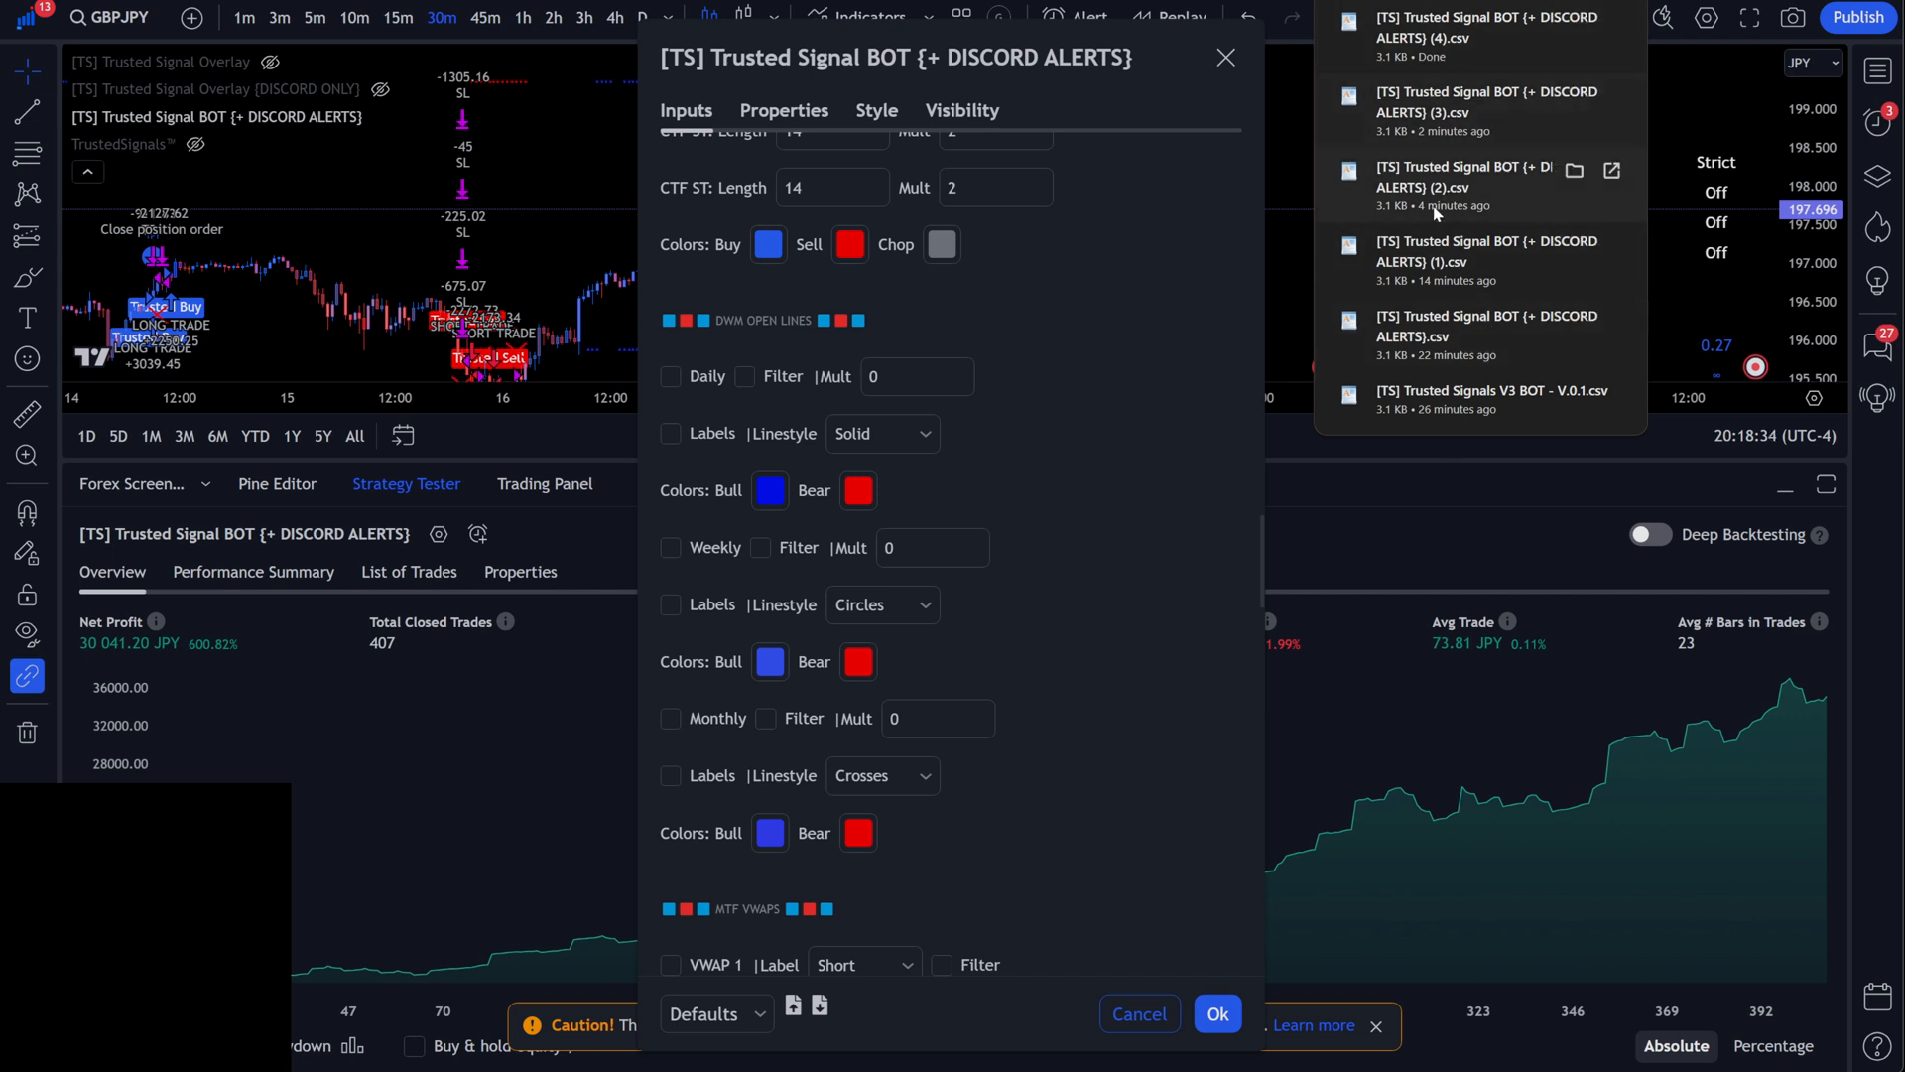
mouse_move(1111, 848)
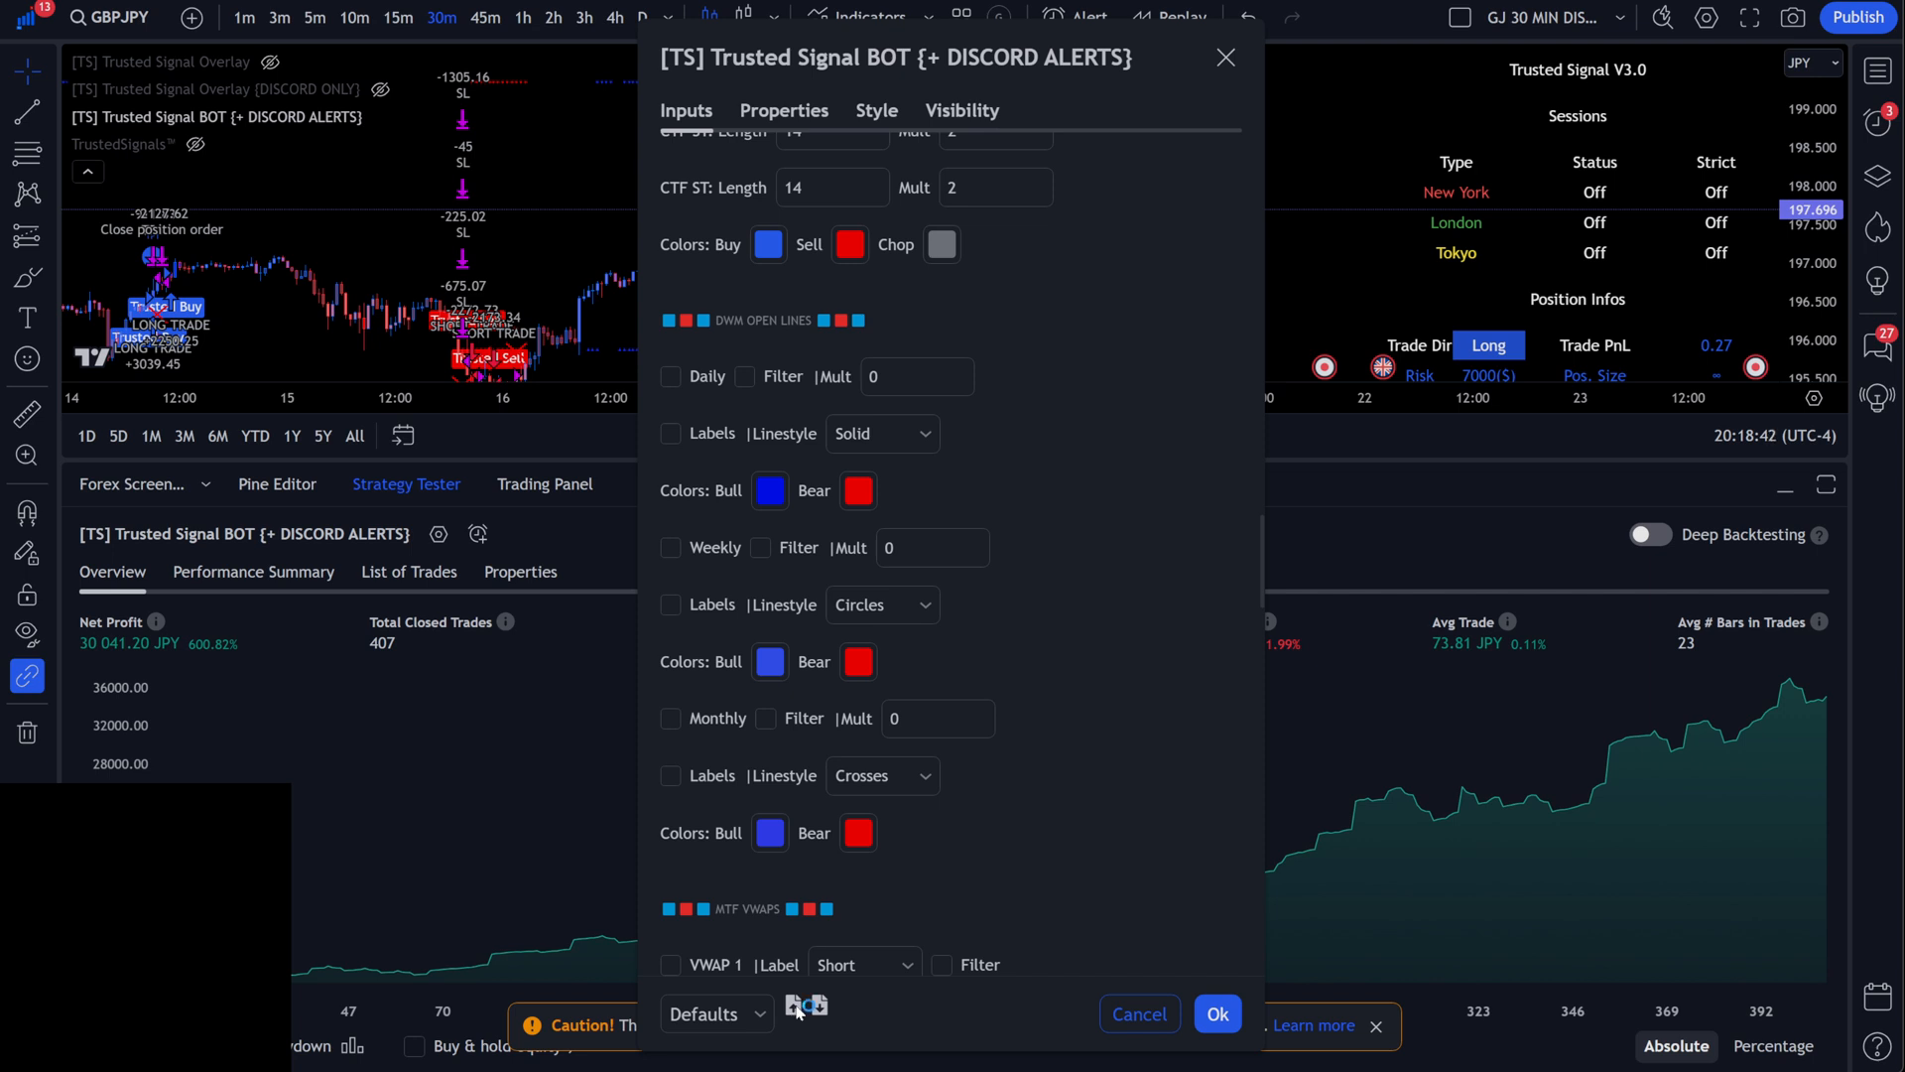
Begin importing a settings file, cancel the file picker, and switch to the Discord community.
left_click(791, 1004)
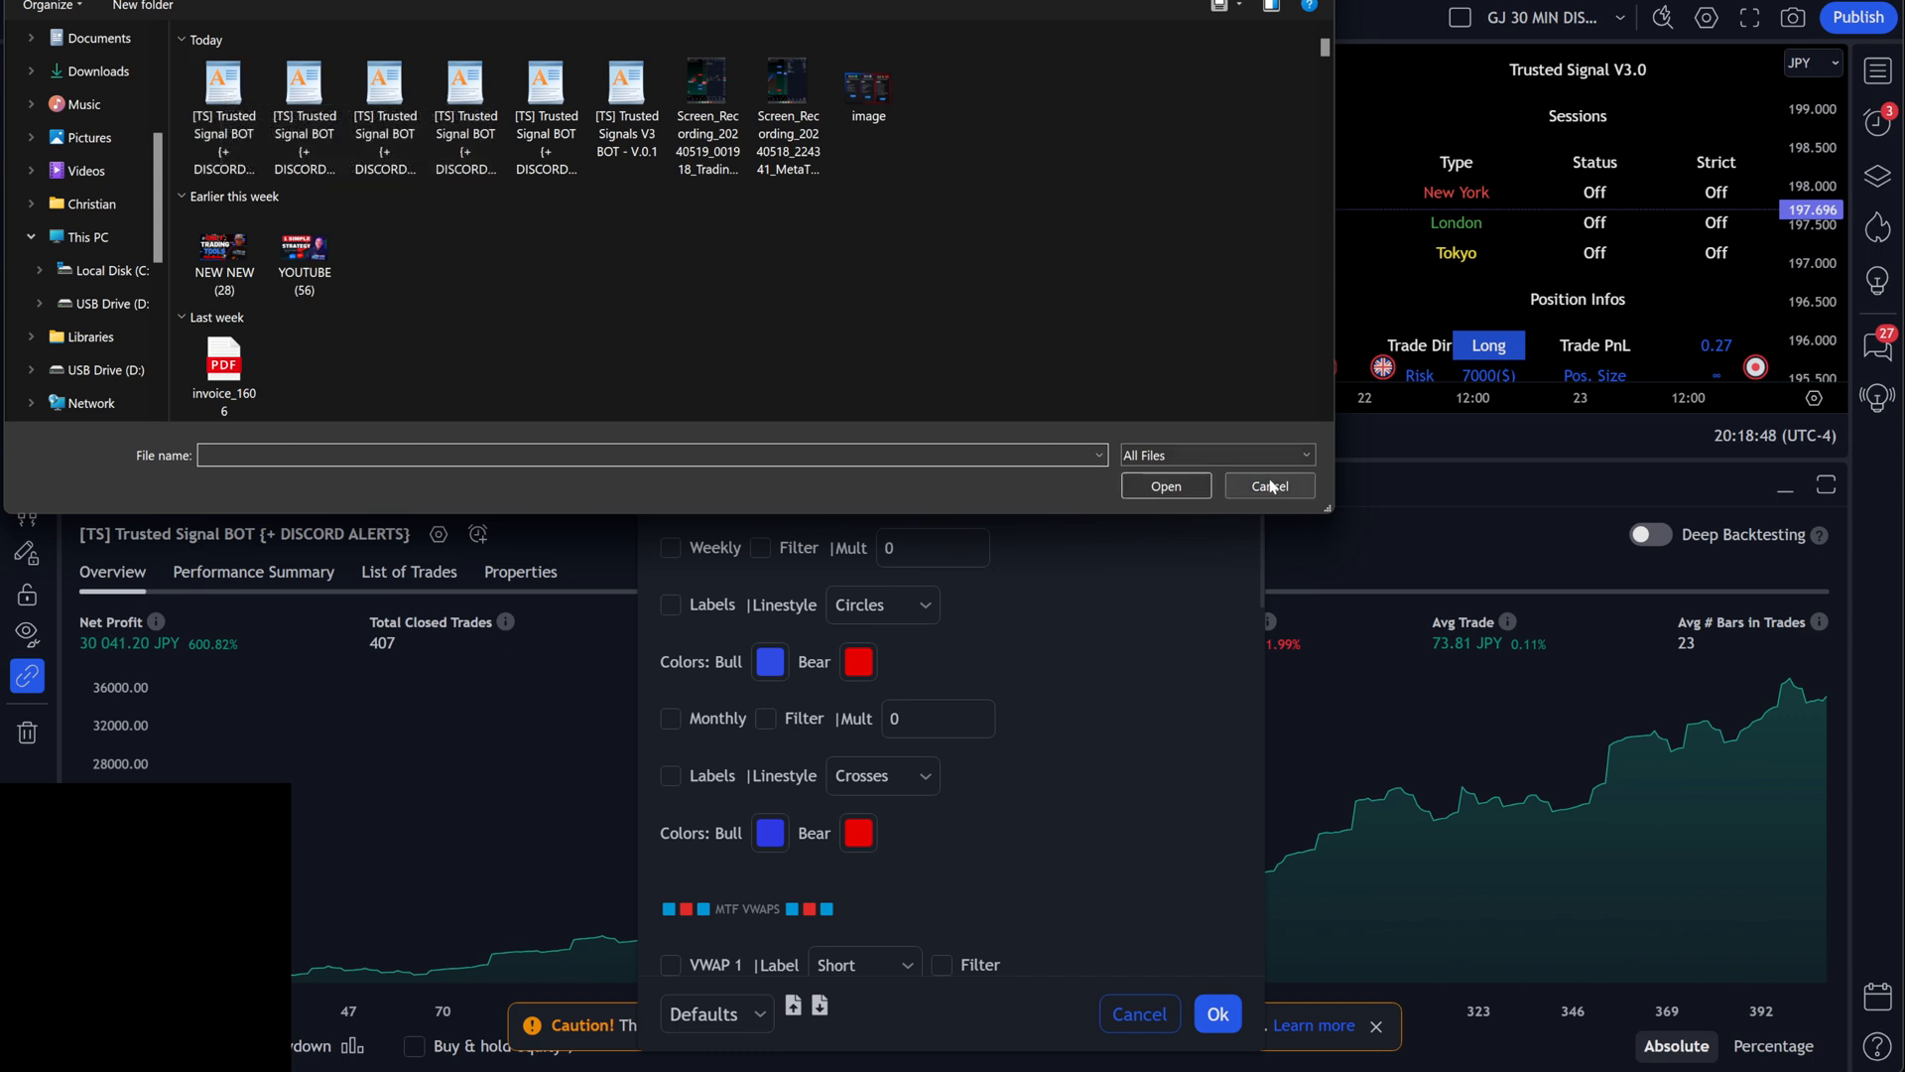
left_click(1268, 486)
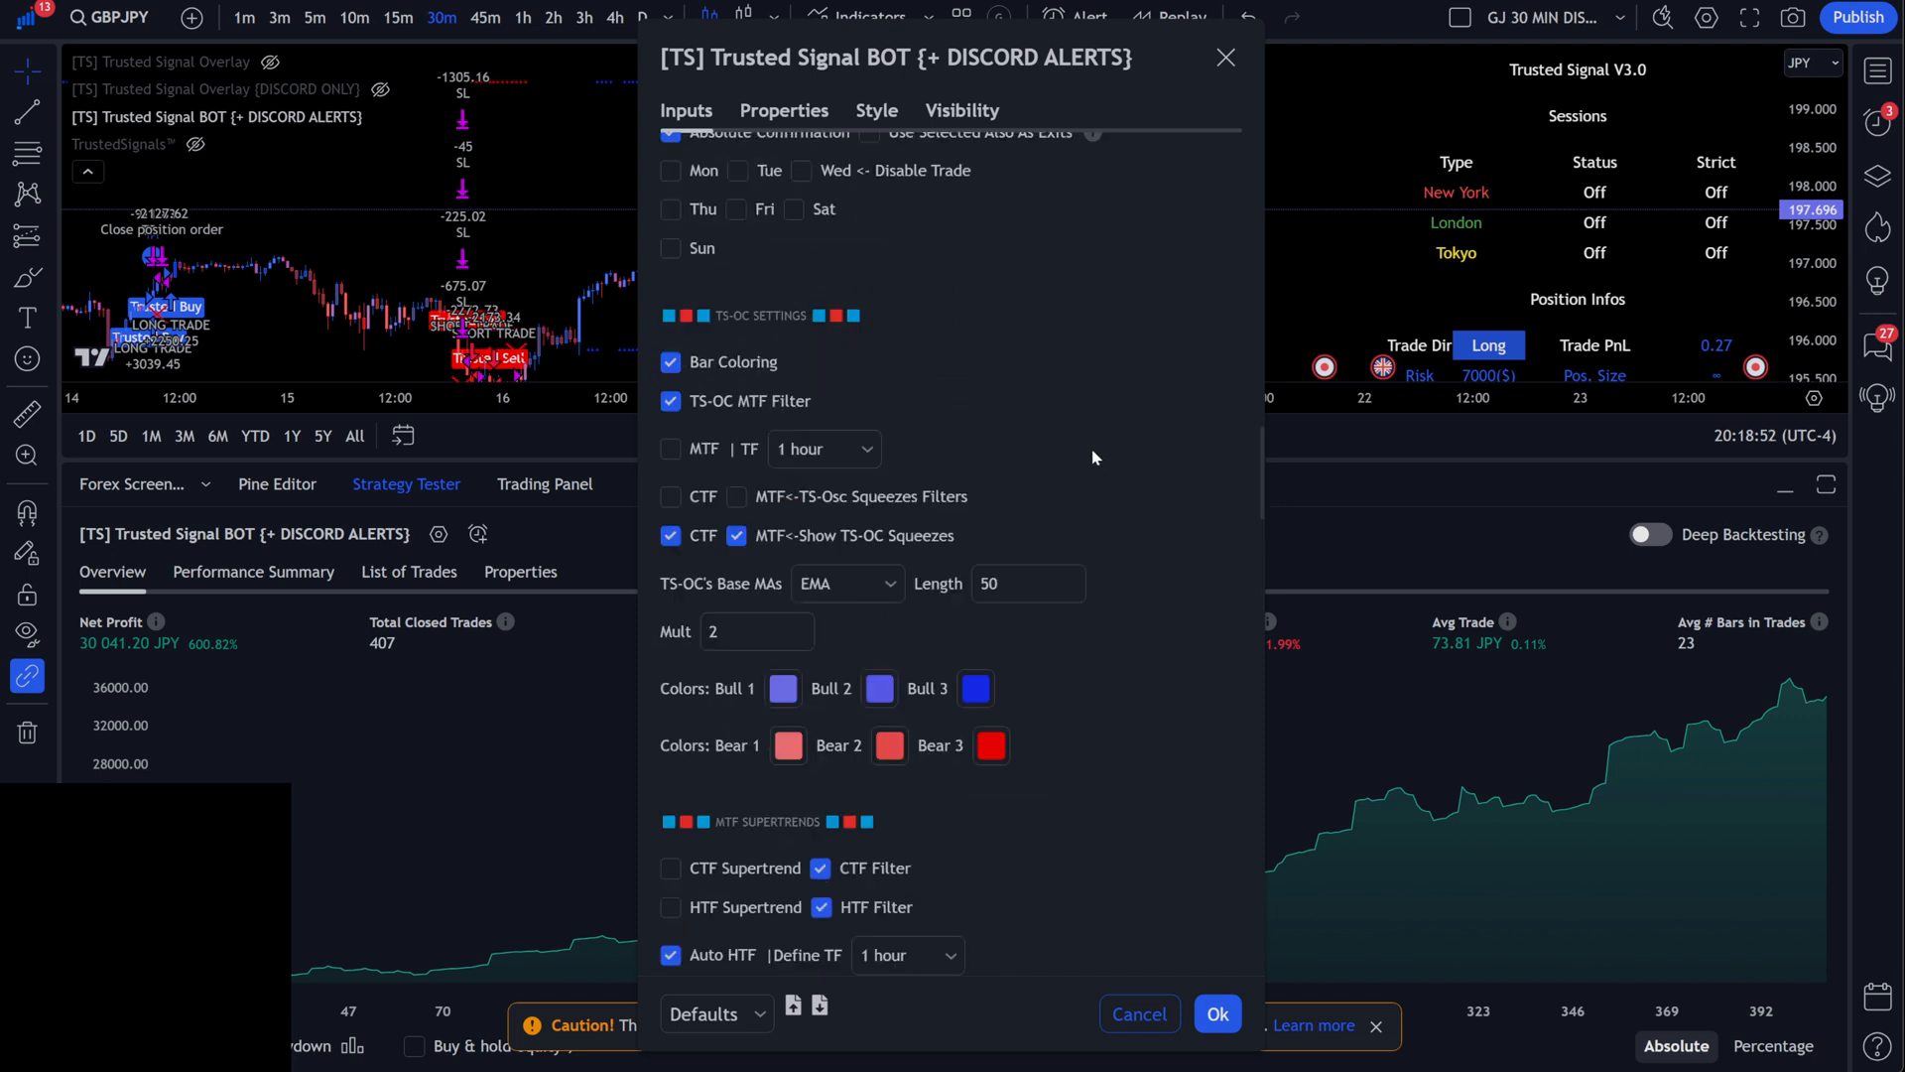
left_click(1216, 1014)
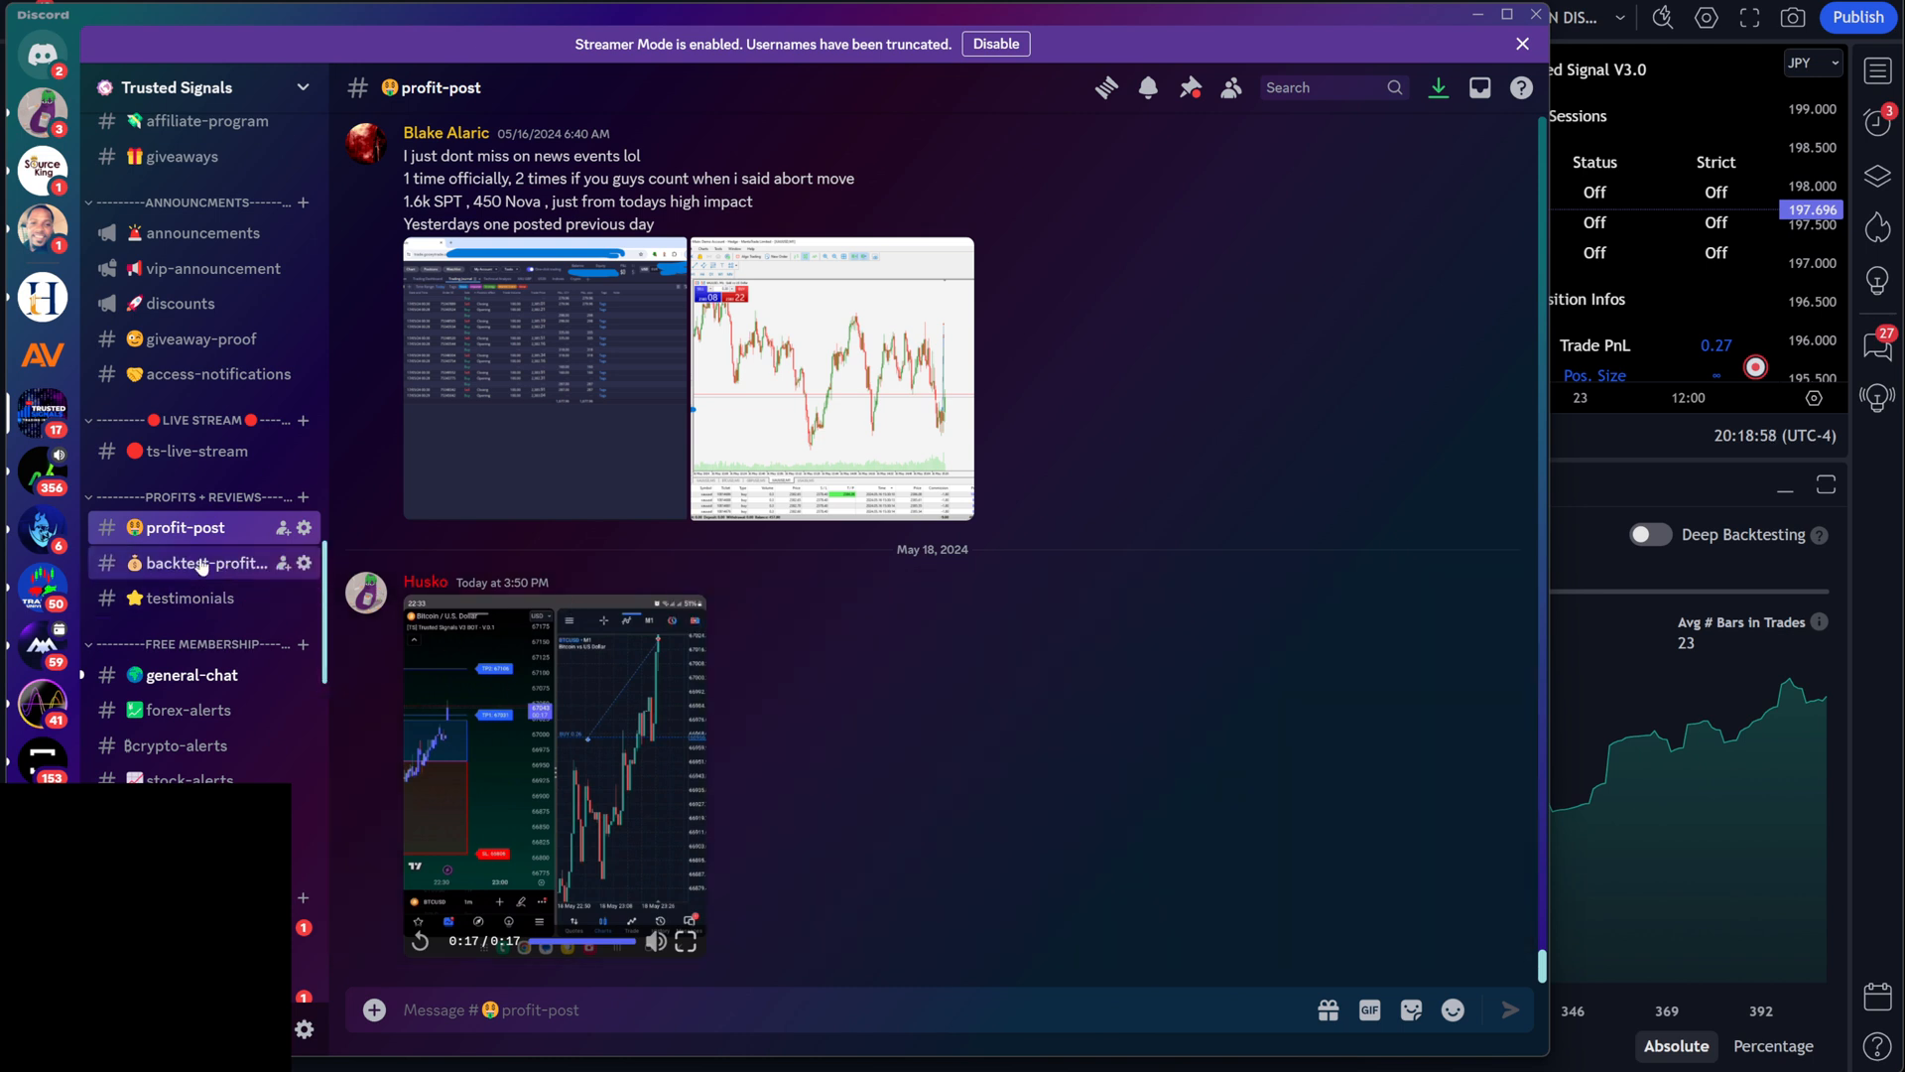
View #backtest-profit-post, then switch to #at-lifetime-chat on the Trusted Signals server.
left_click(206, 562)
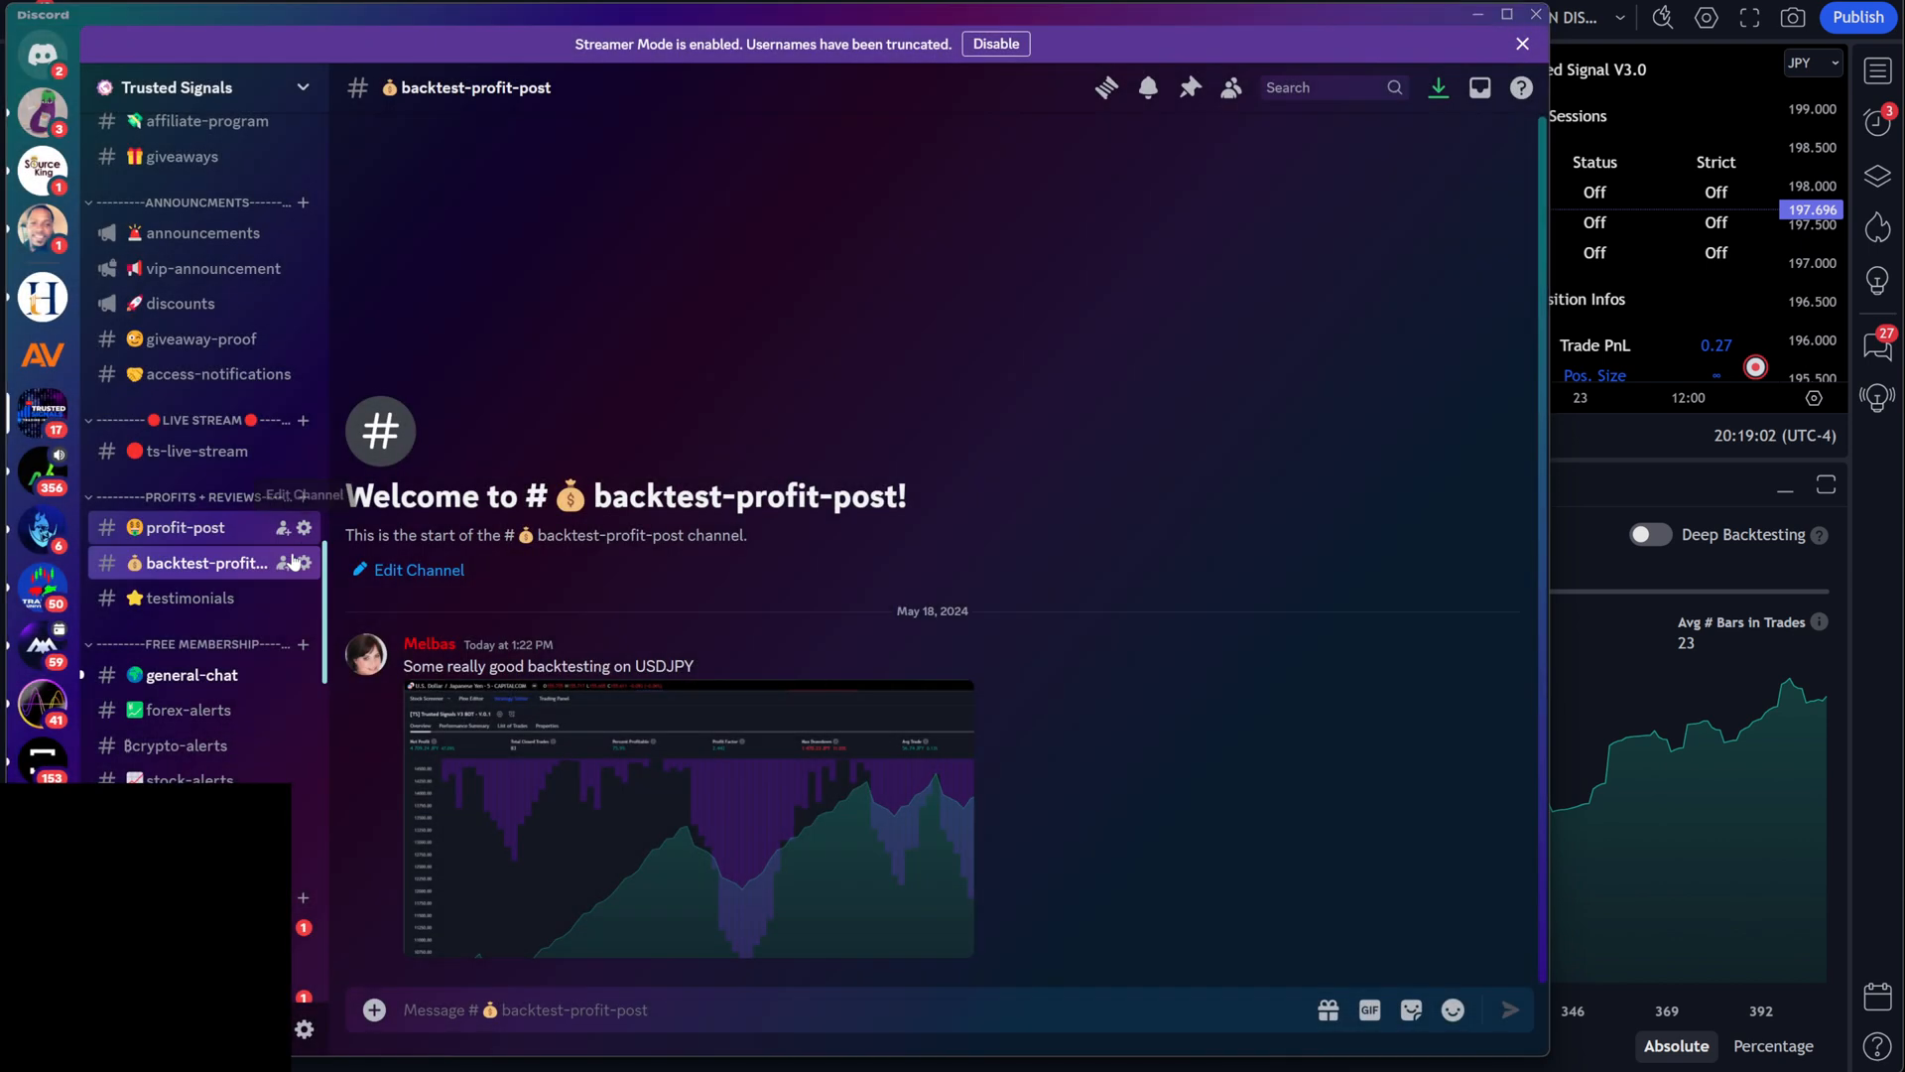
scroll("down", 3)
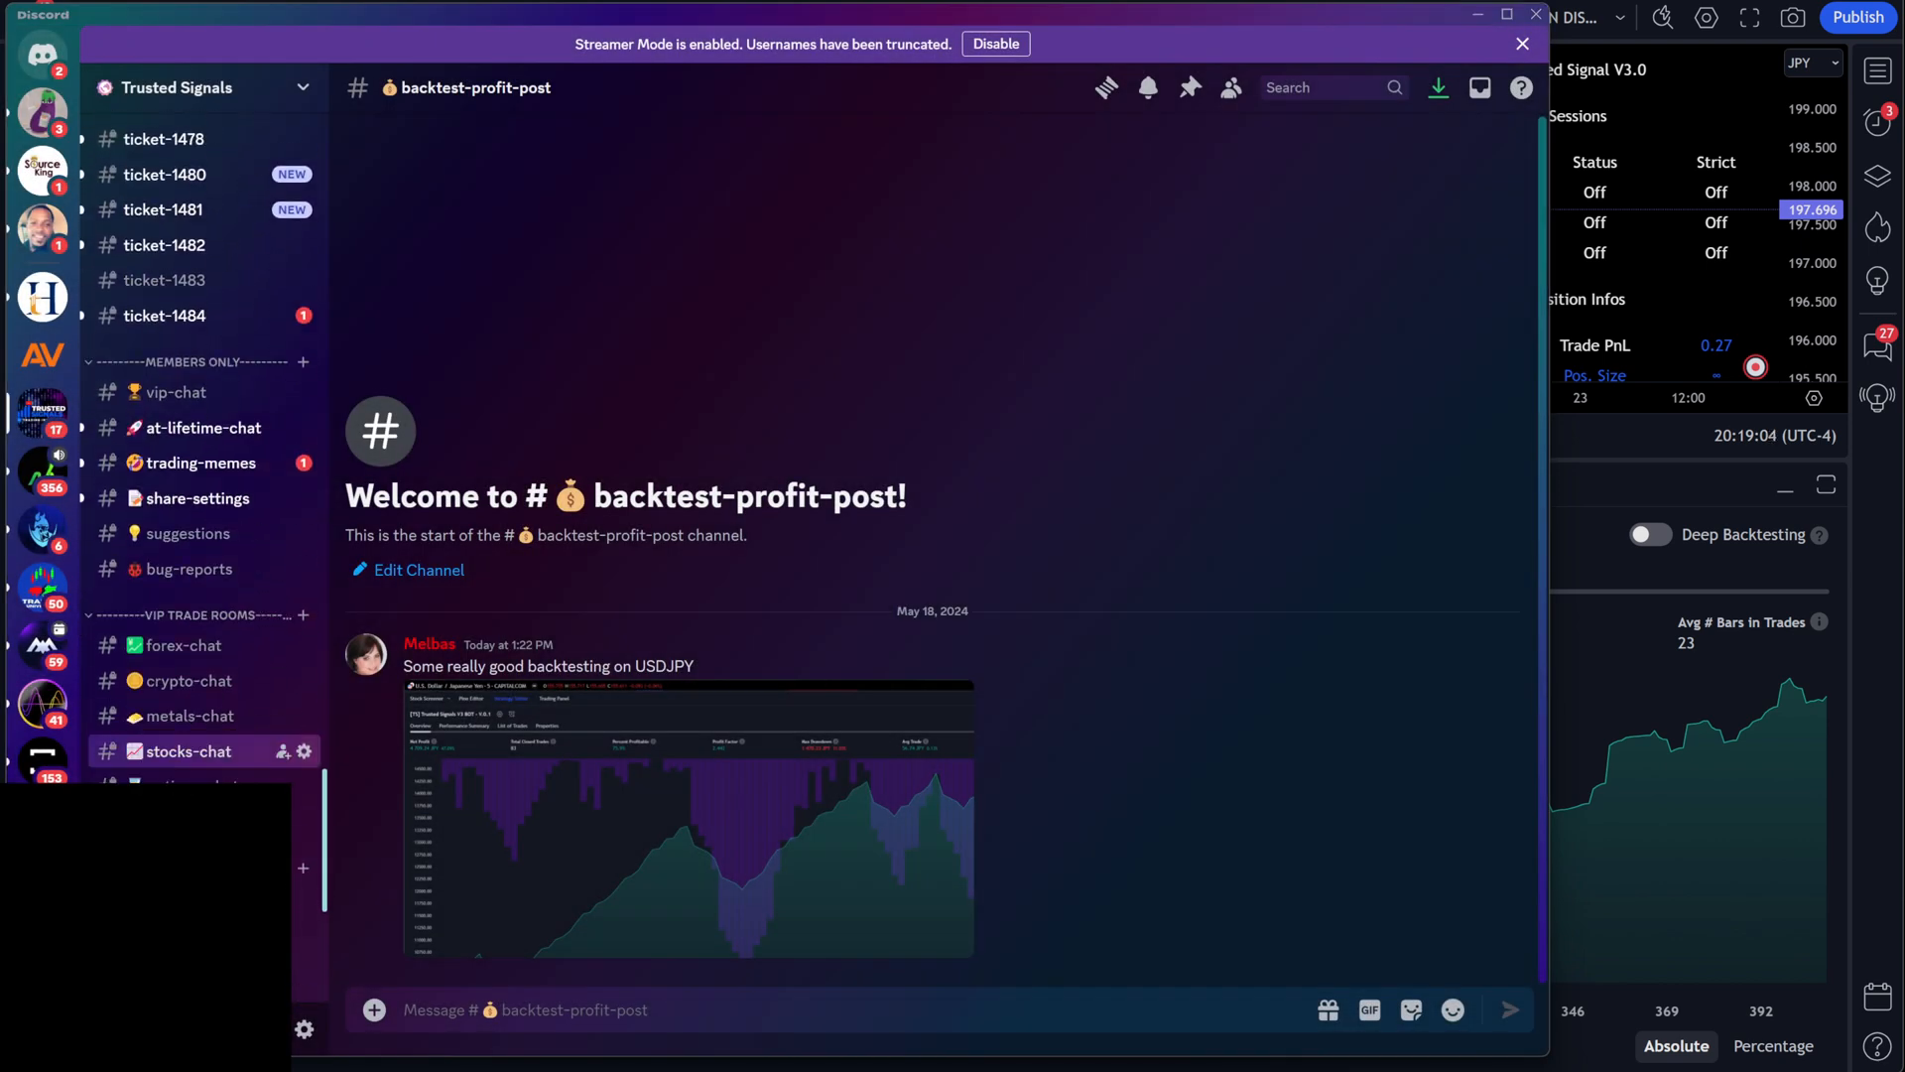
scroll("down", 3)
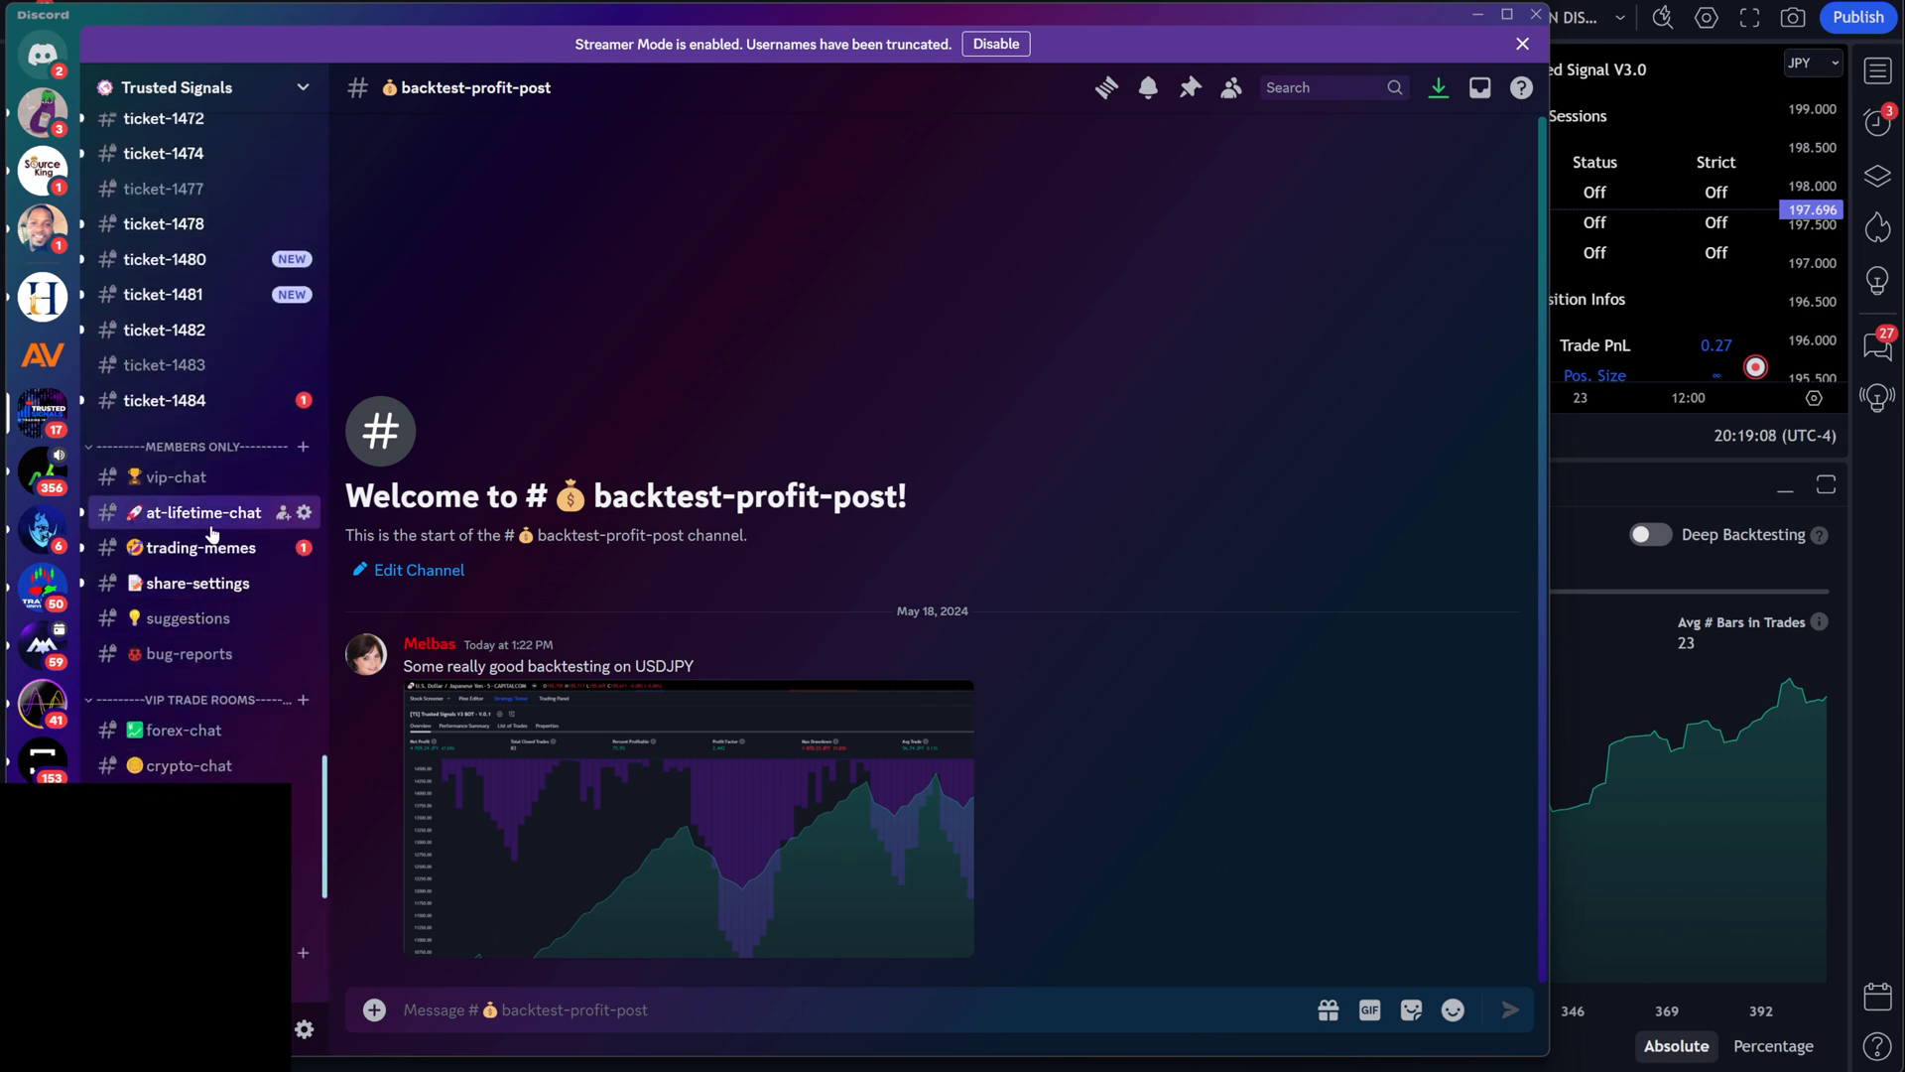
left_click(203, 512)
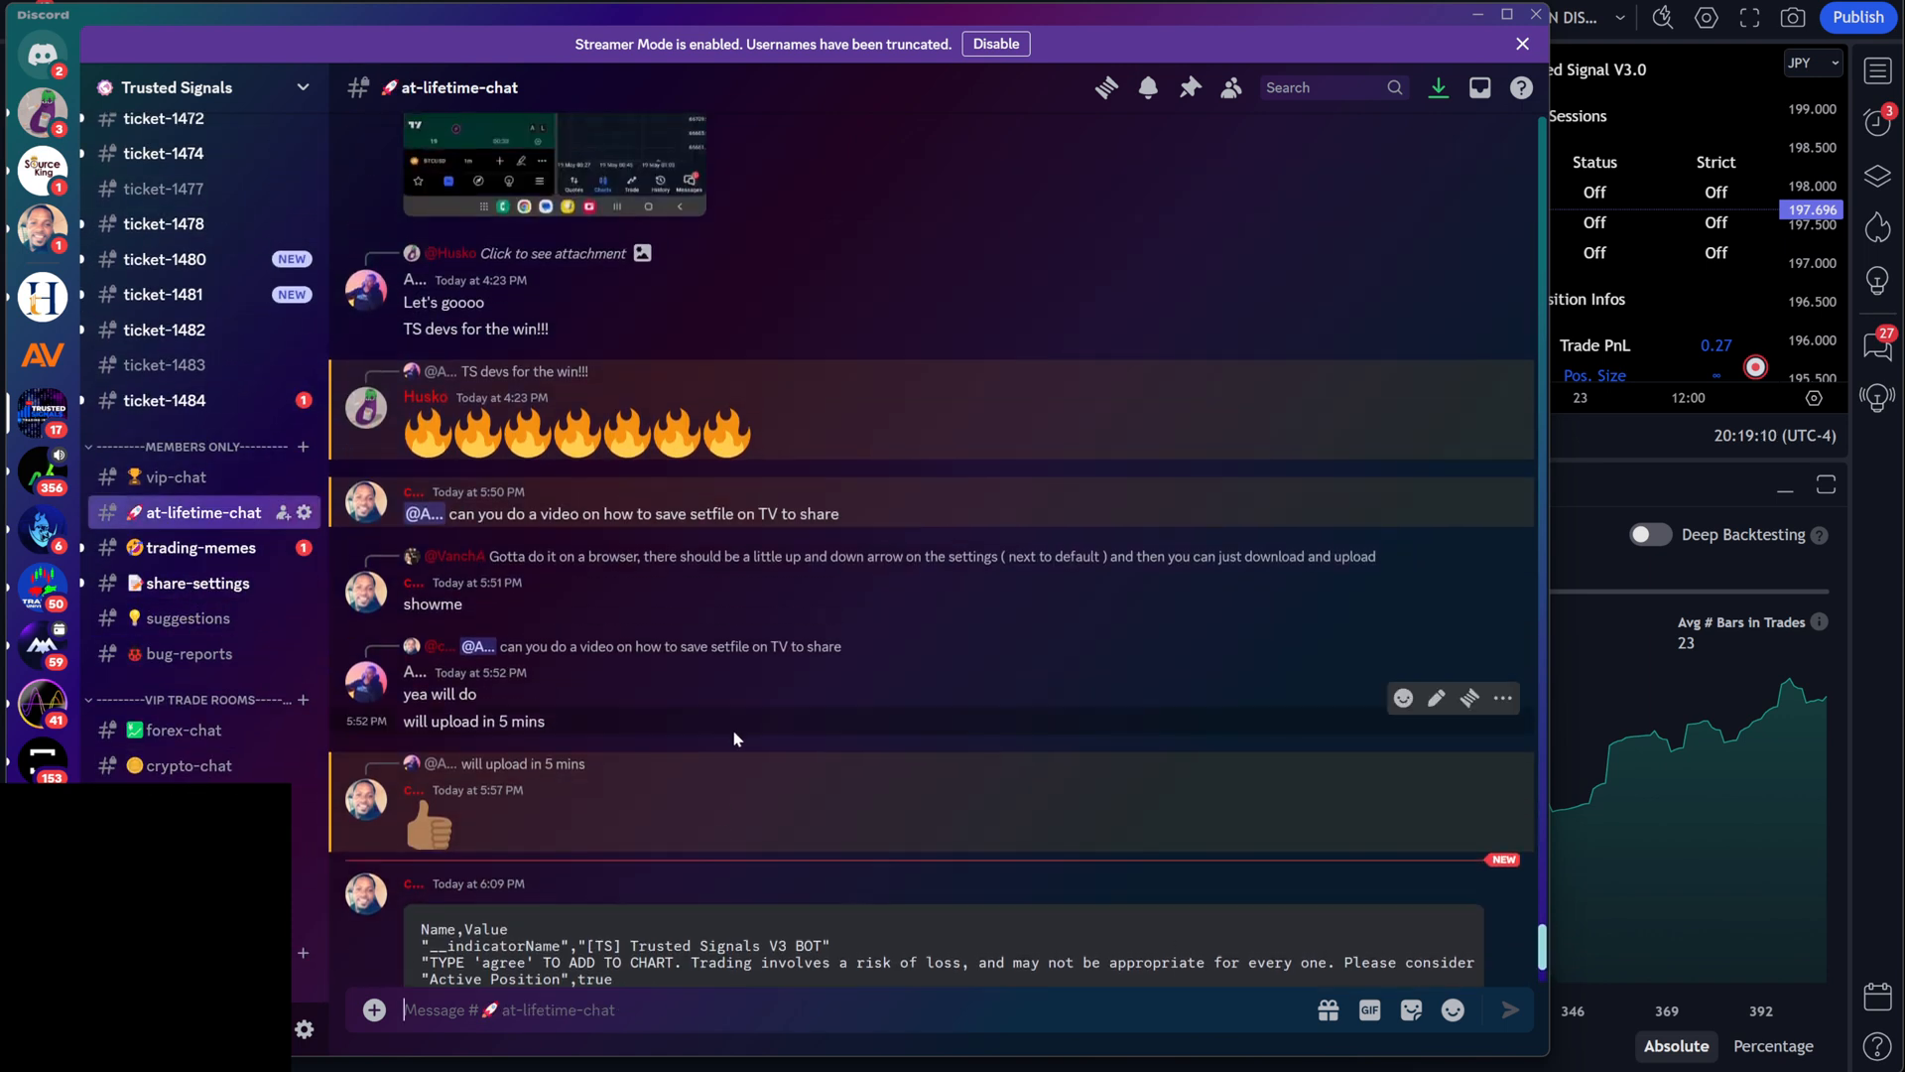
Play the shared Trusted Signals V3 BOT BTCUSD short trade clip in #at-lifetime-chat.
scroll("up", 3)
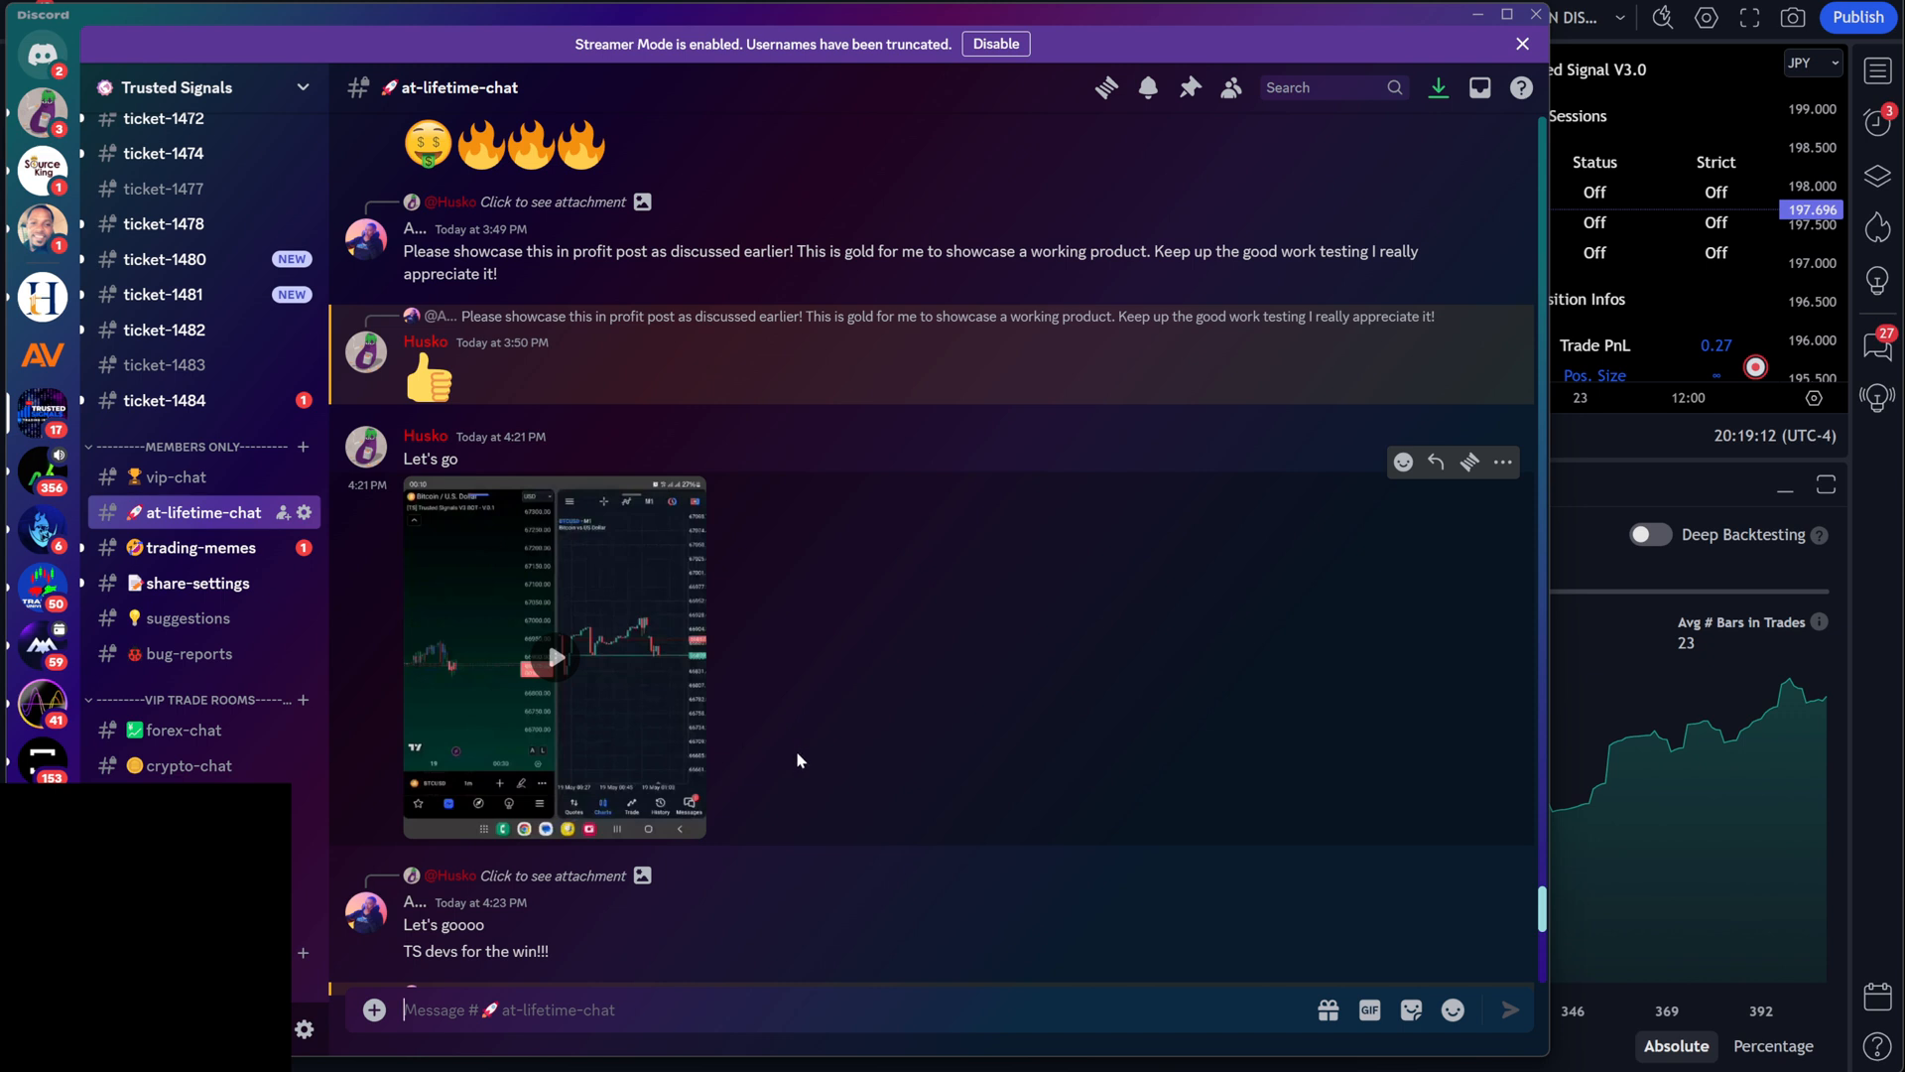
mouse_move(621, 714)
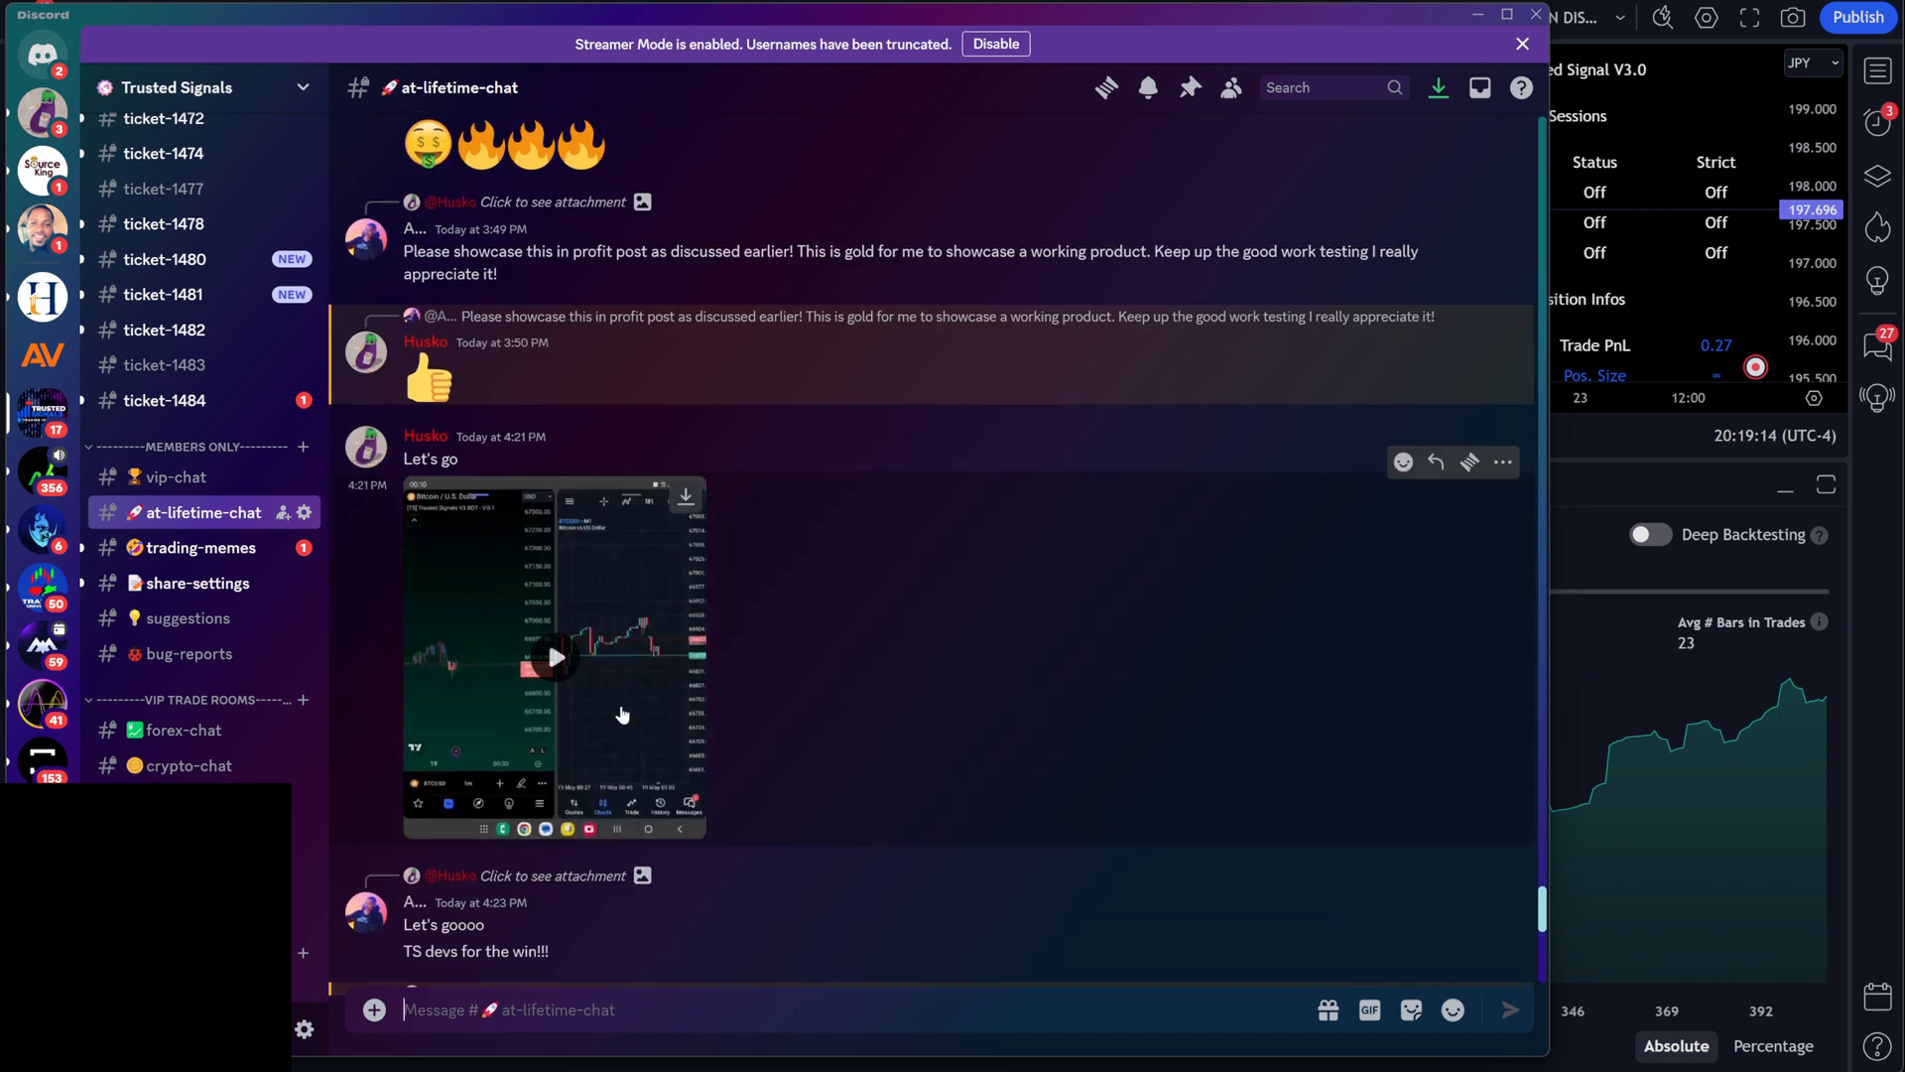
left_click(554, 656)
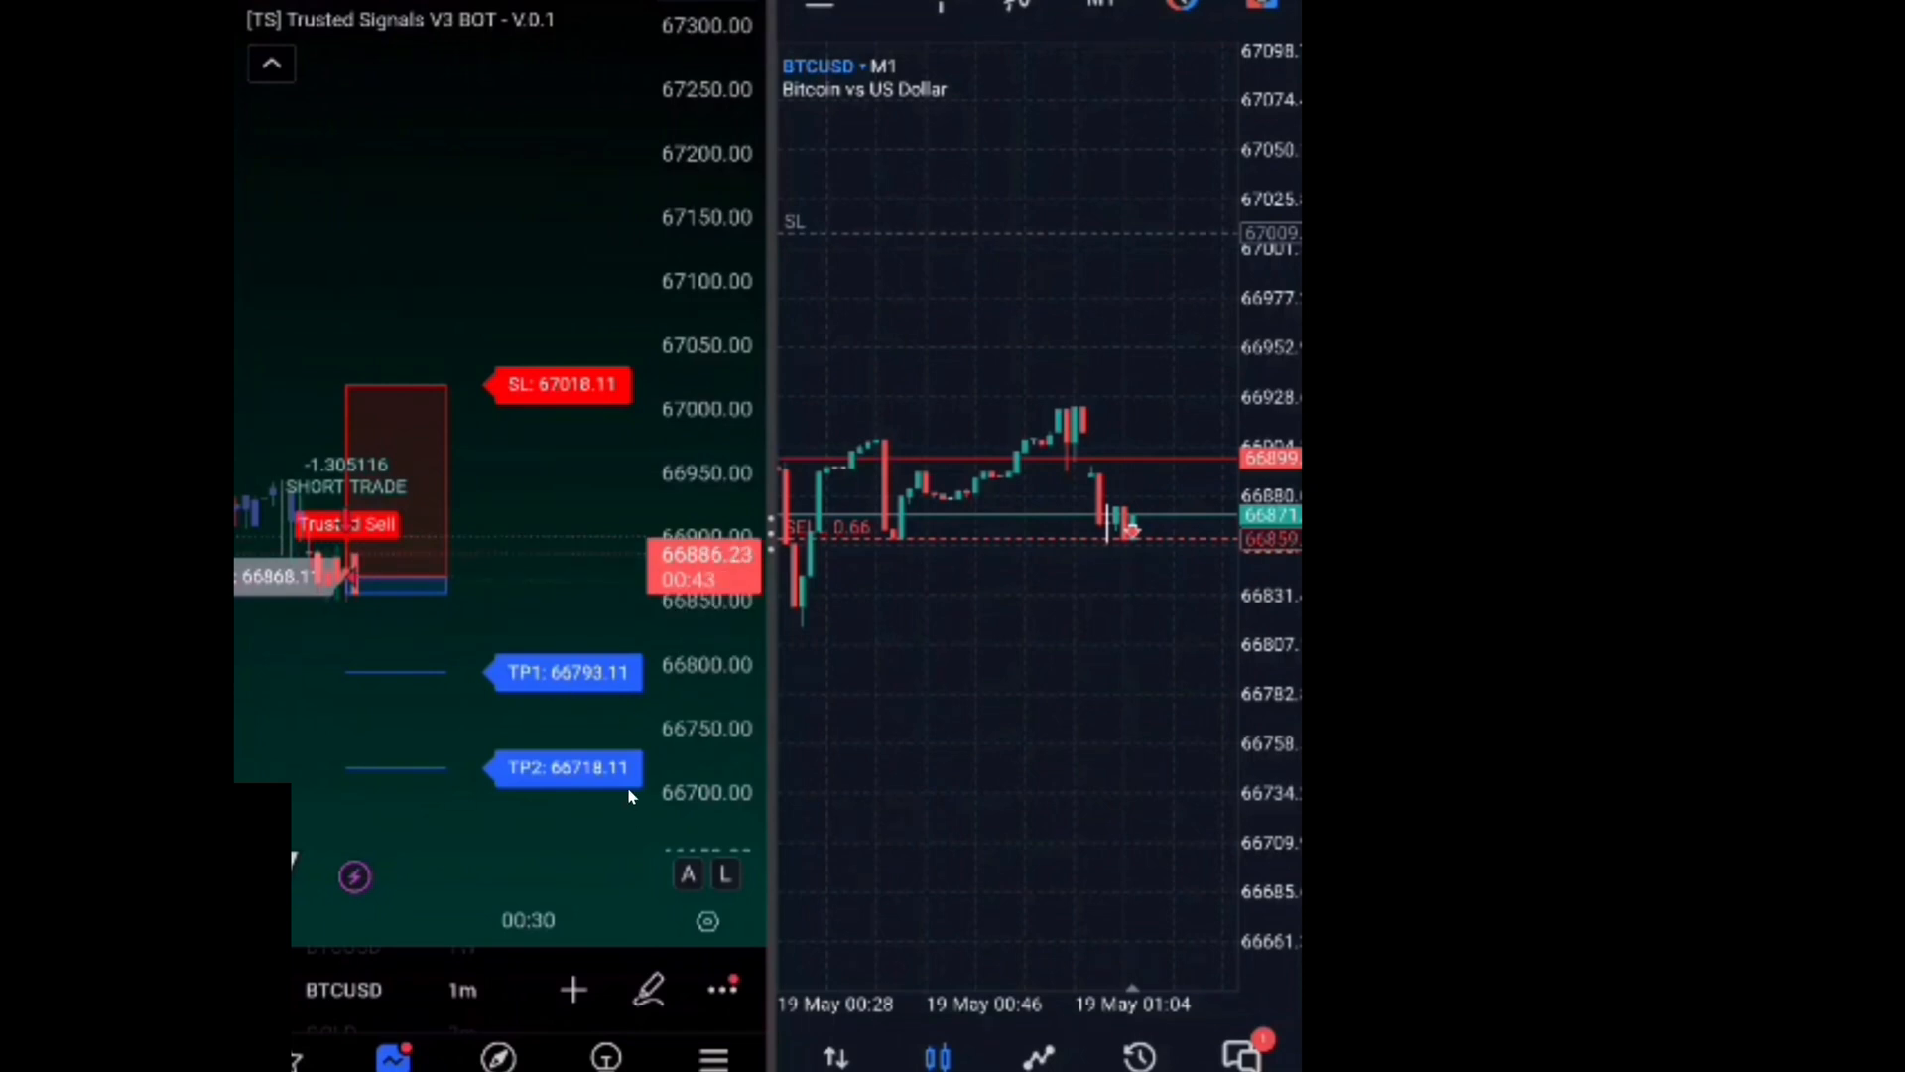
mouse_move(734, 452)
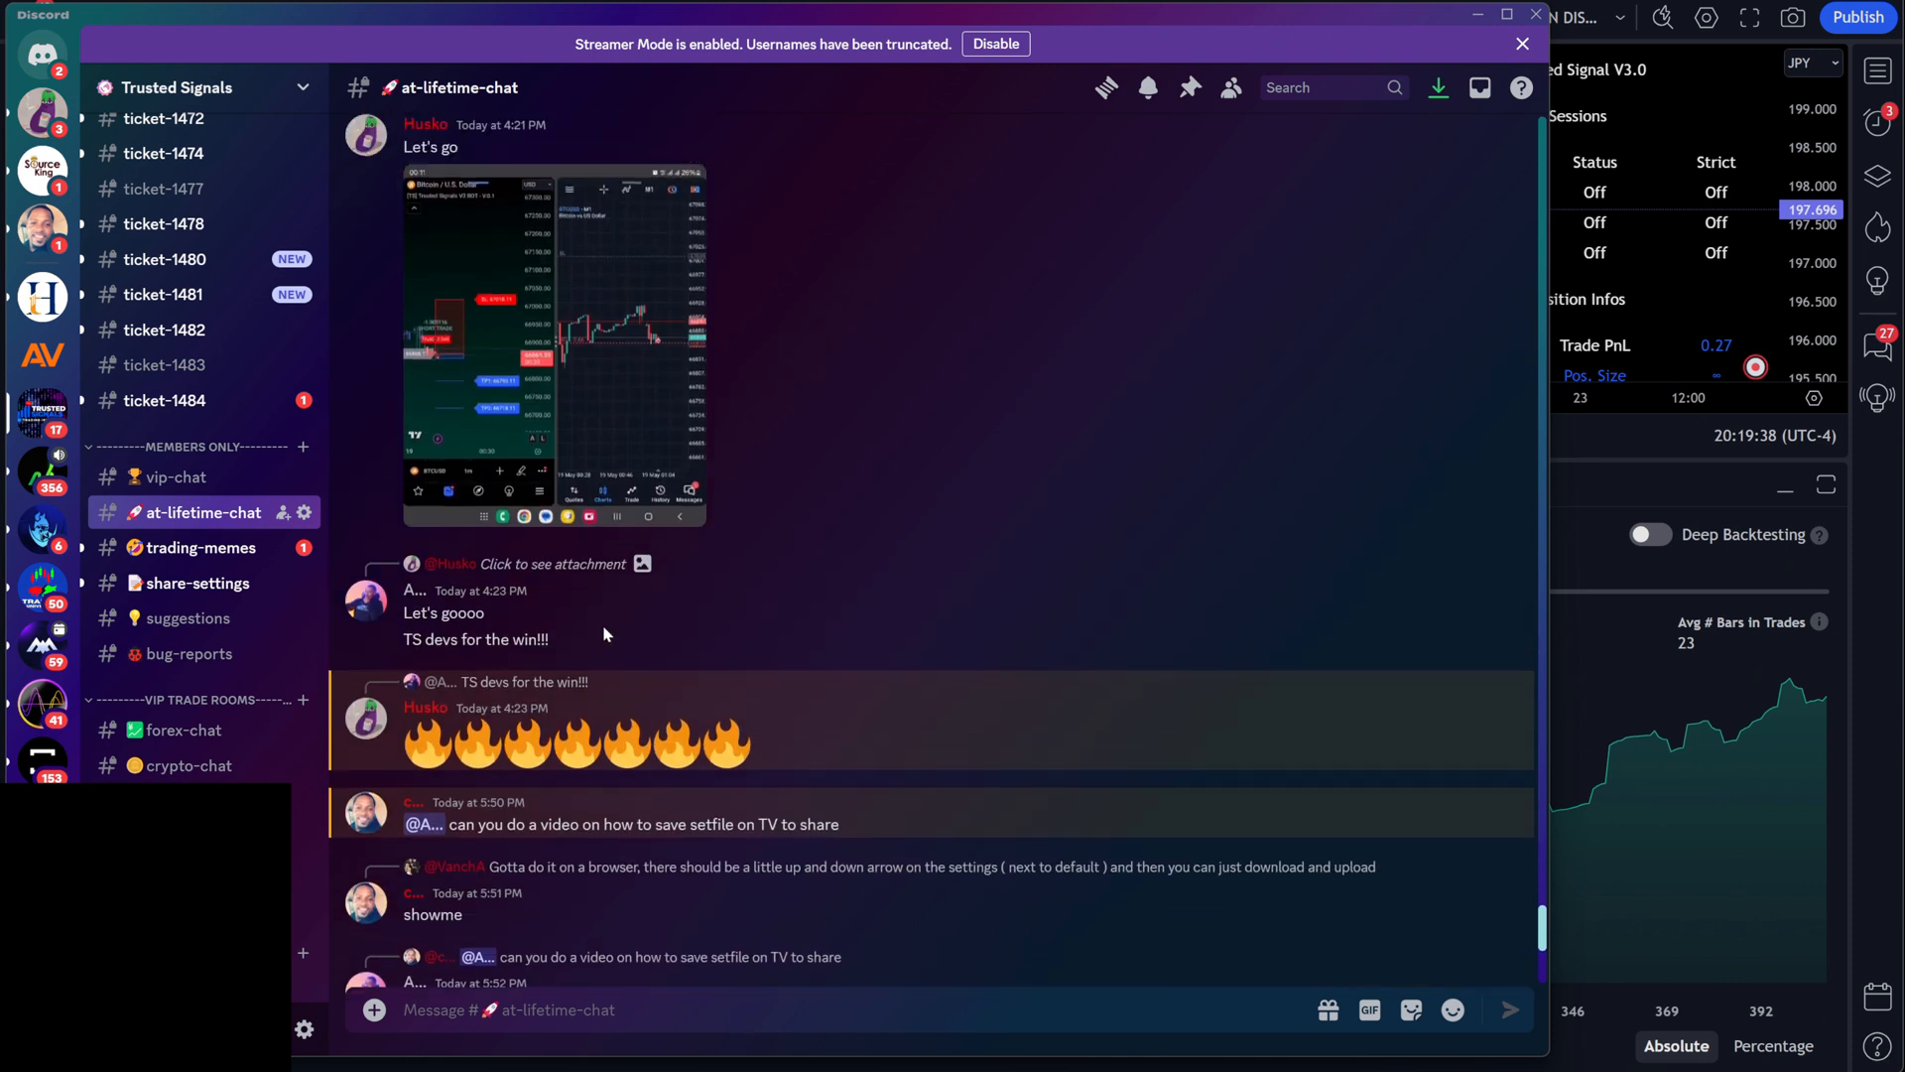
Watch the BTCUSD buy trade clip to its end and return to the chat.
scroll("up", 3)
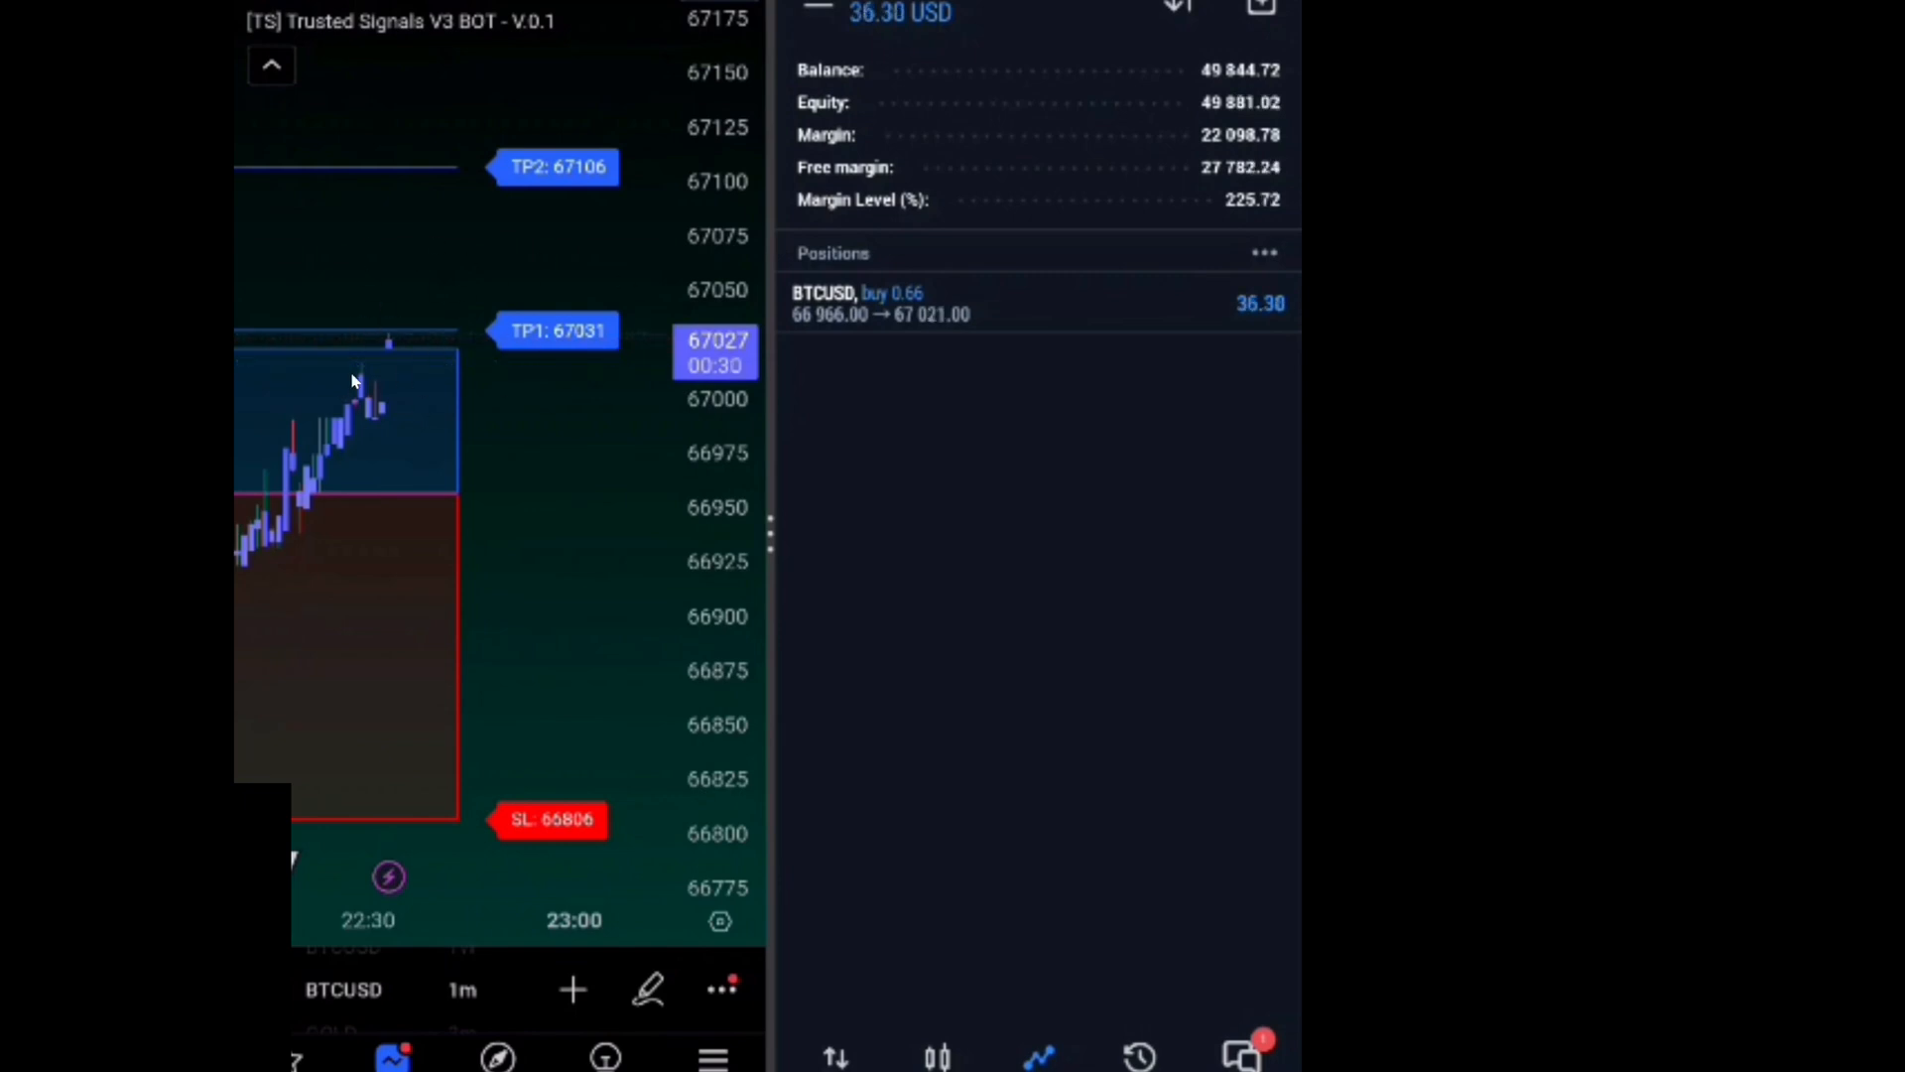
mouse_move(459, 304)
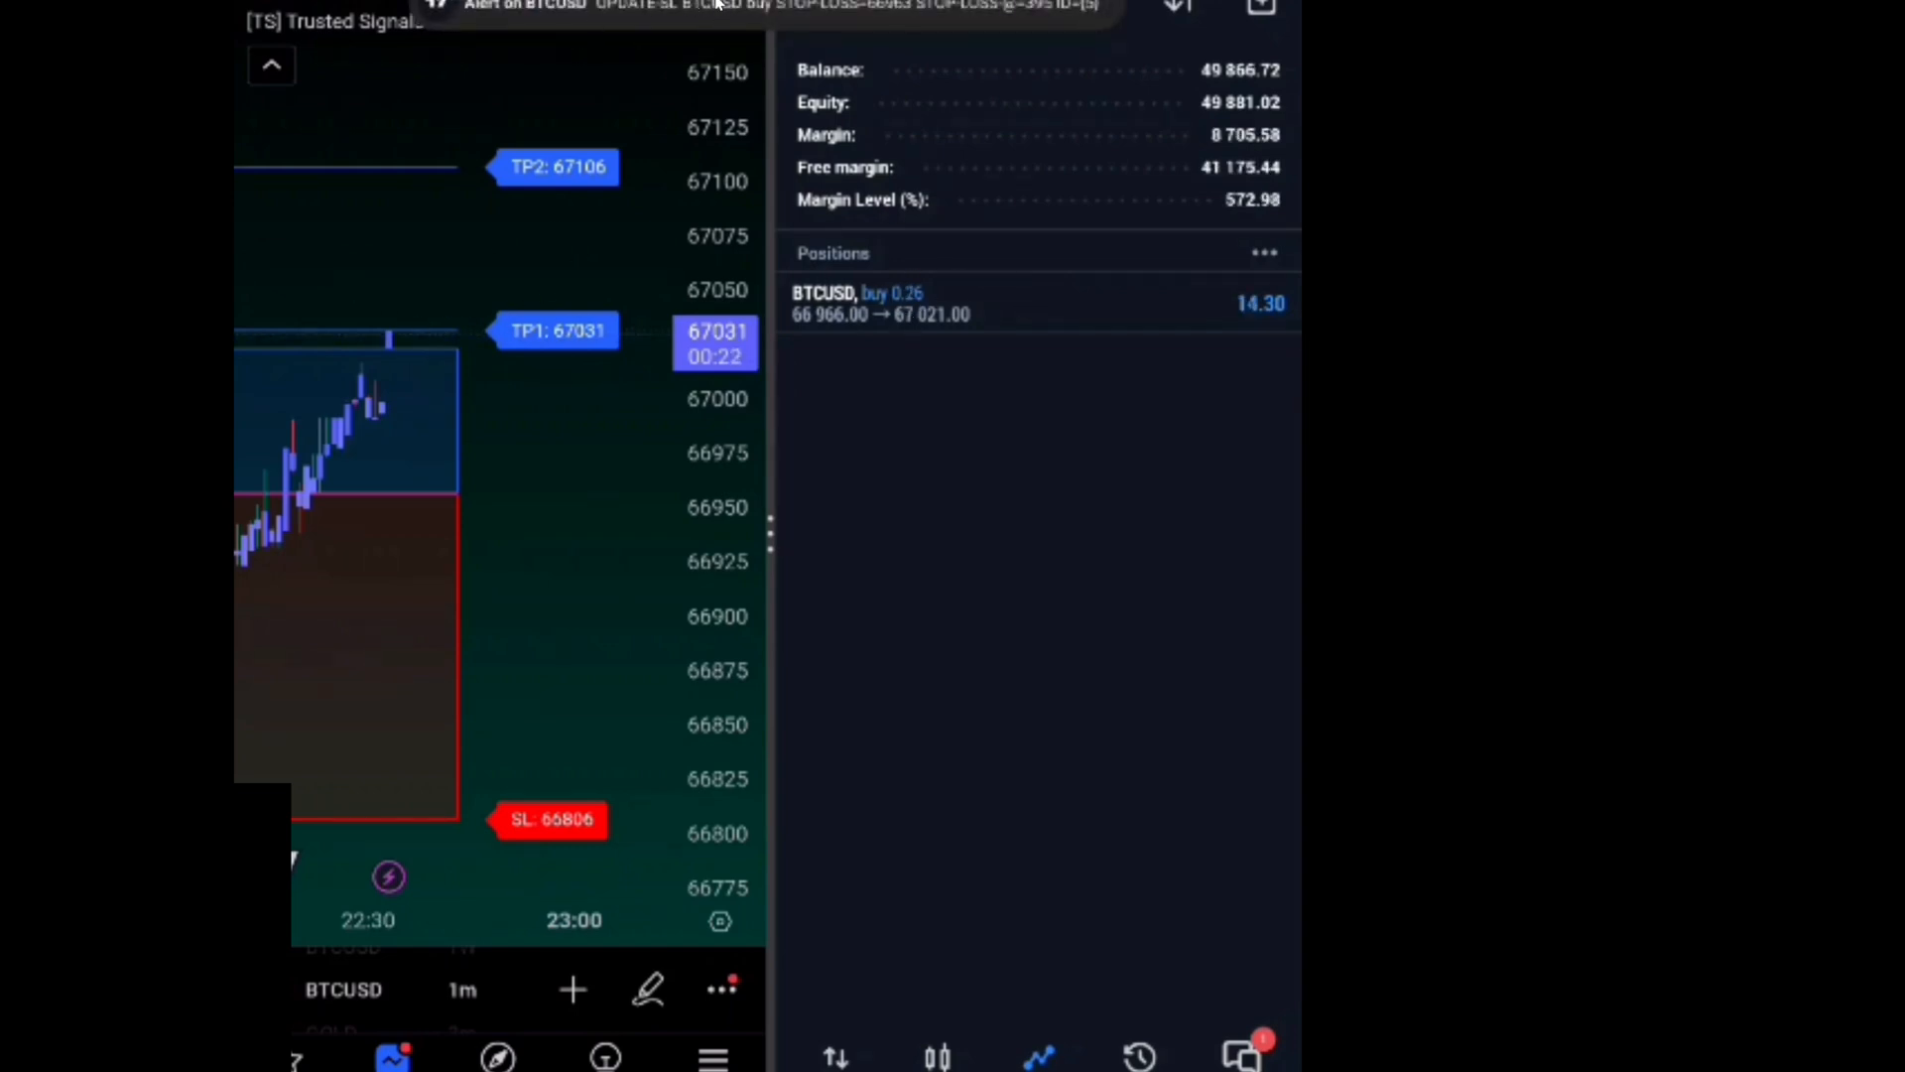
left_click(1032, 302)
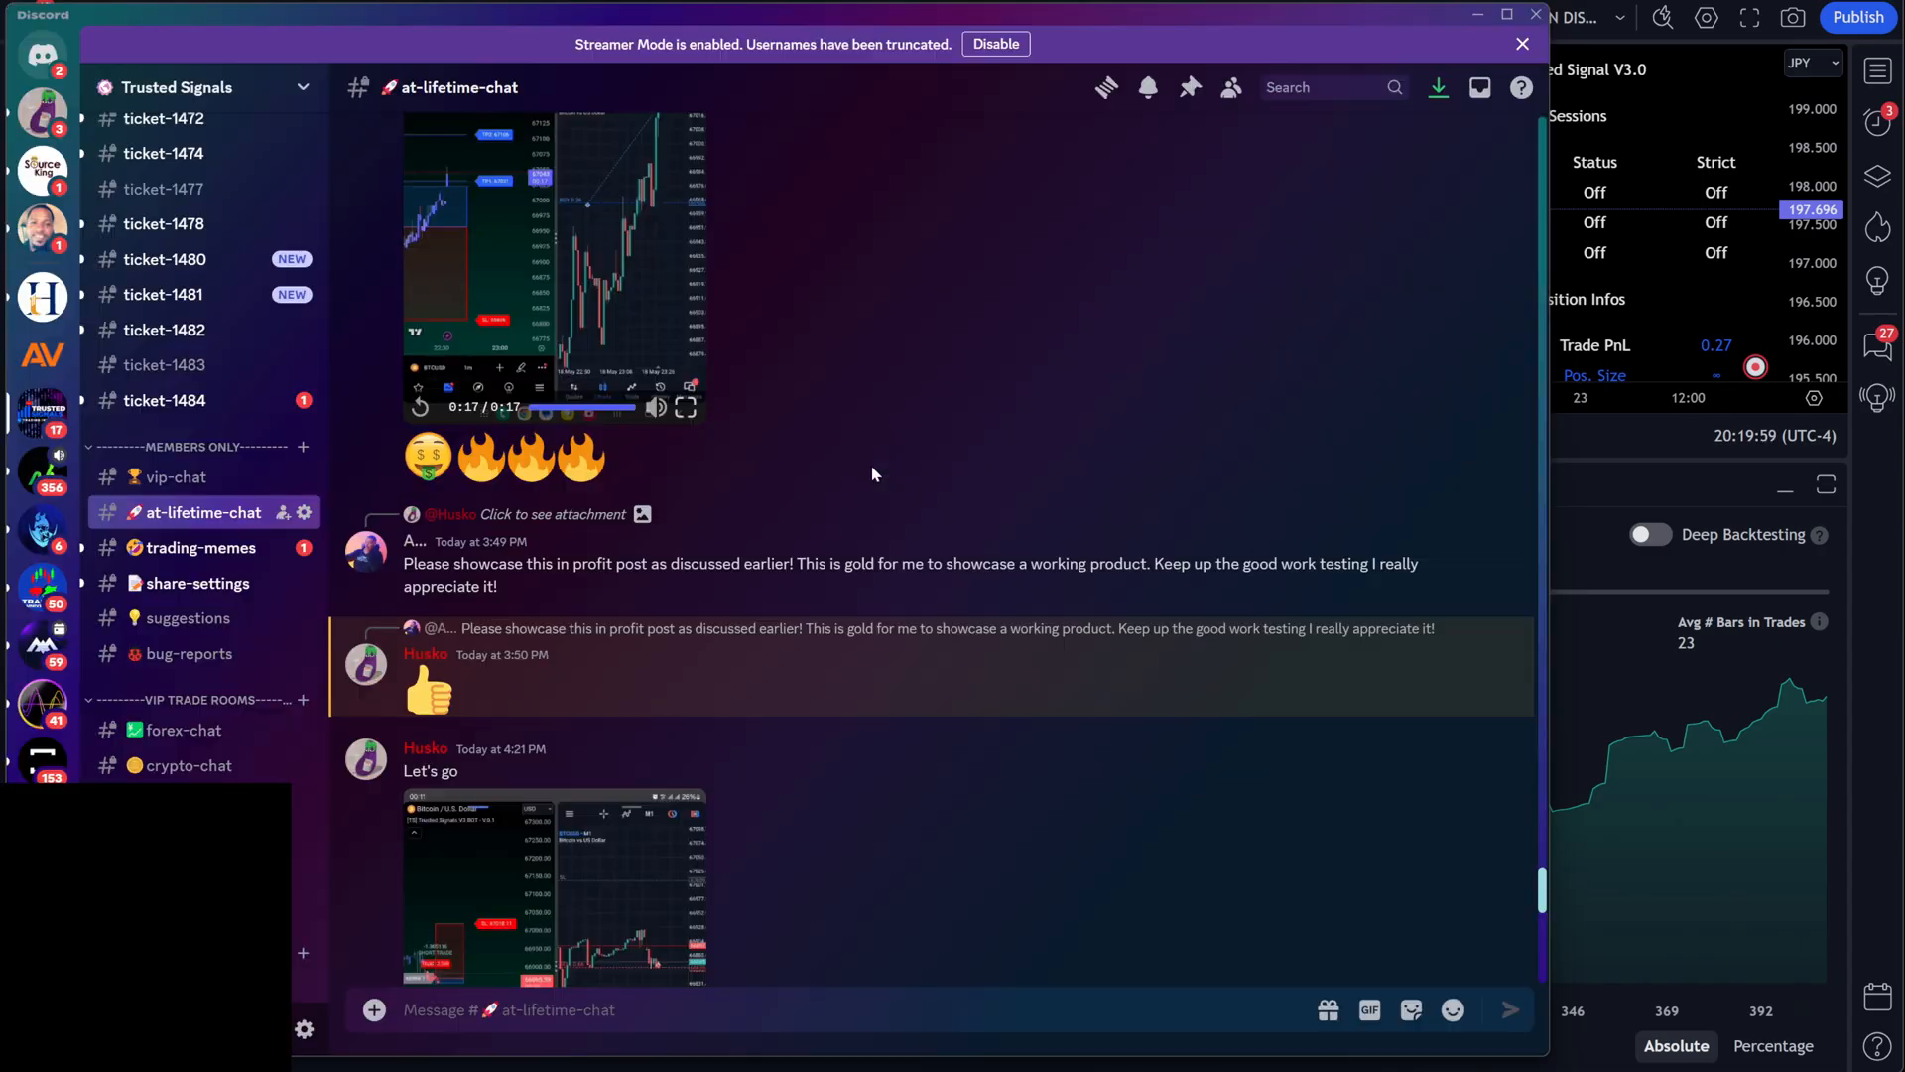
mouse_move(859, 500)
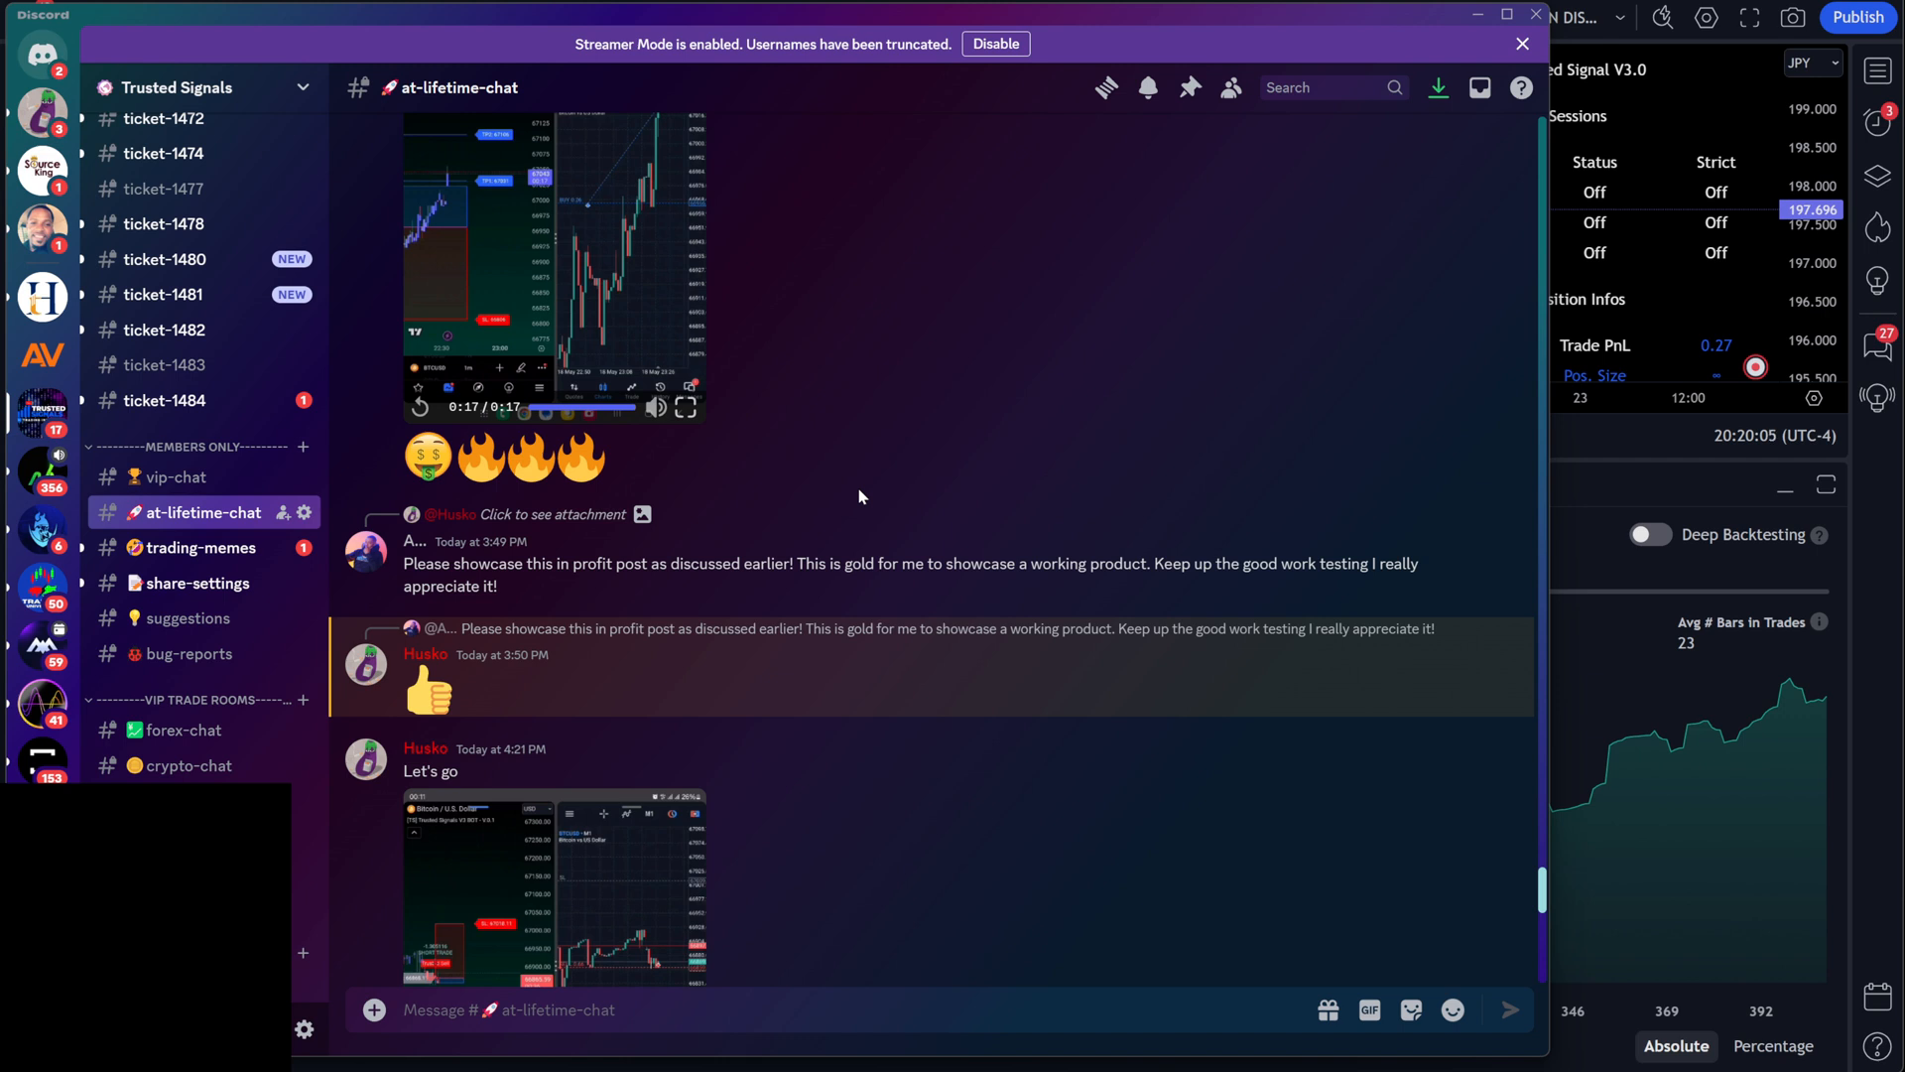
mouse_move(796, 479)
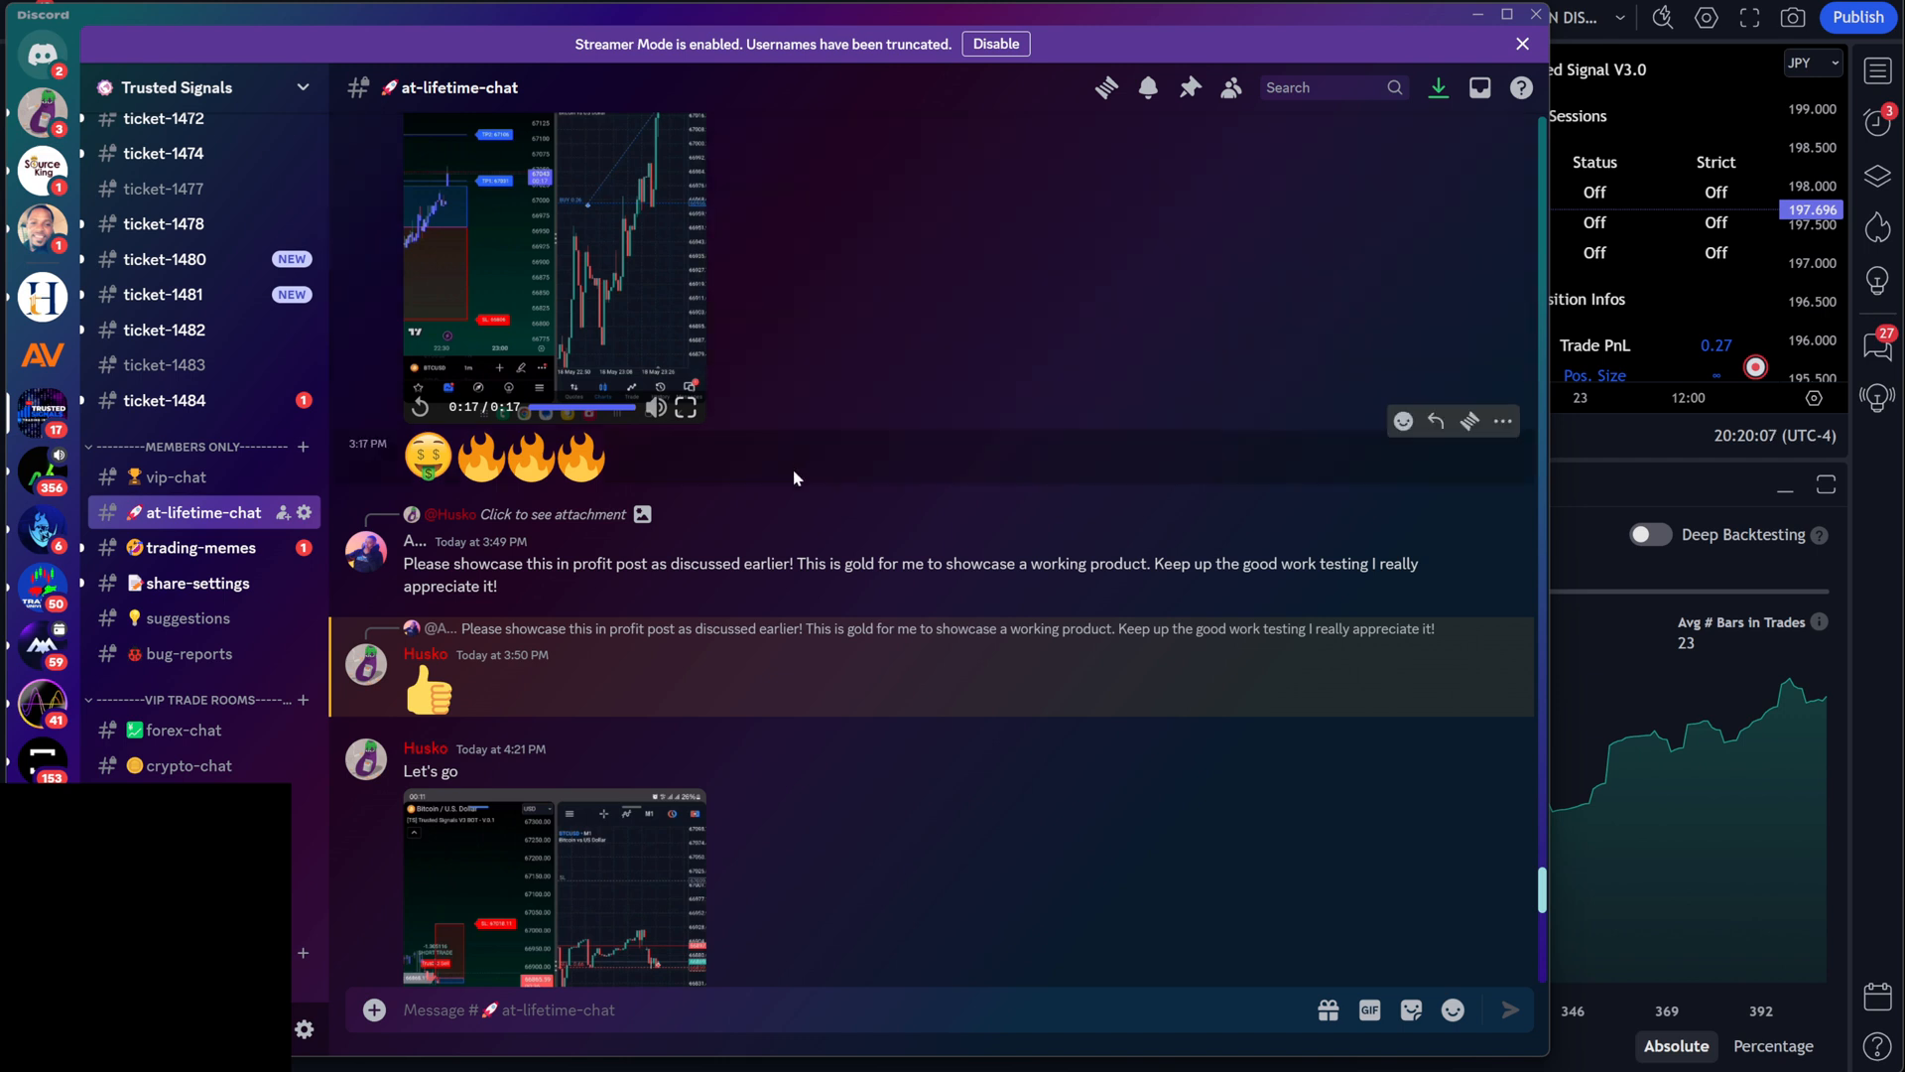
Show the #forex-alerts channel listing GBPJPY buy signals and take-profit updates.
scroll("up", 3)
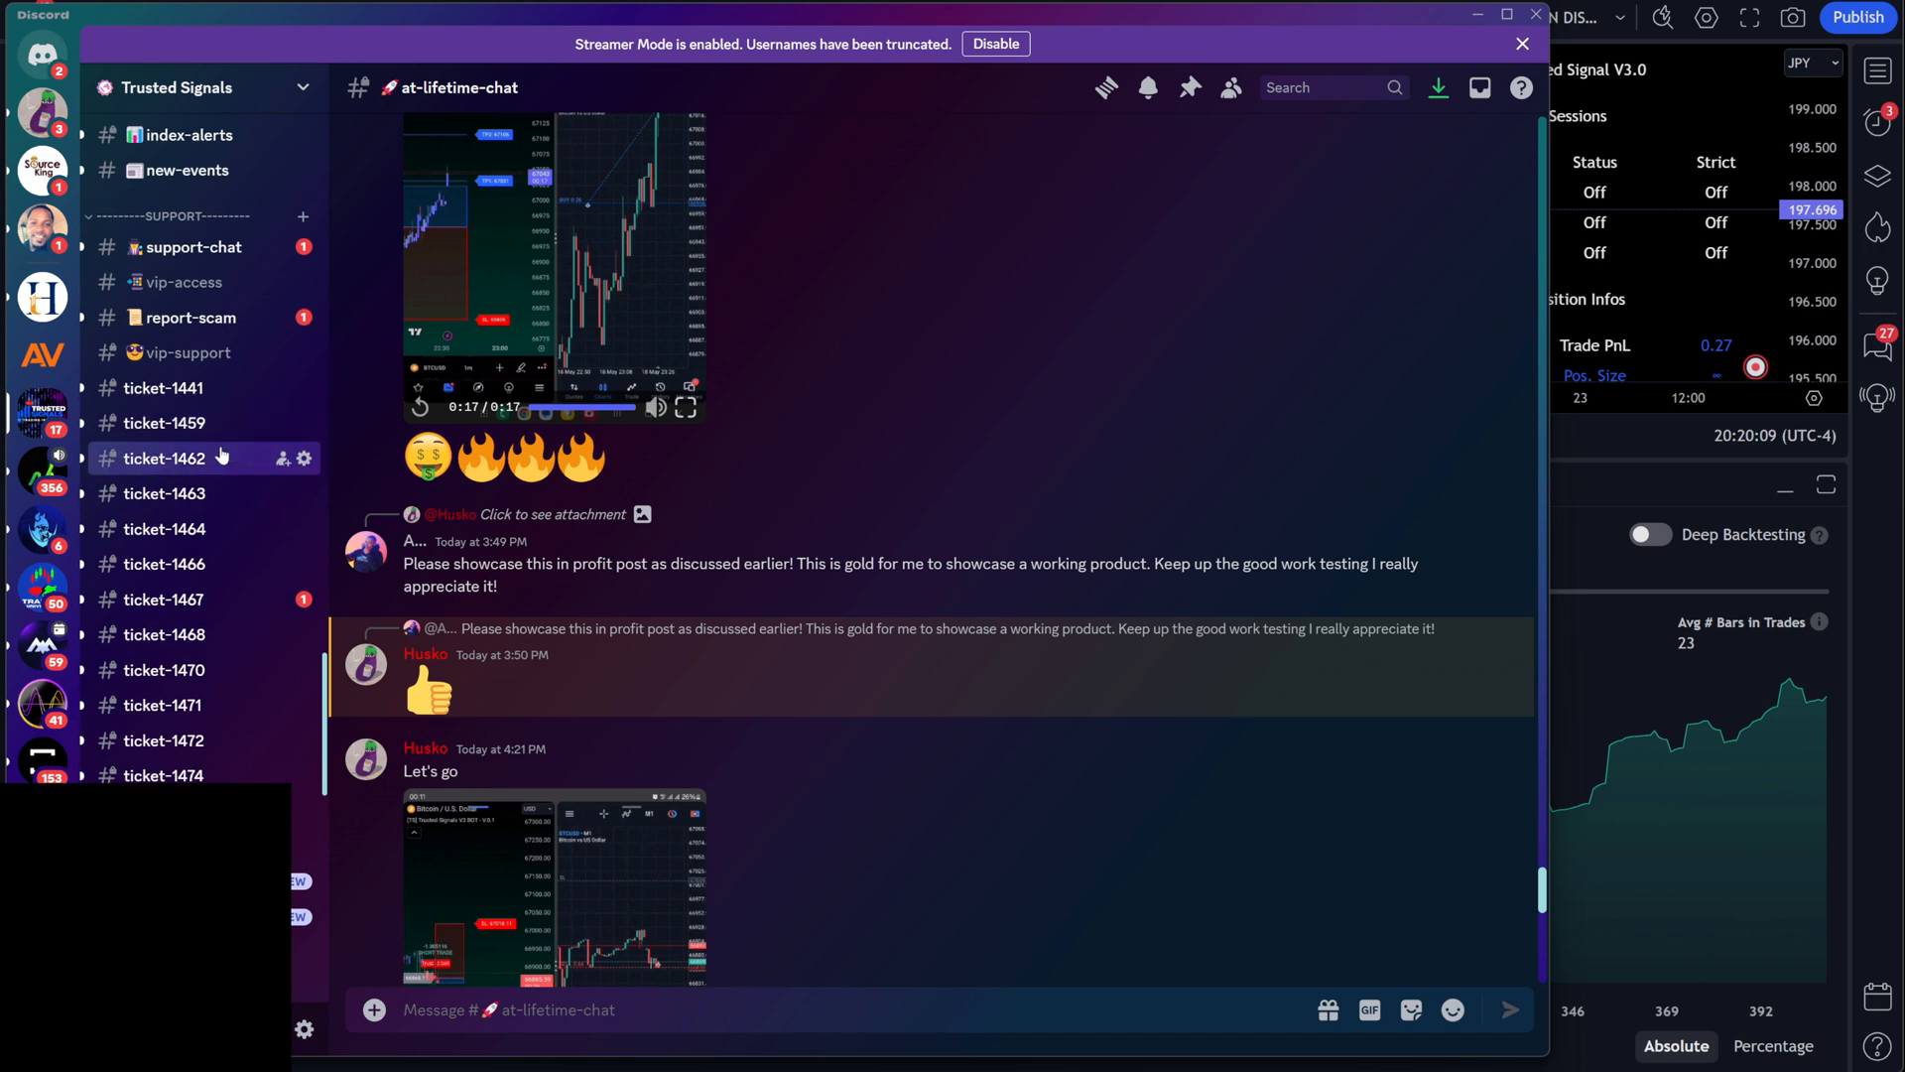
scroll("up", 3)
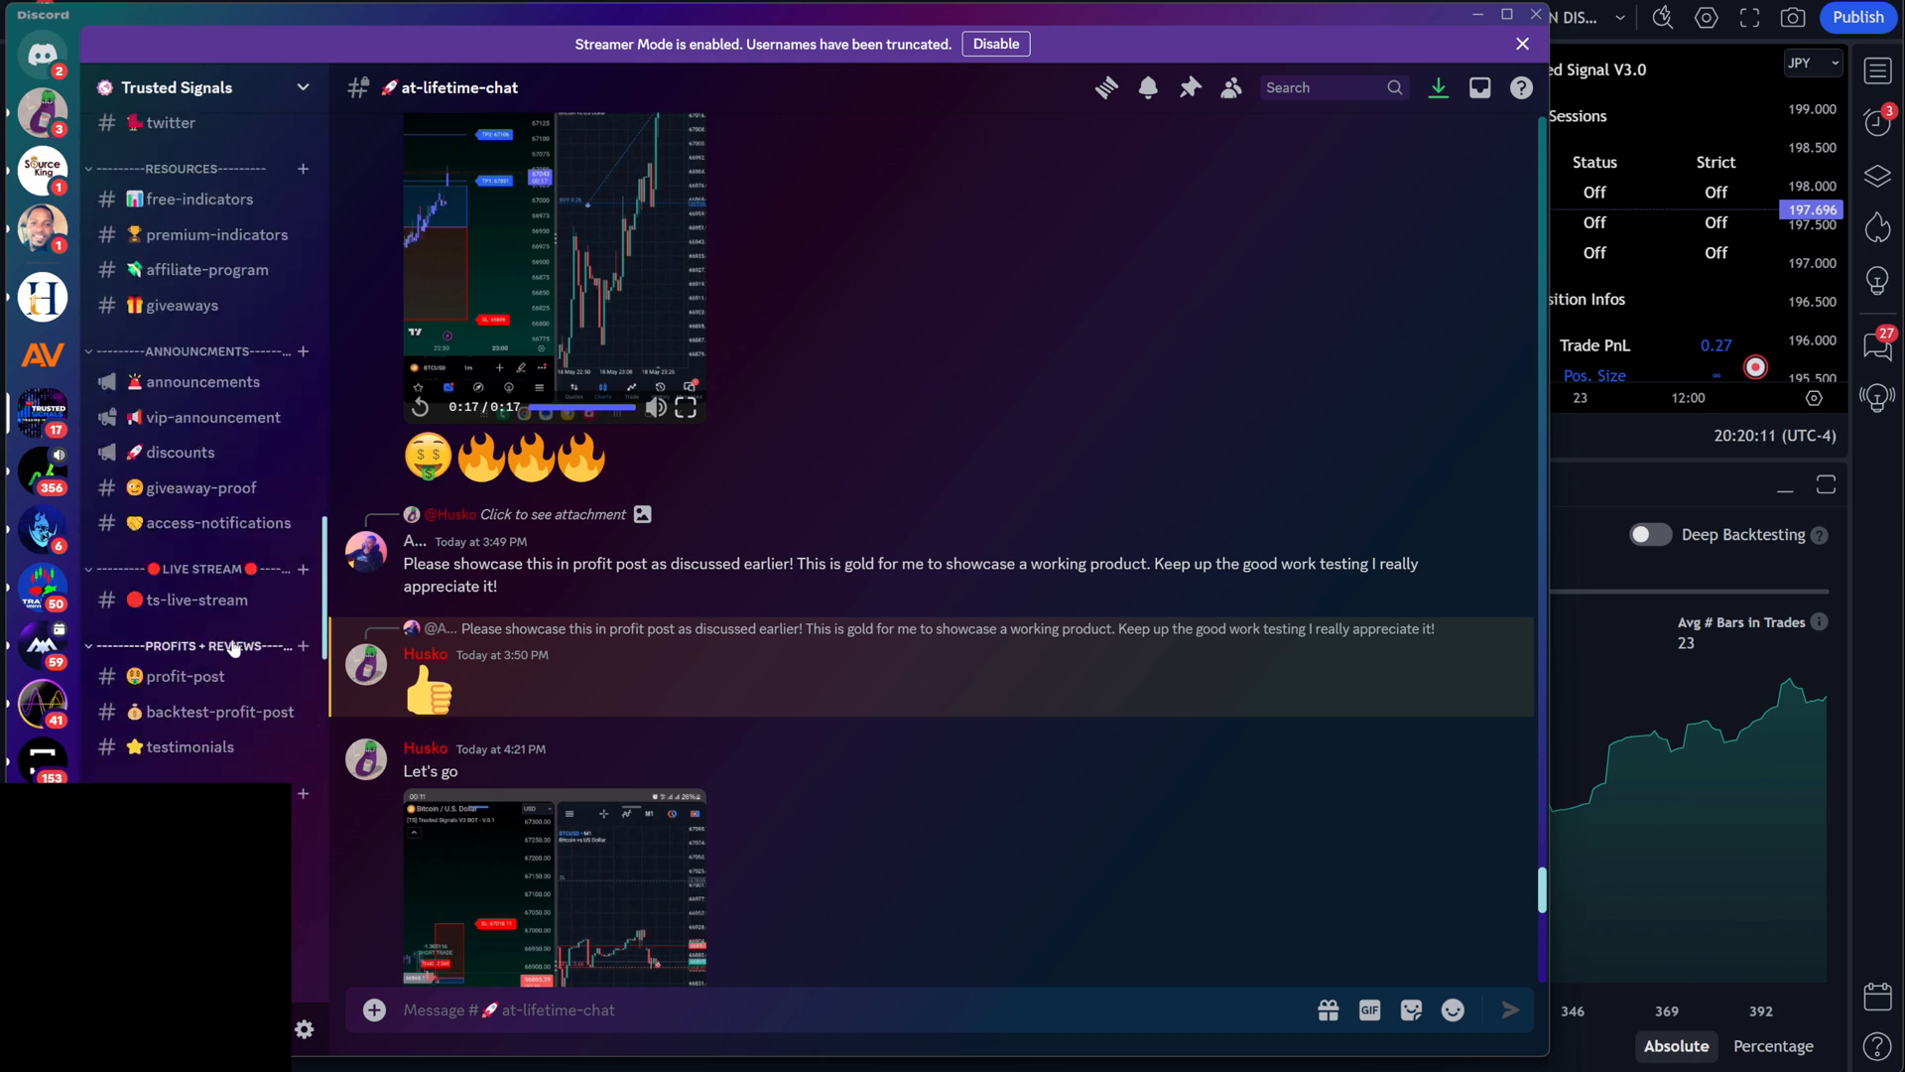
left_click(186, 754)
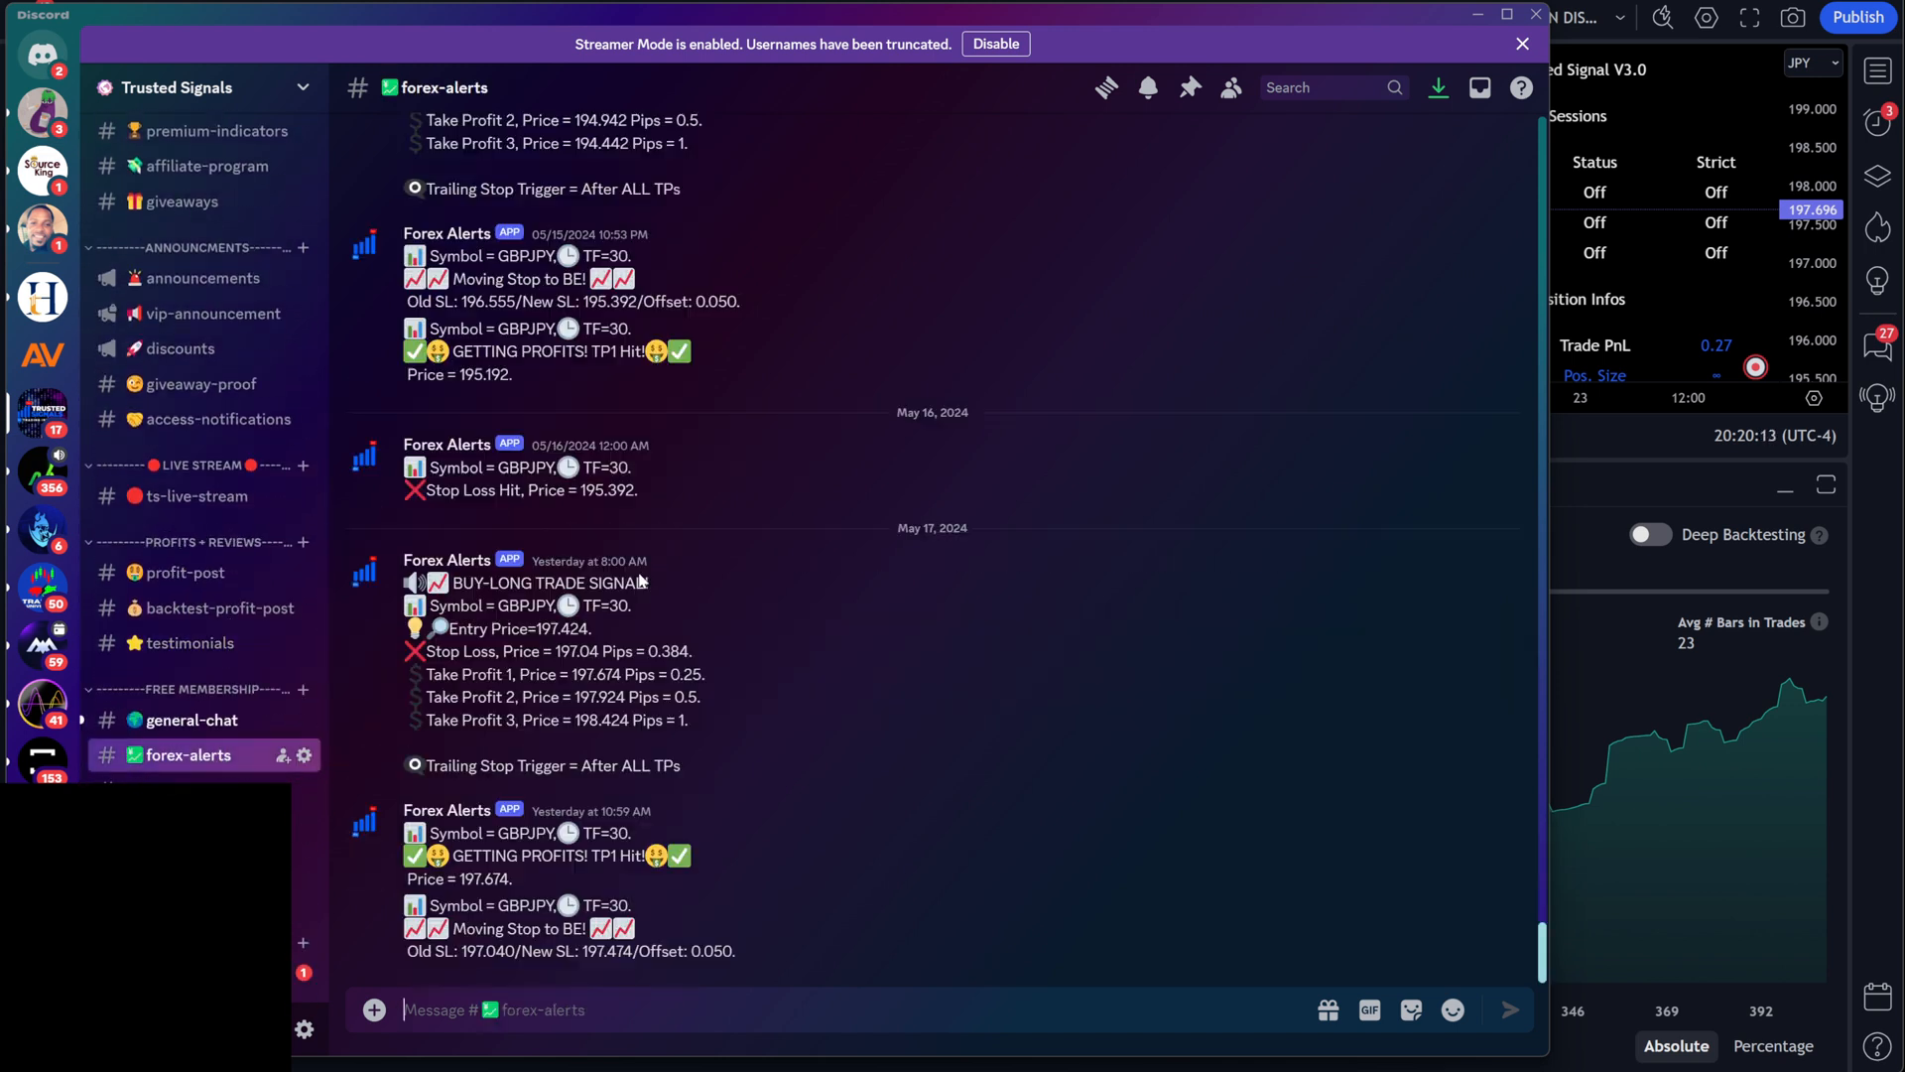
mouse_move(909, 735)
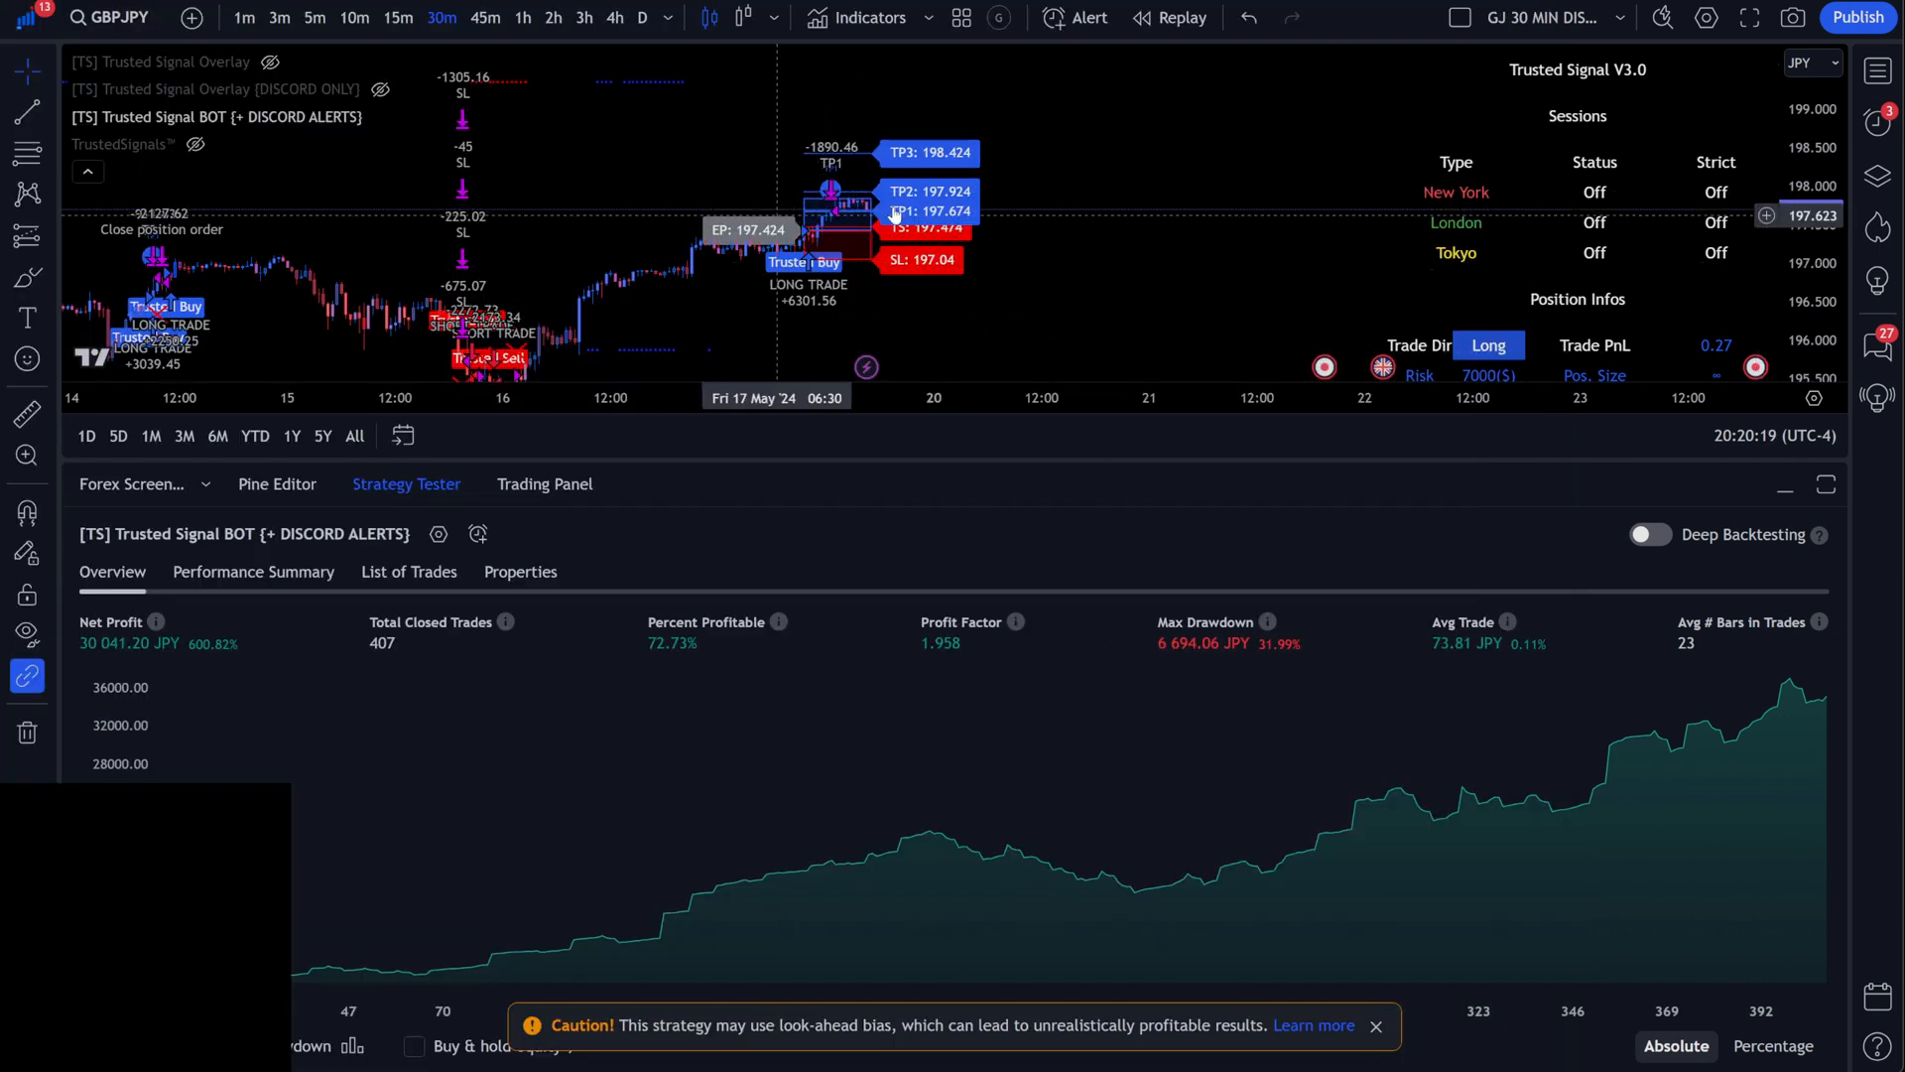
mouse_move(932, 246)
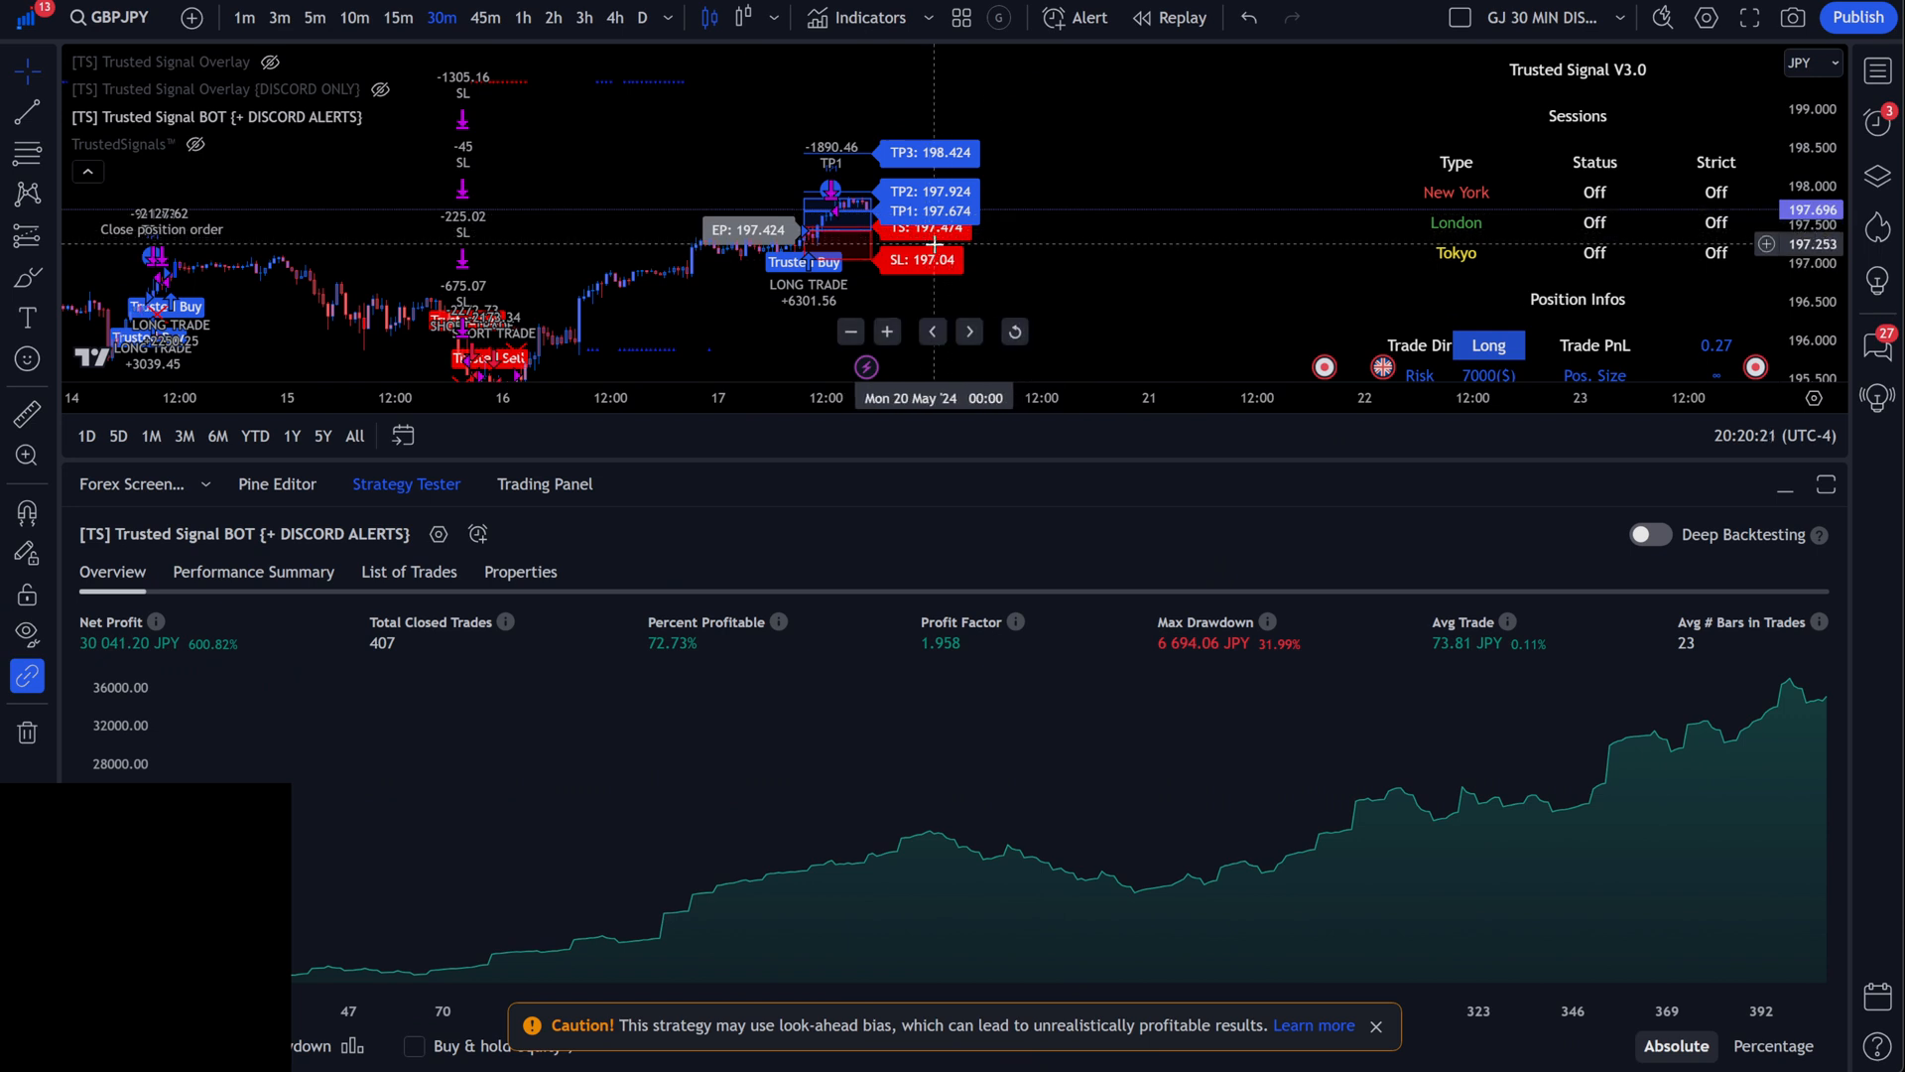
mouse_move(887, 268)
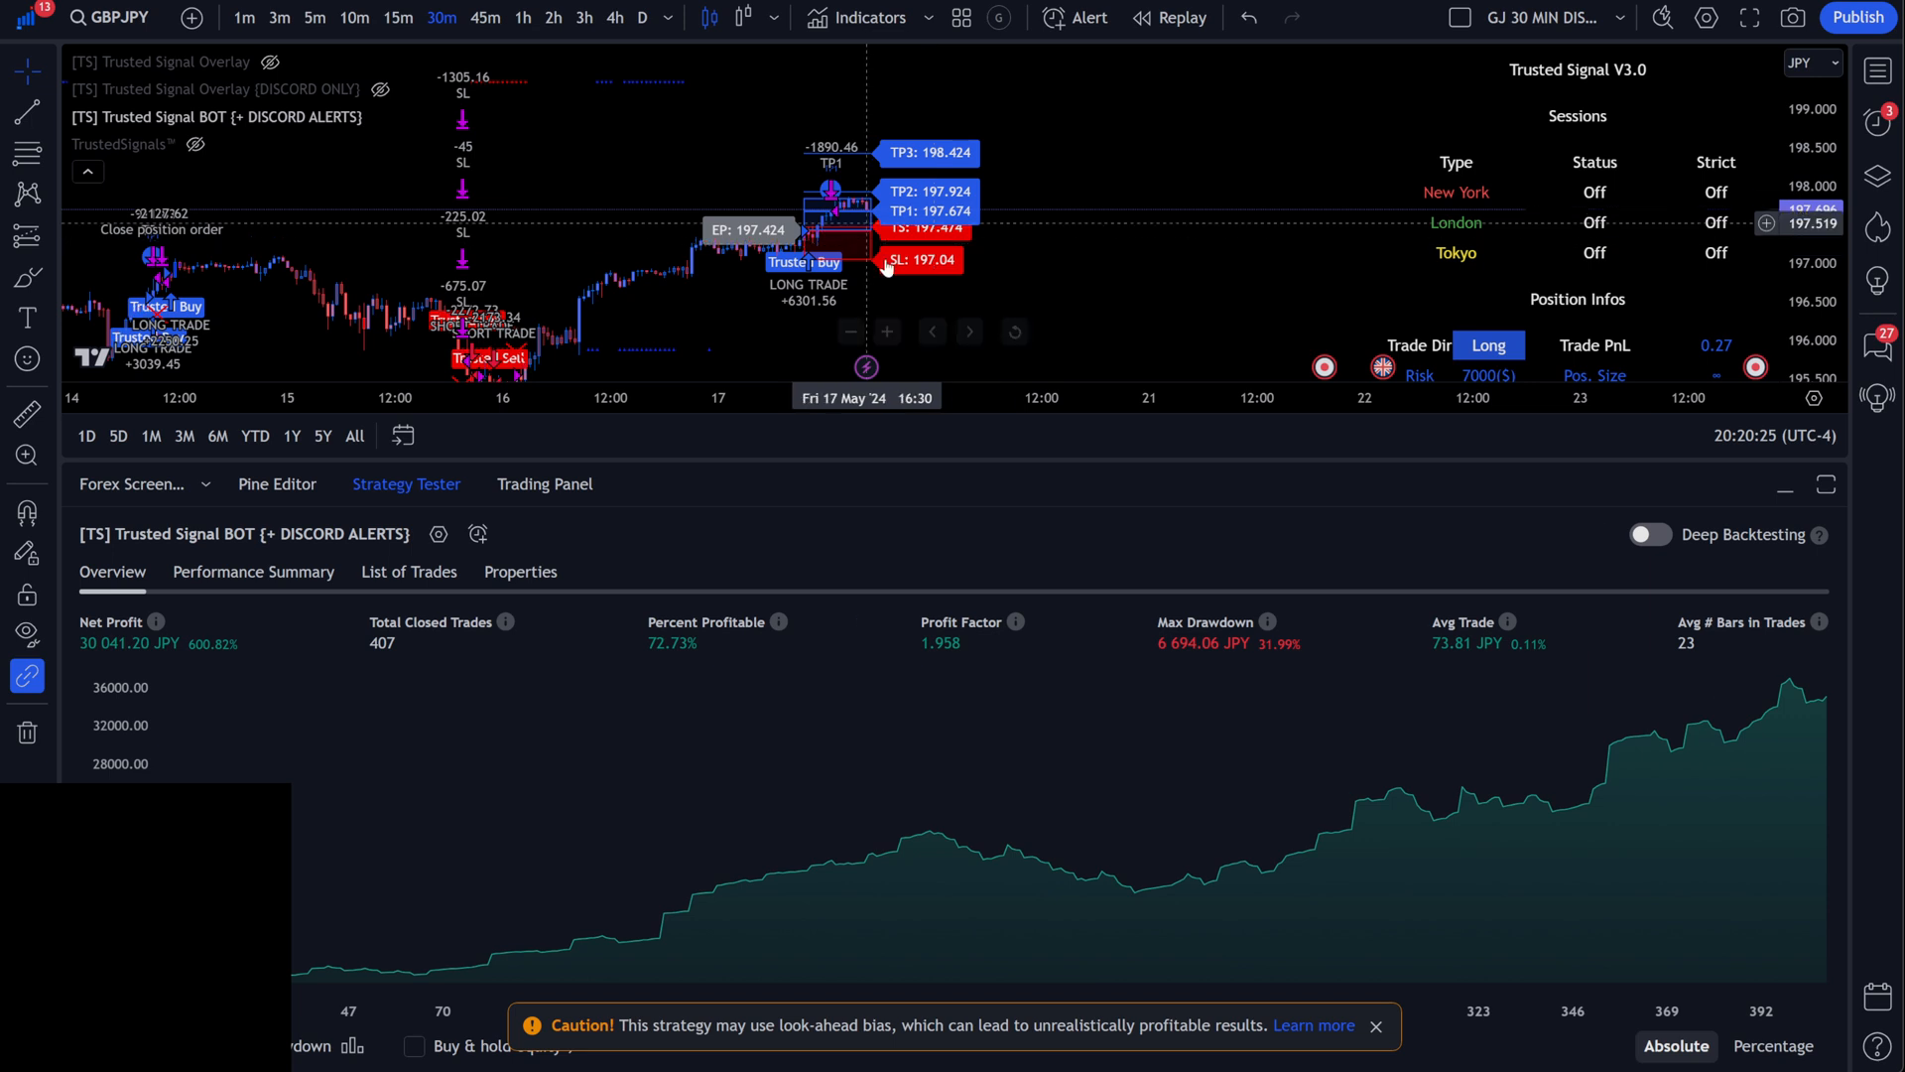
mouse_move(1284, 435)
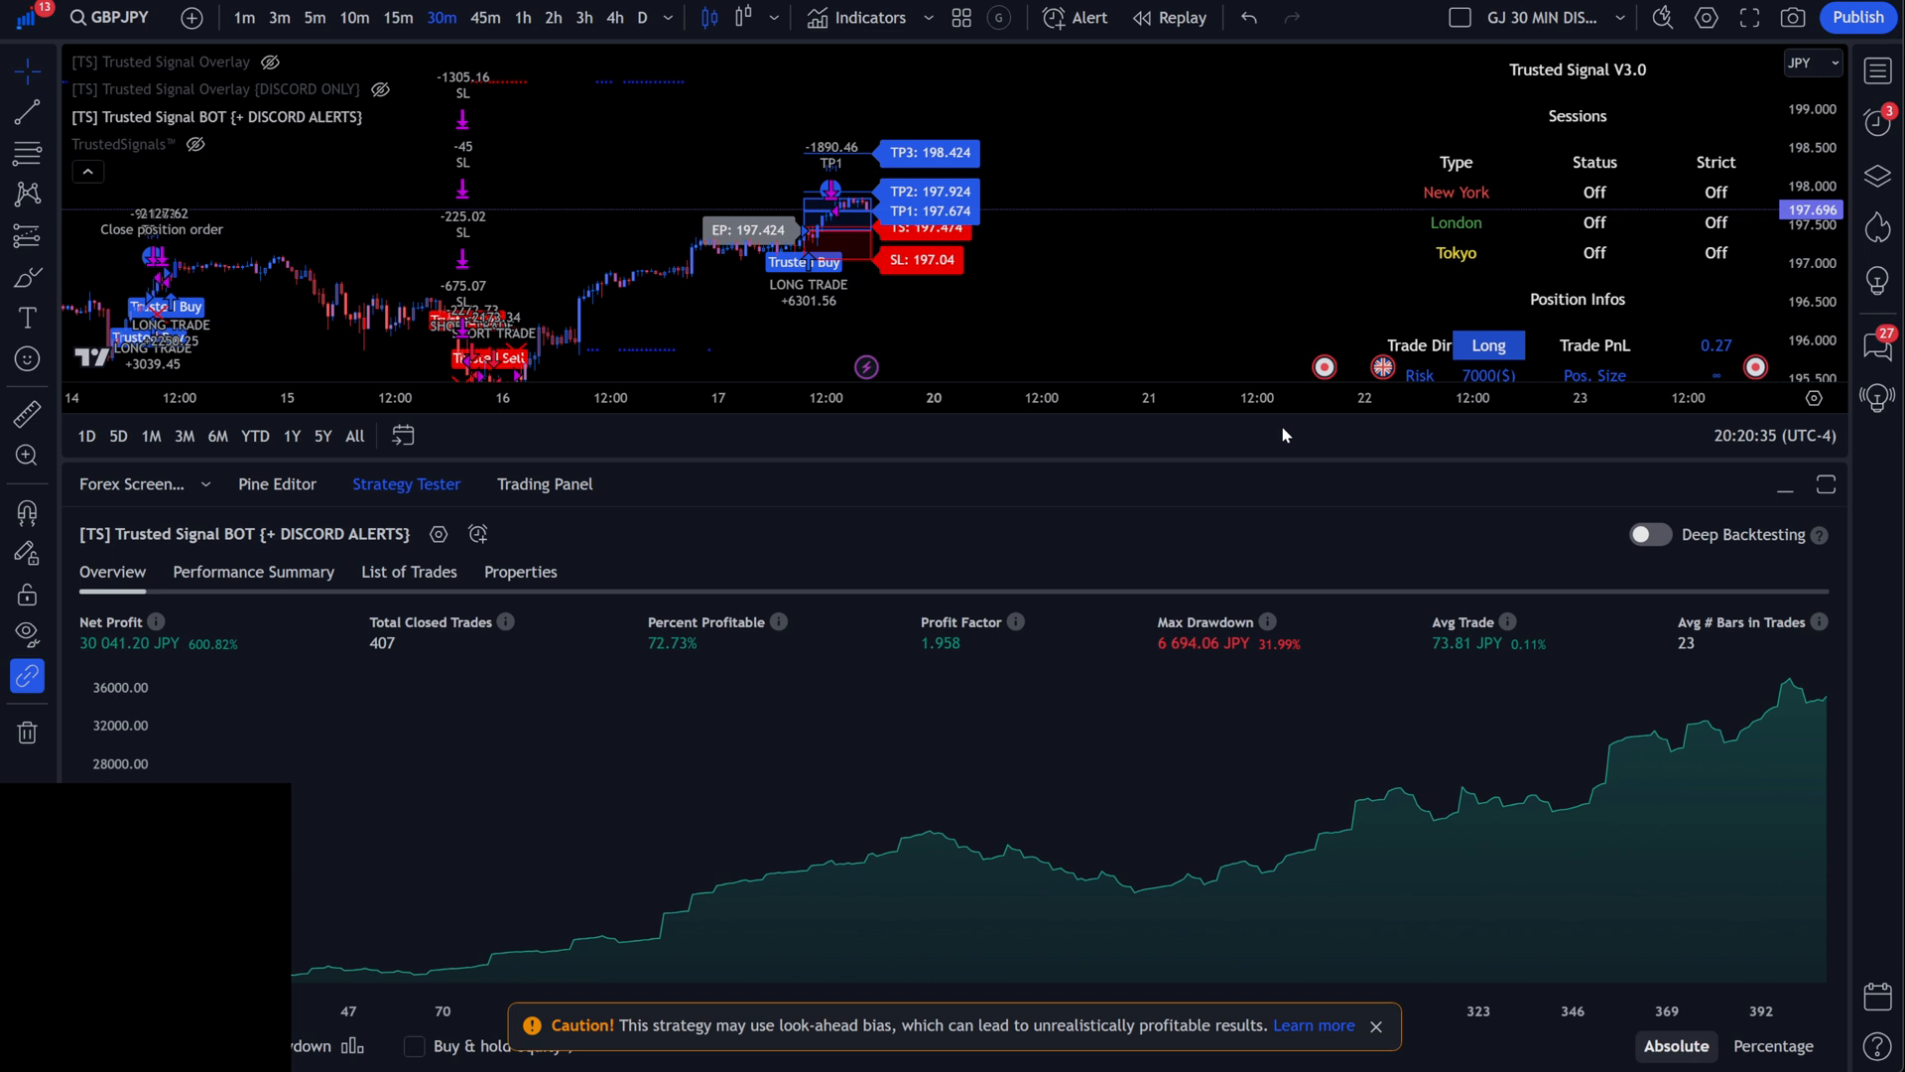
mouse_move(1784, 488)
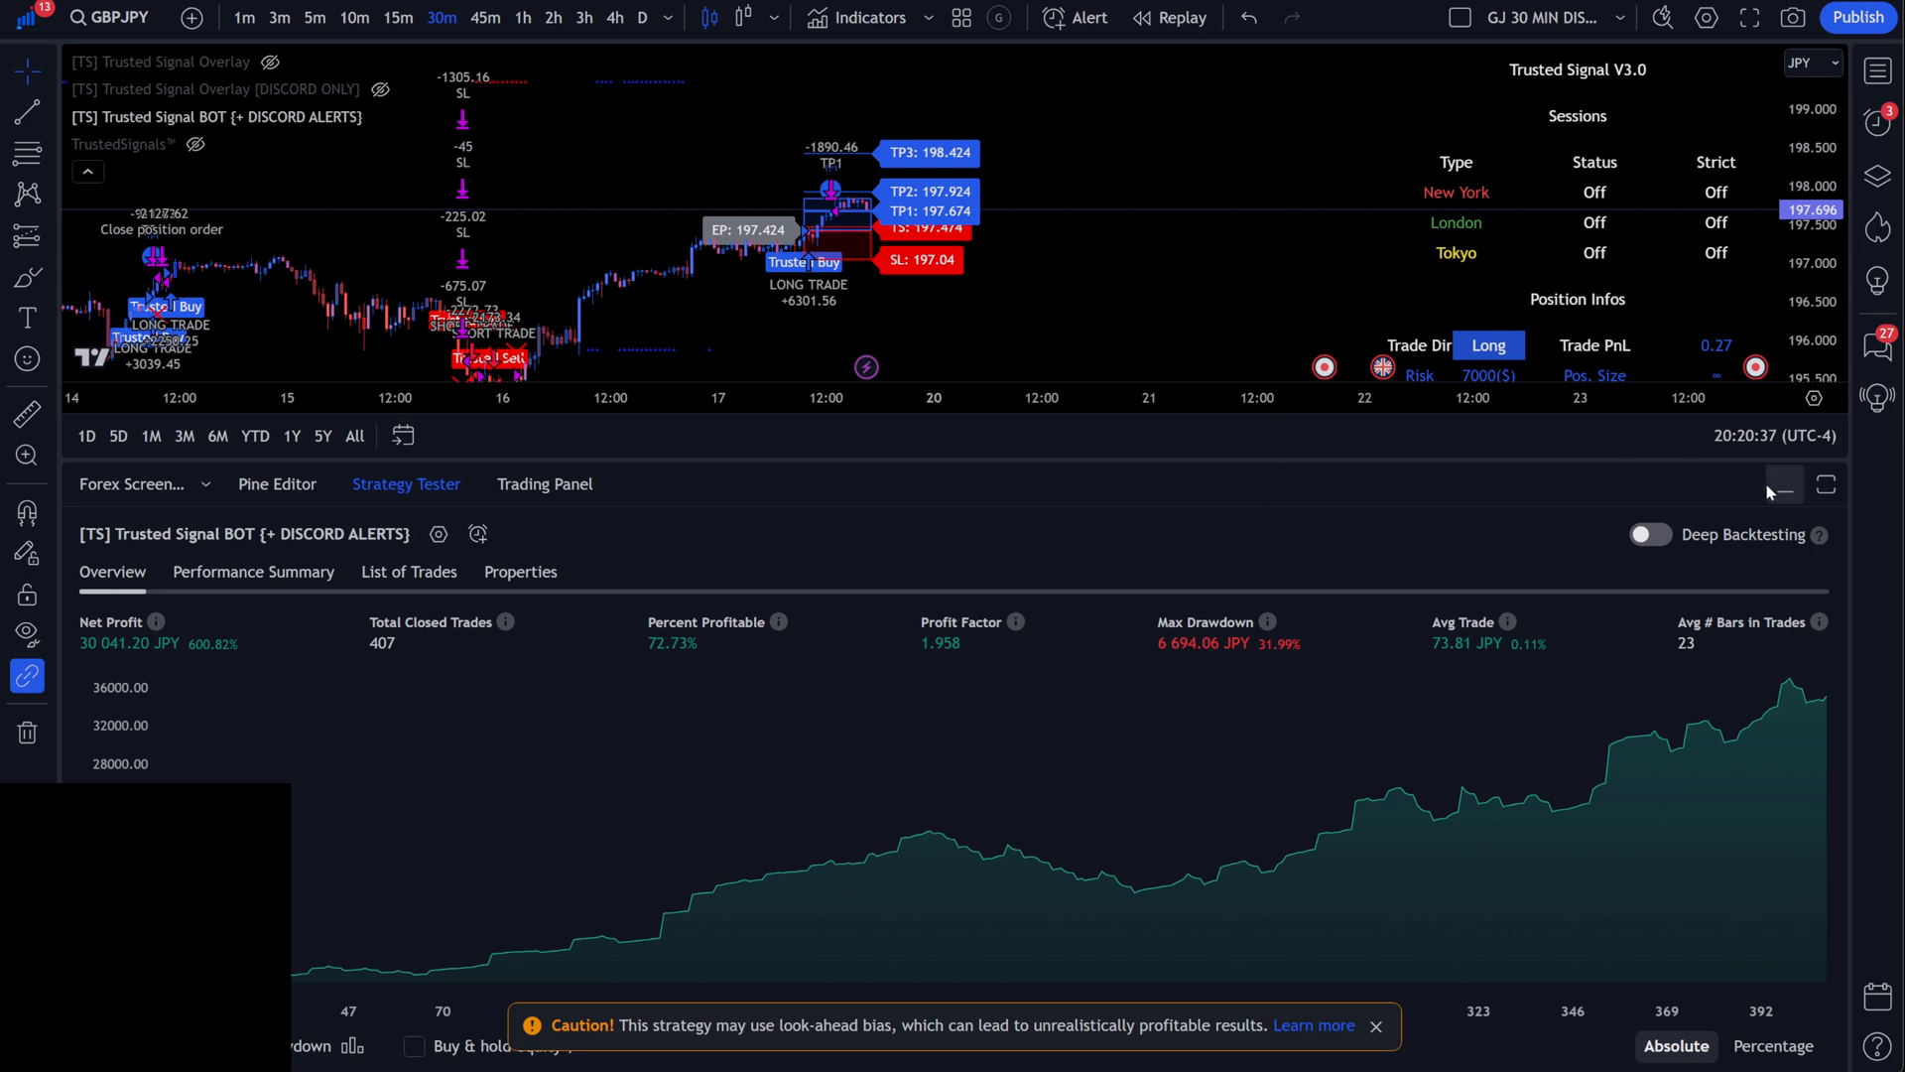
mouse_move(998, 216)
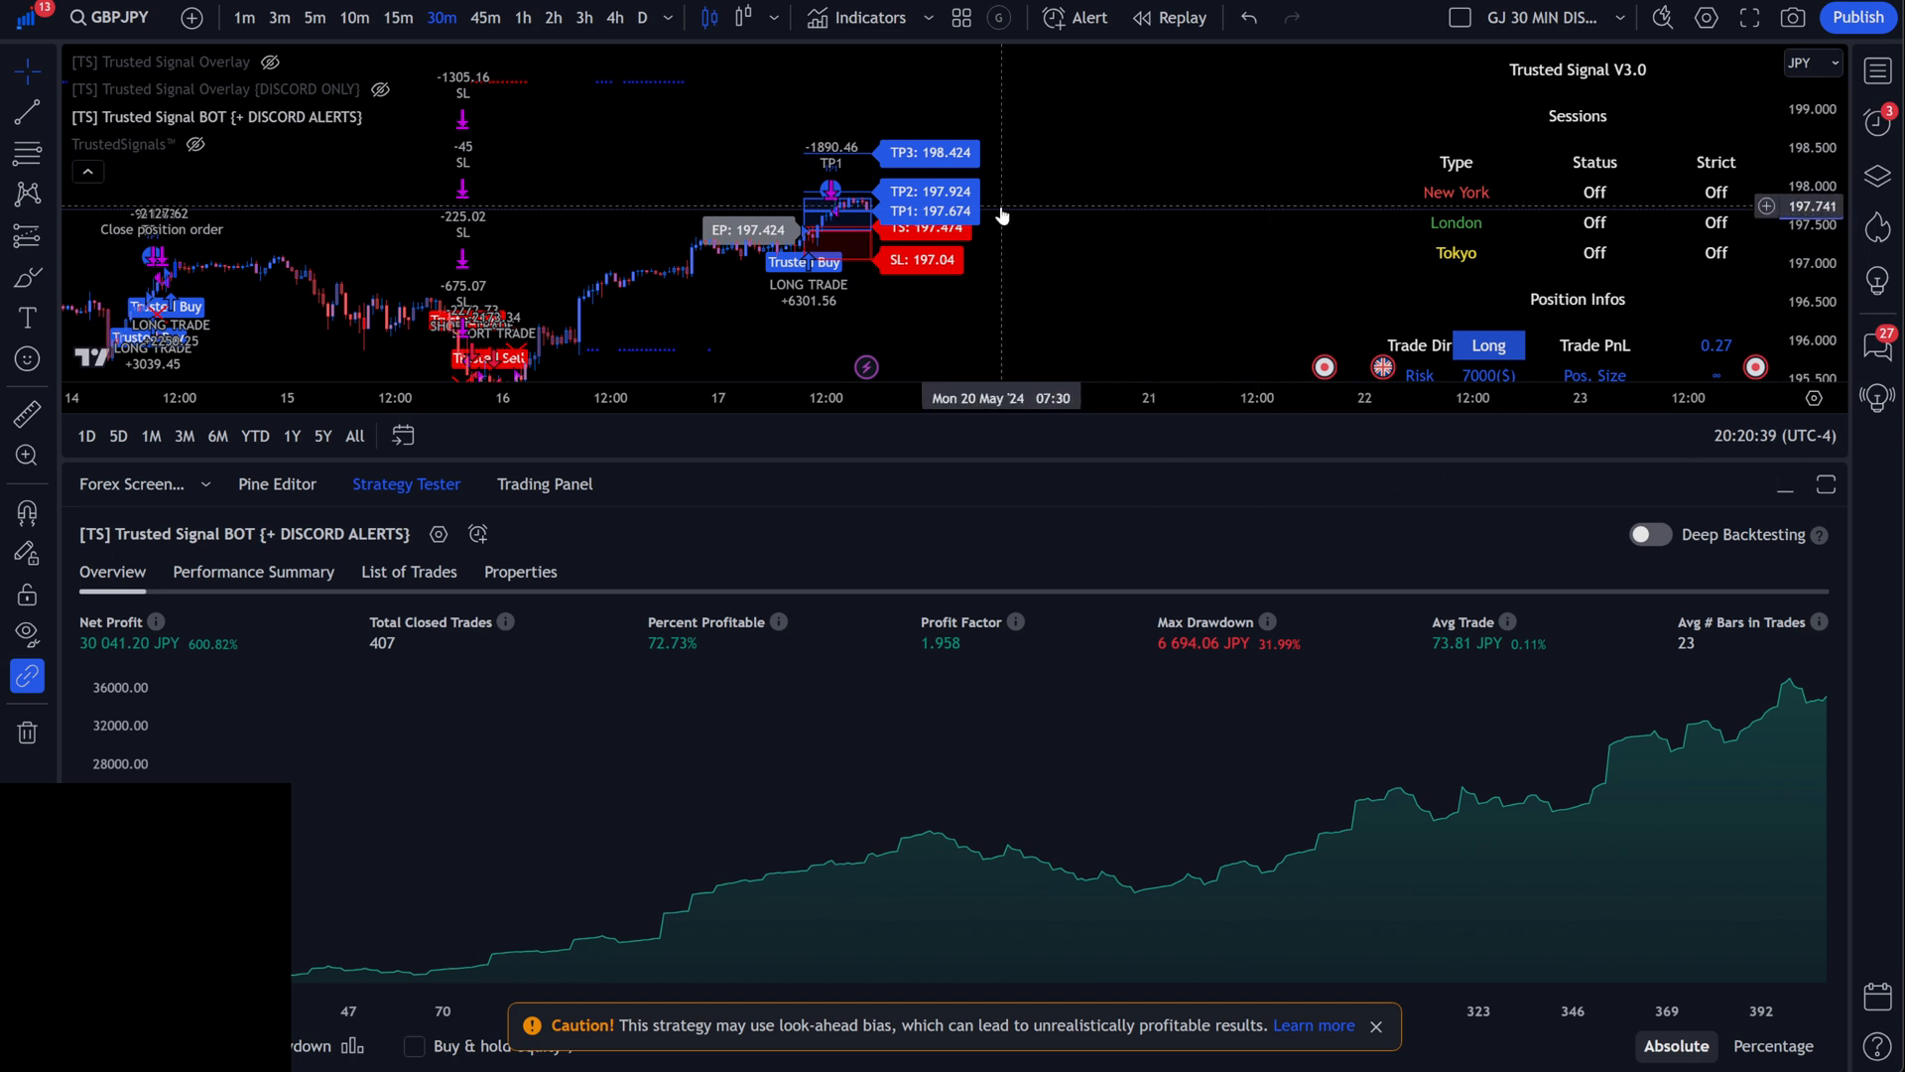